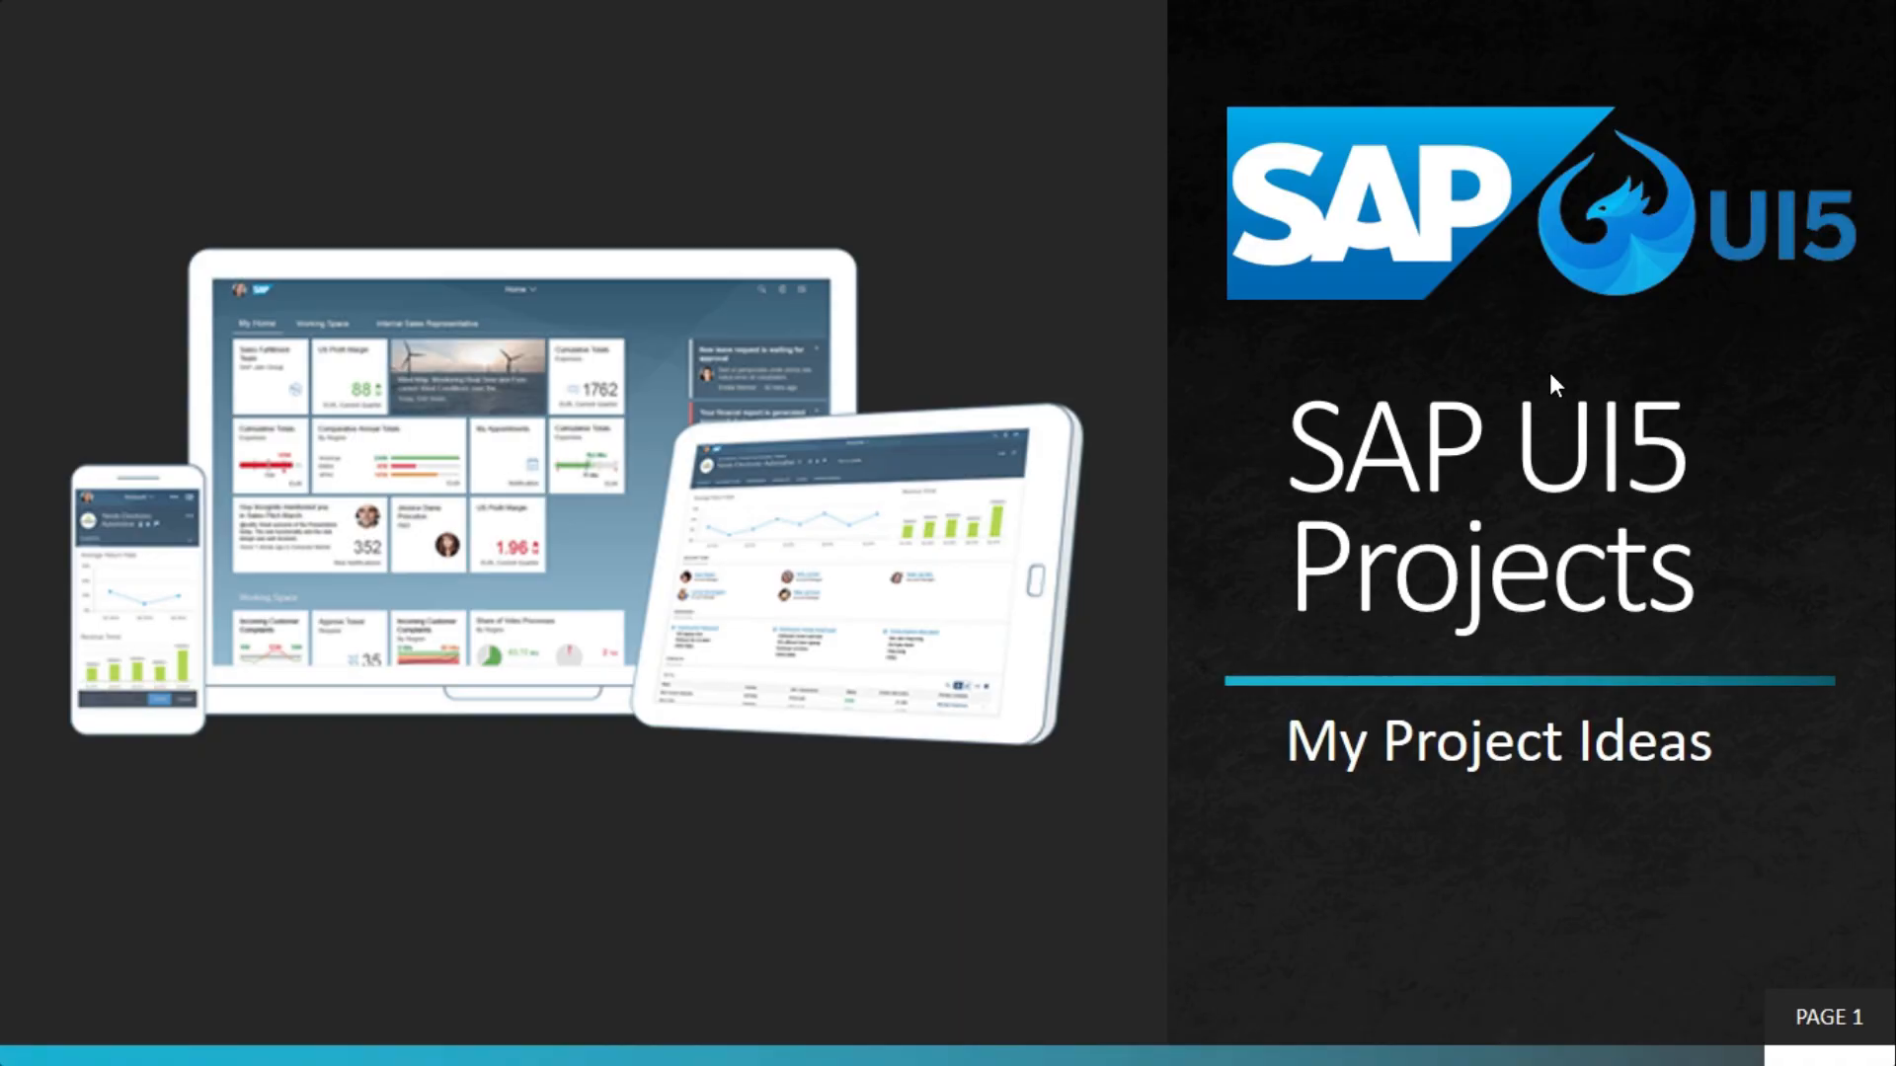
- Switch from the 'SAP UI5 Projects' title slide to the GoCoding email-integration article in Chrome
key(alt+tab)
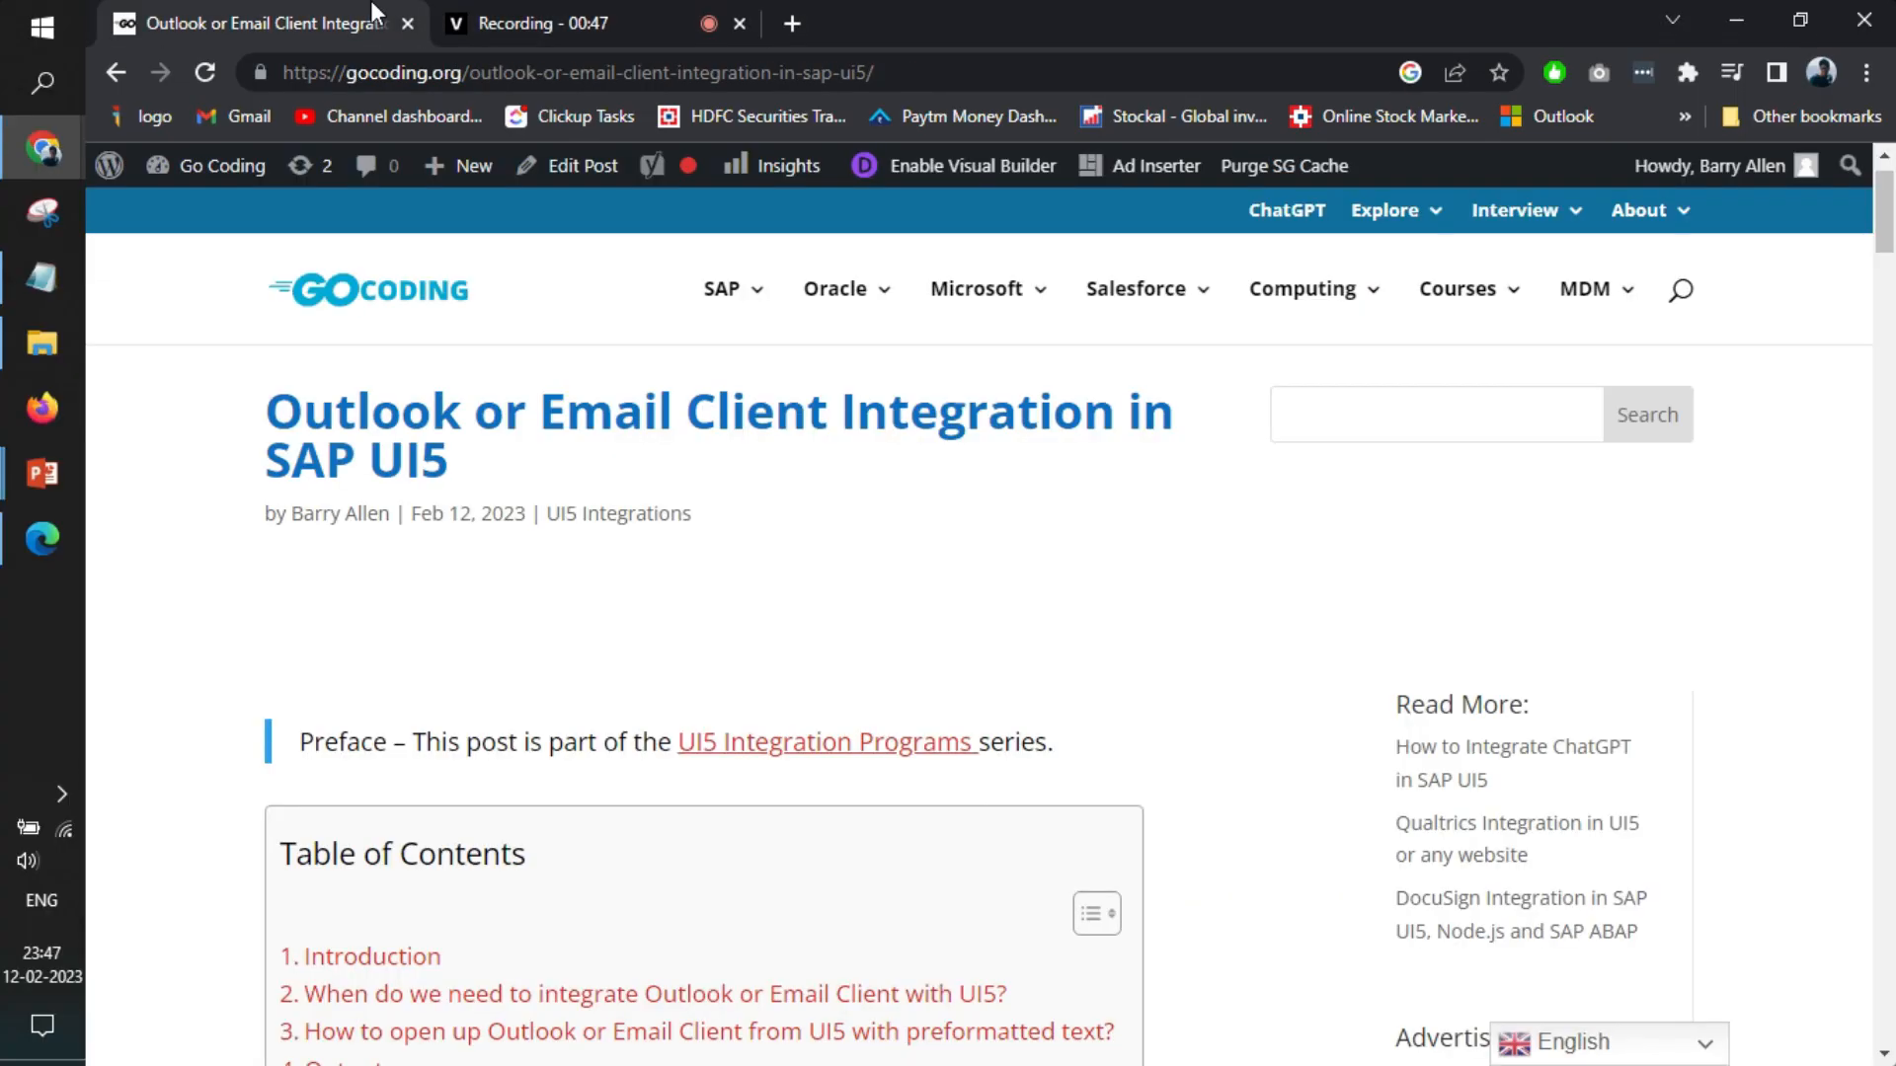
- Select the article's address, then bring up ChatGPTGen's Main.view.xml in SAP Web IDE
click(562, 73)
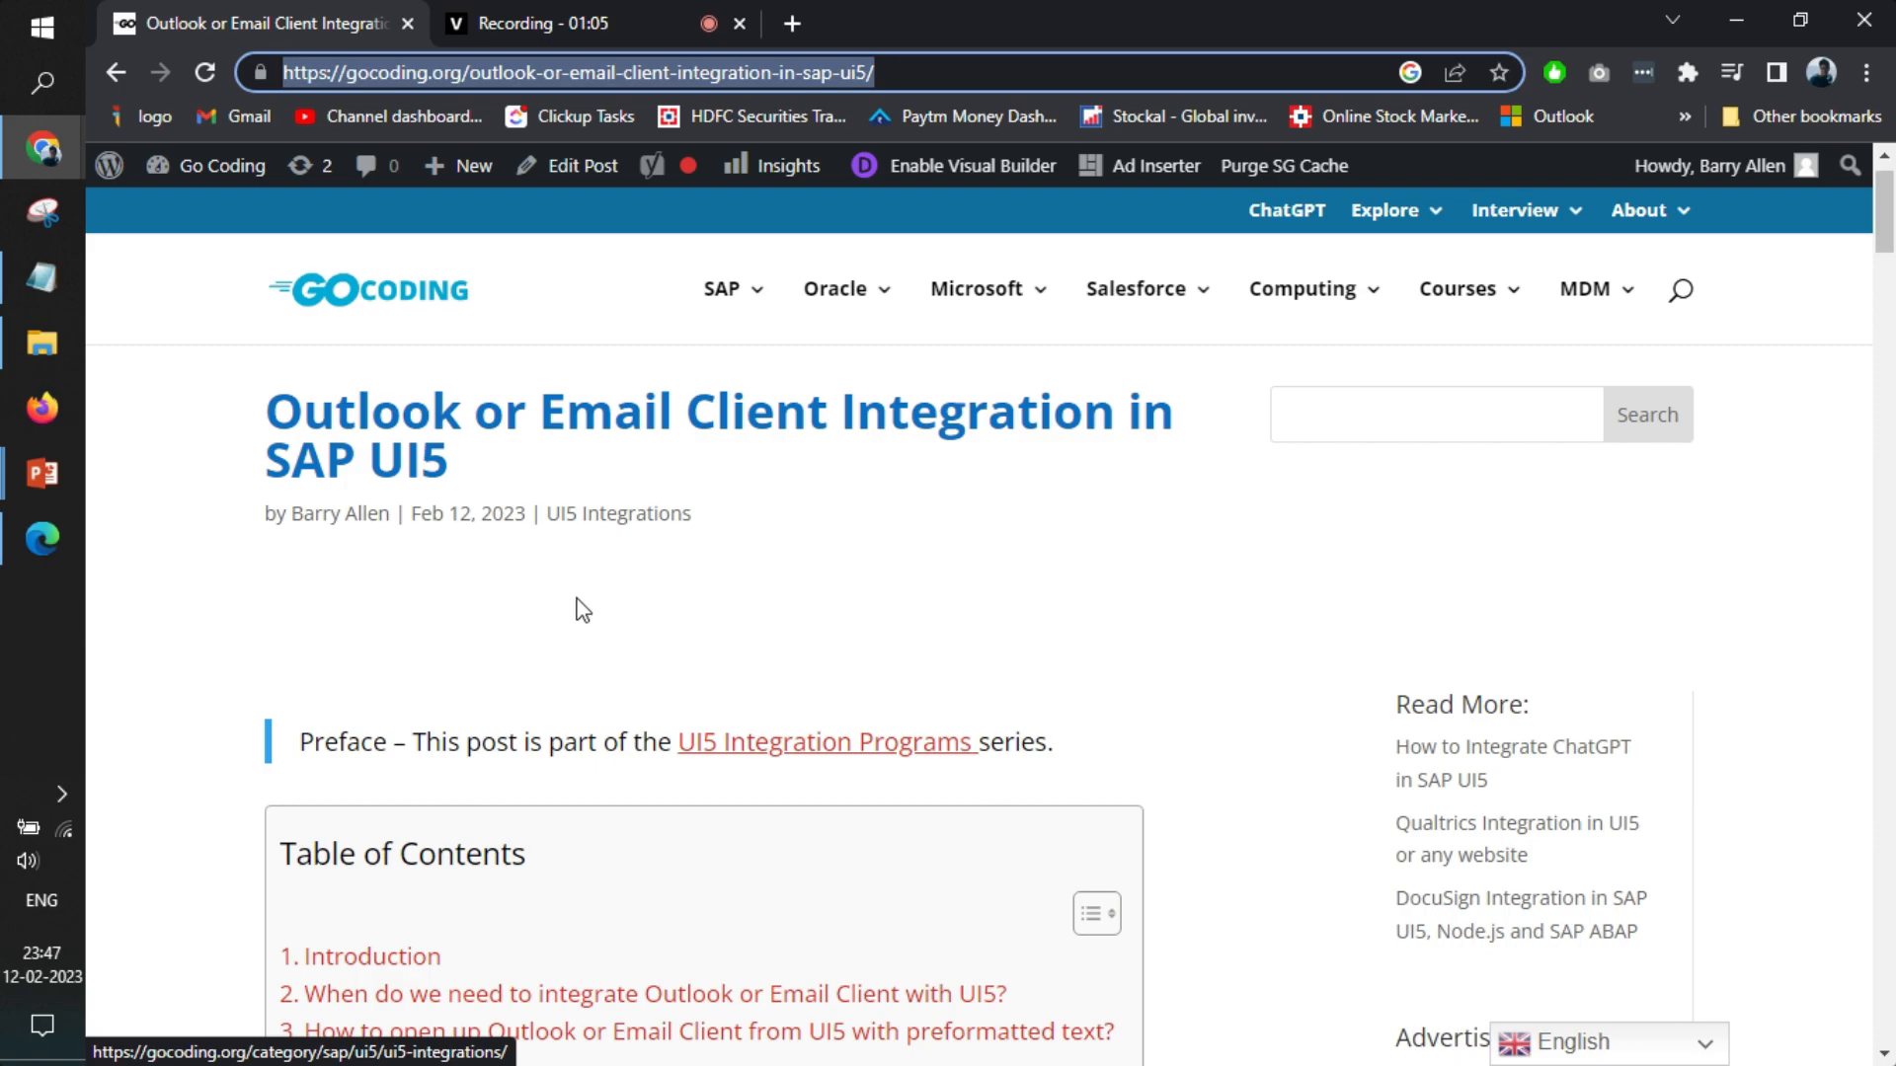
scroll(down, 3)
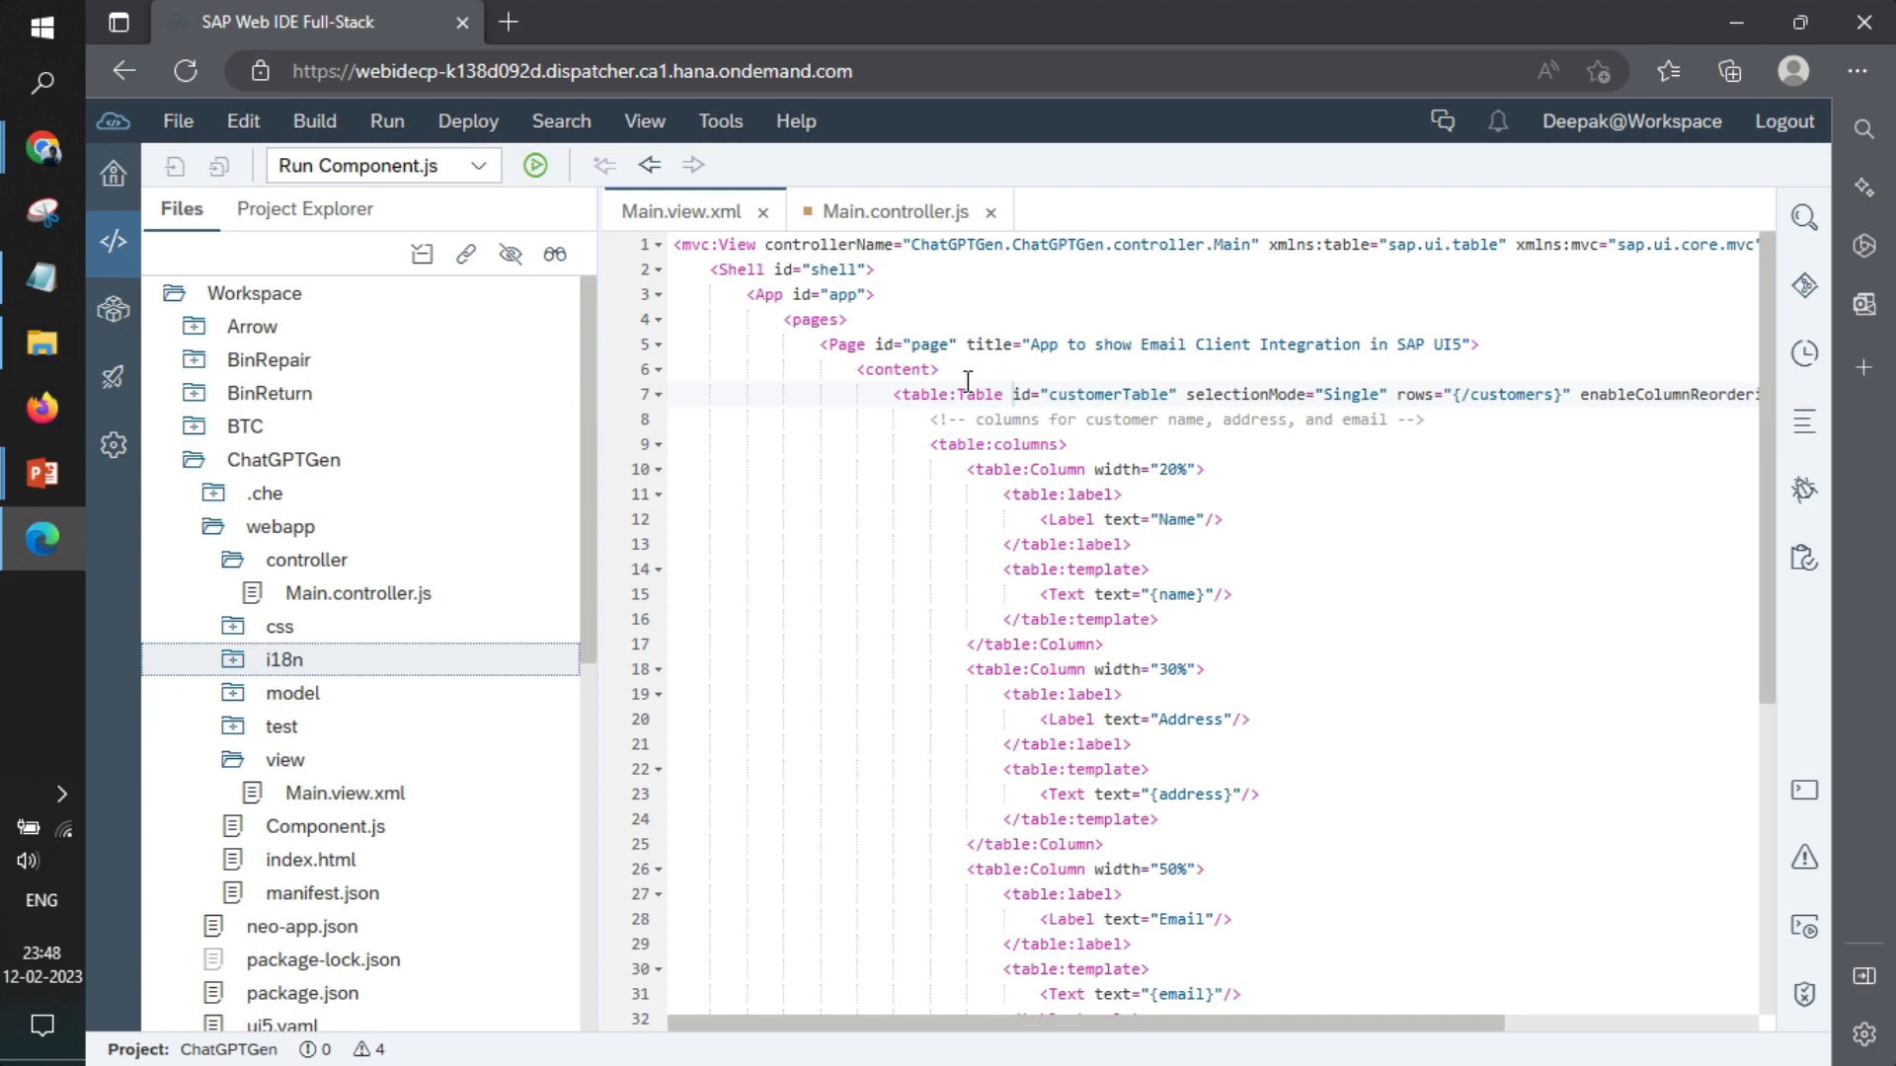
- Review the customer table in Main.view.xml and the onHelpPress handler in Main.controller.js
scroll(down, 3)
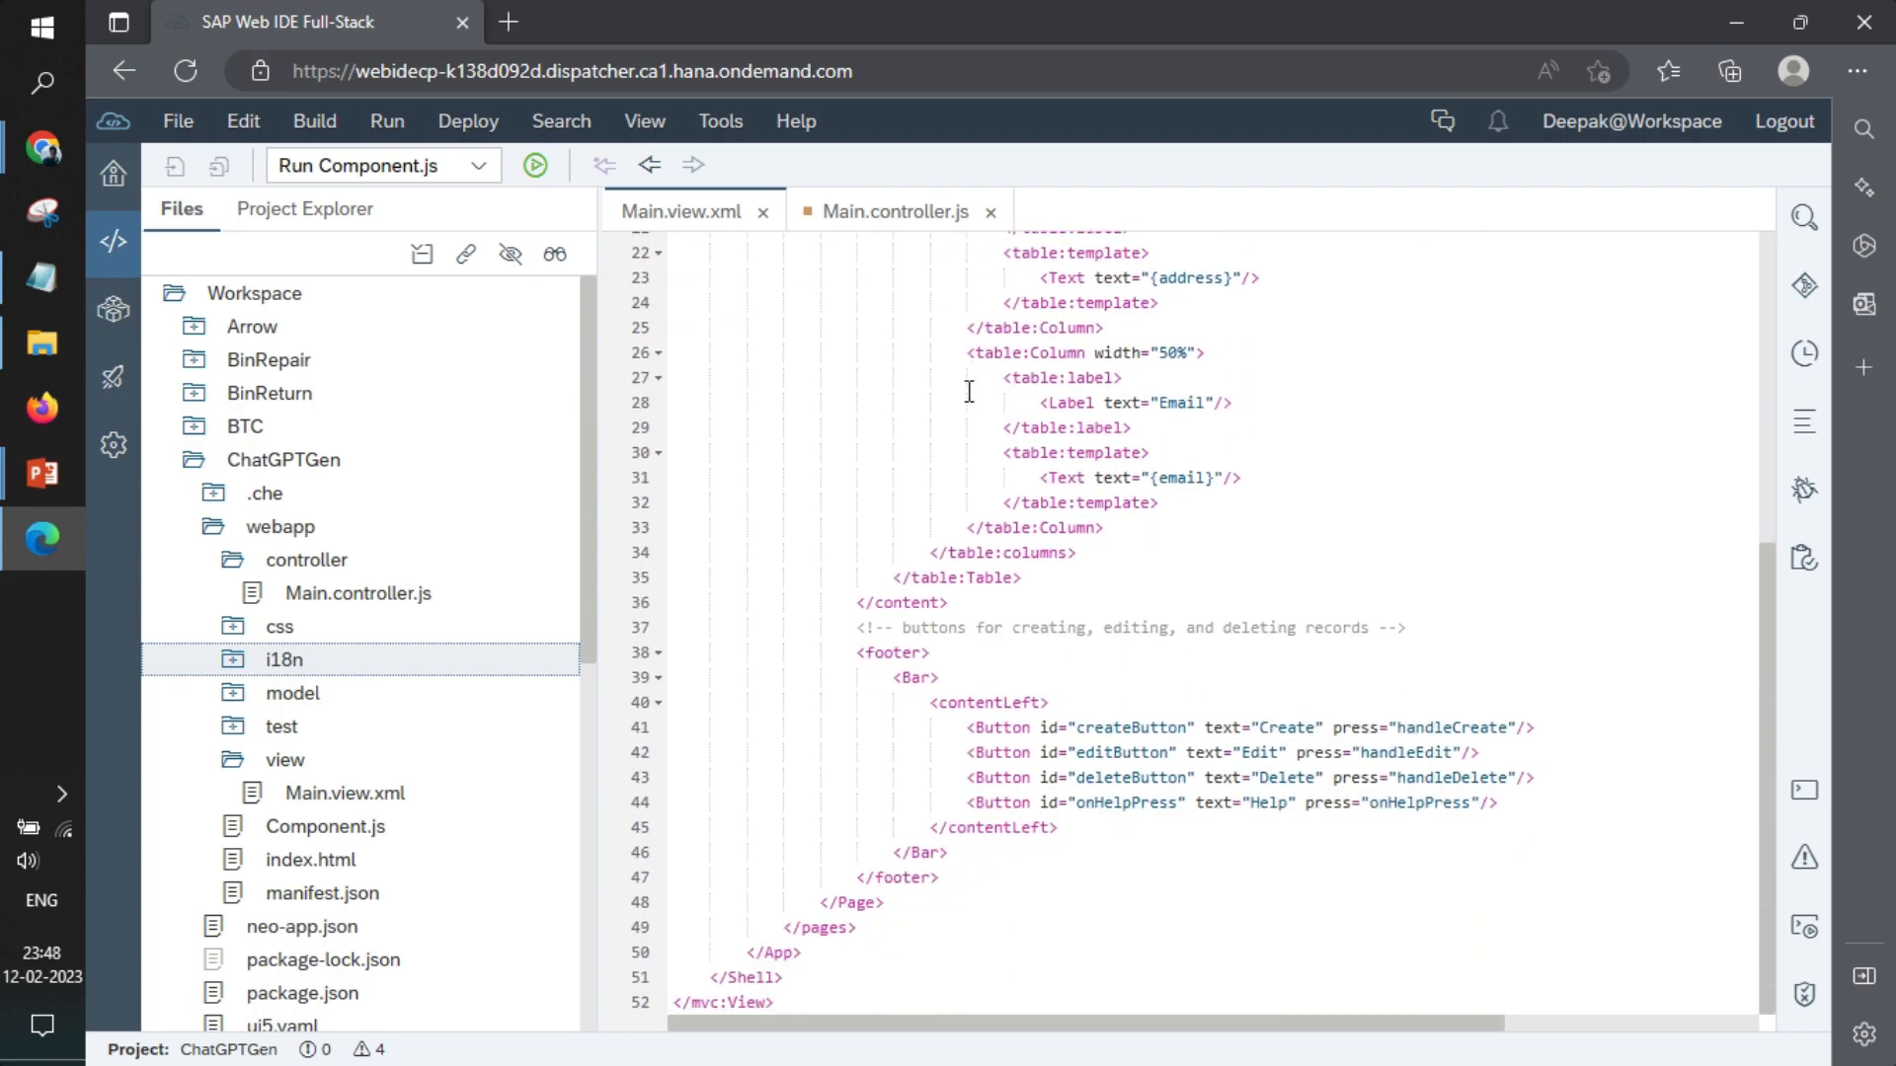
mouse_move(1103, 707)
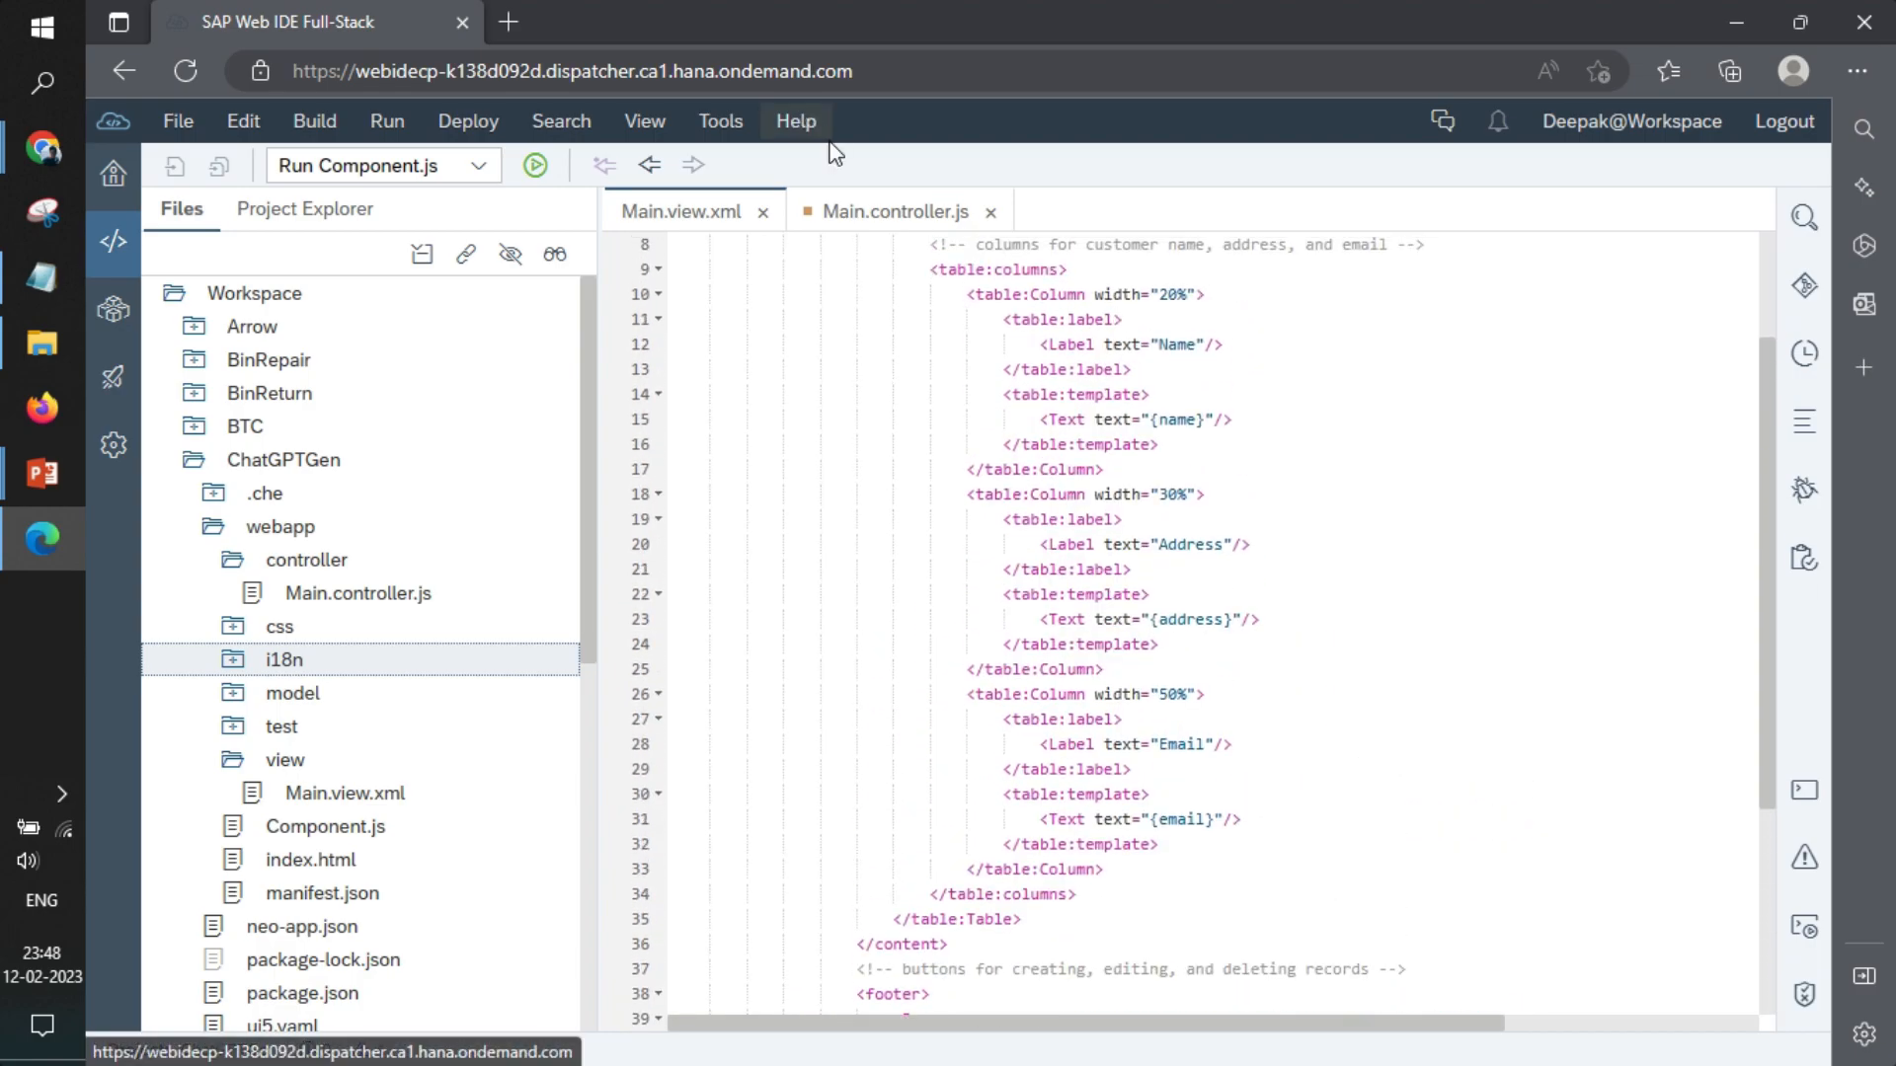
click(891, 211)
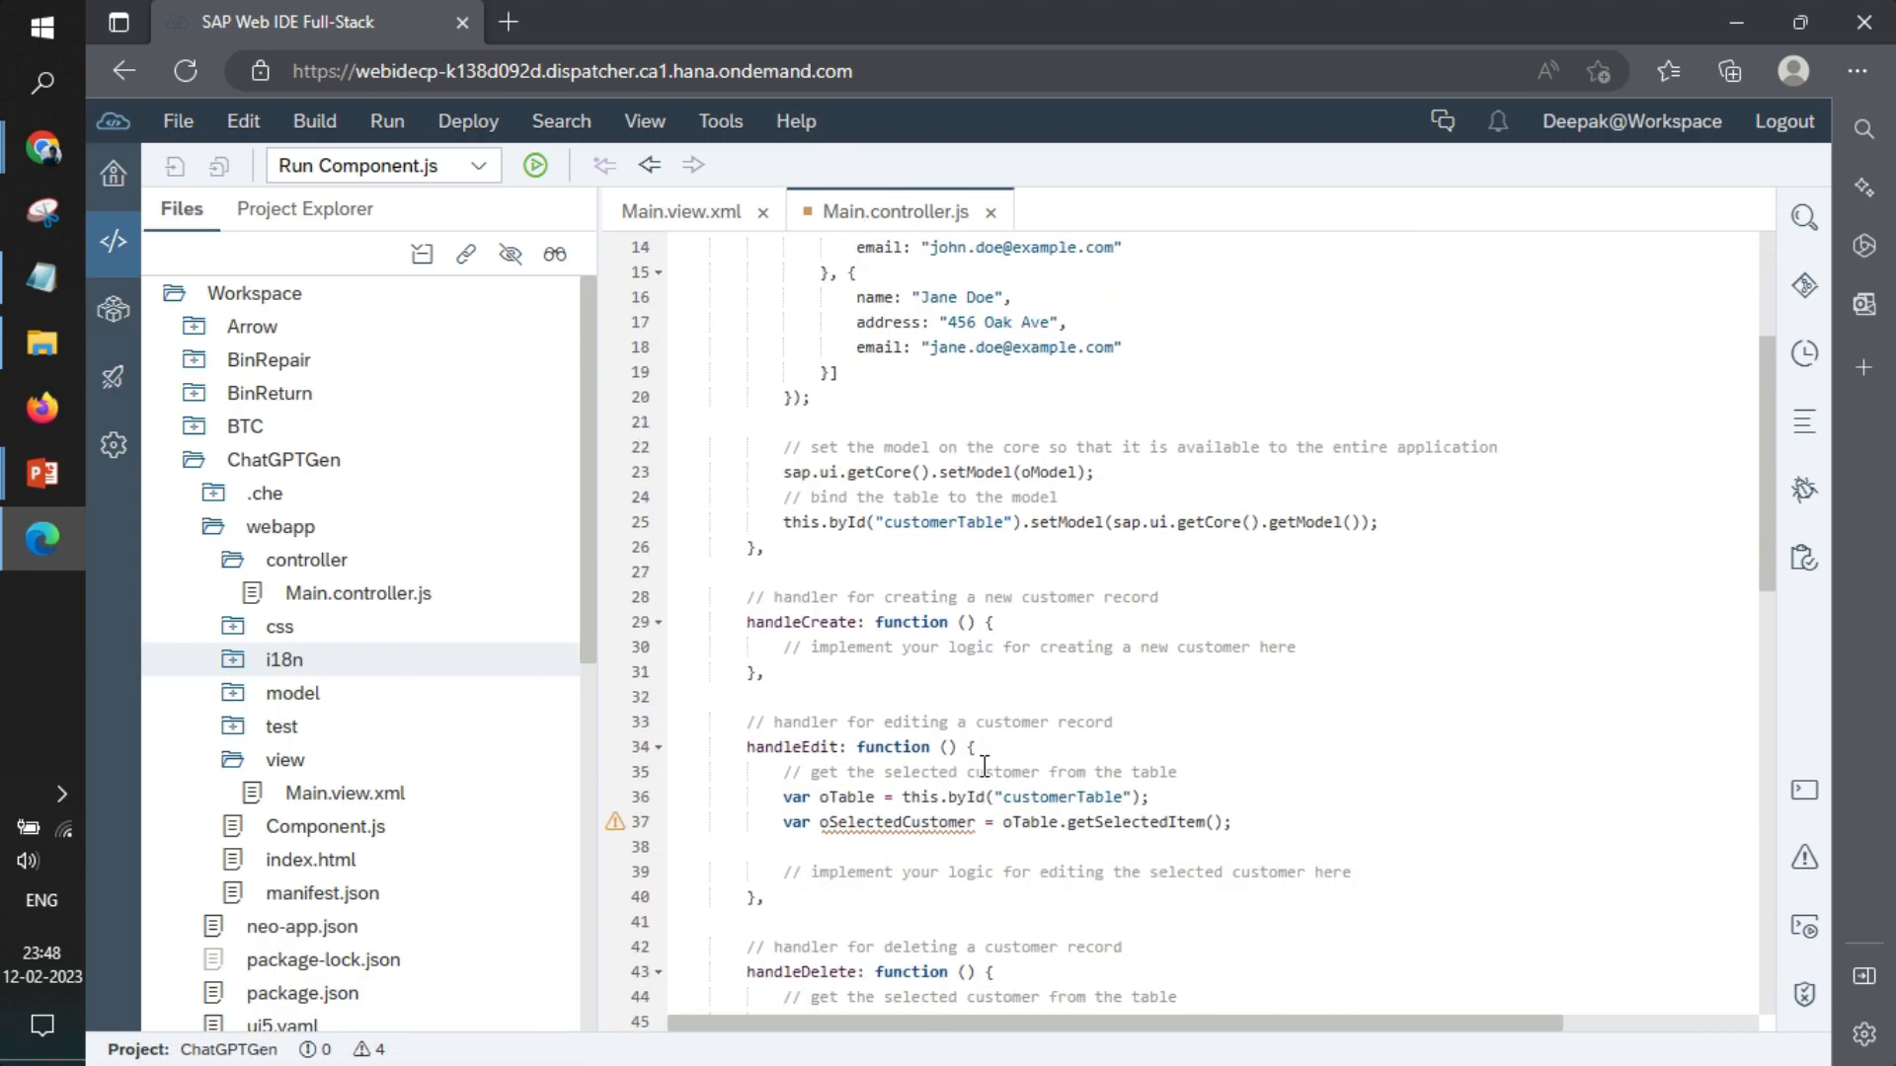
click(683, 211)
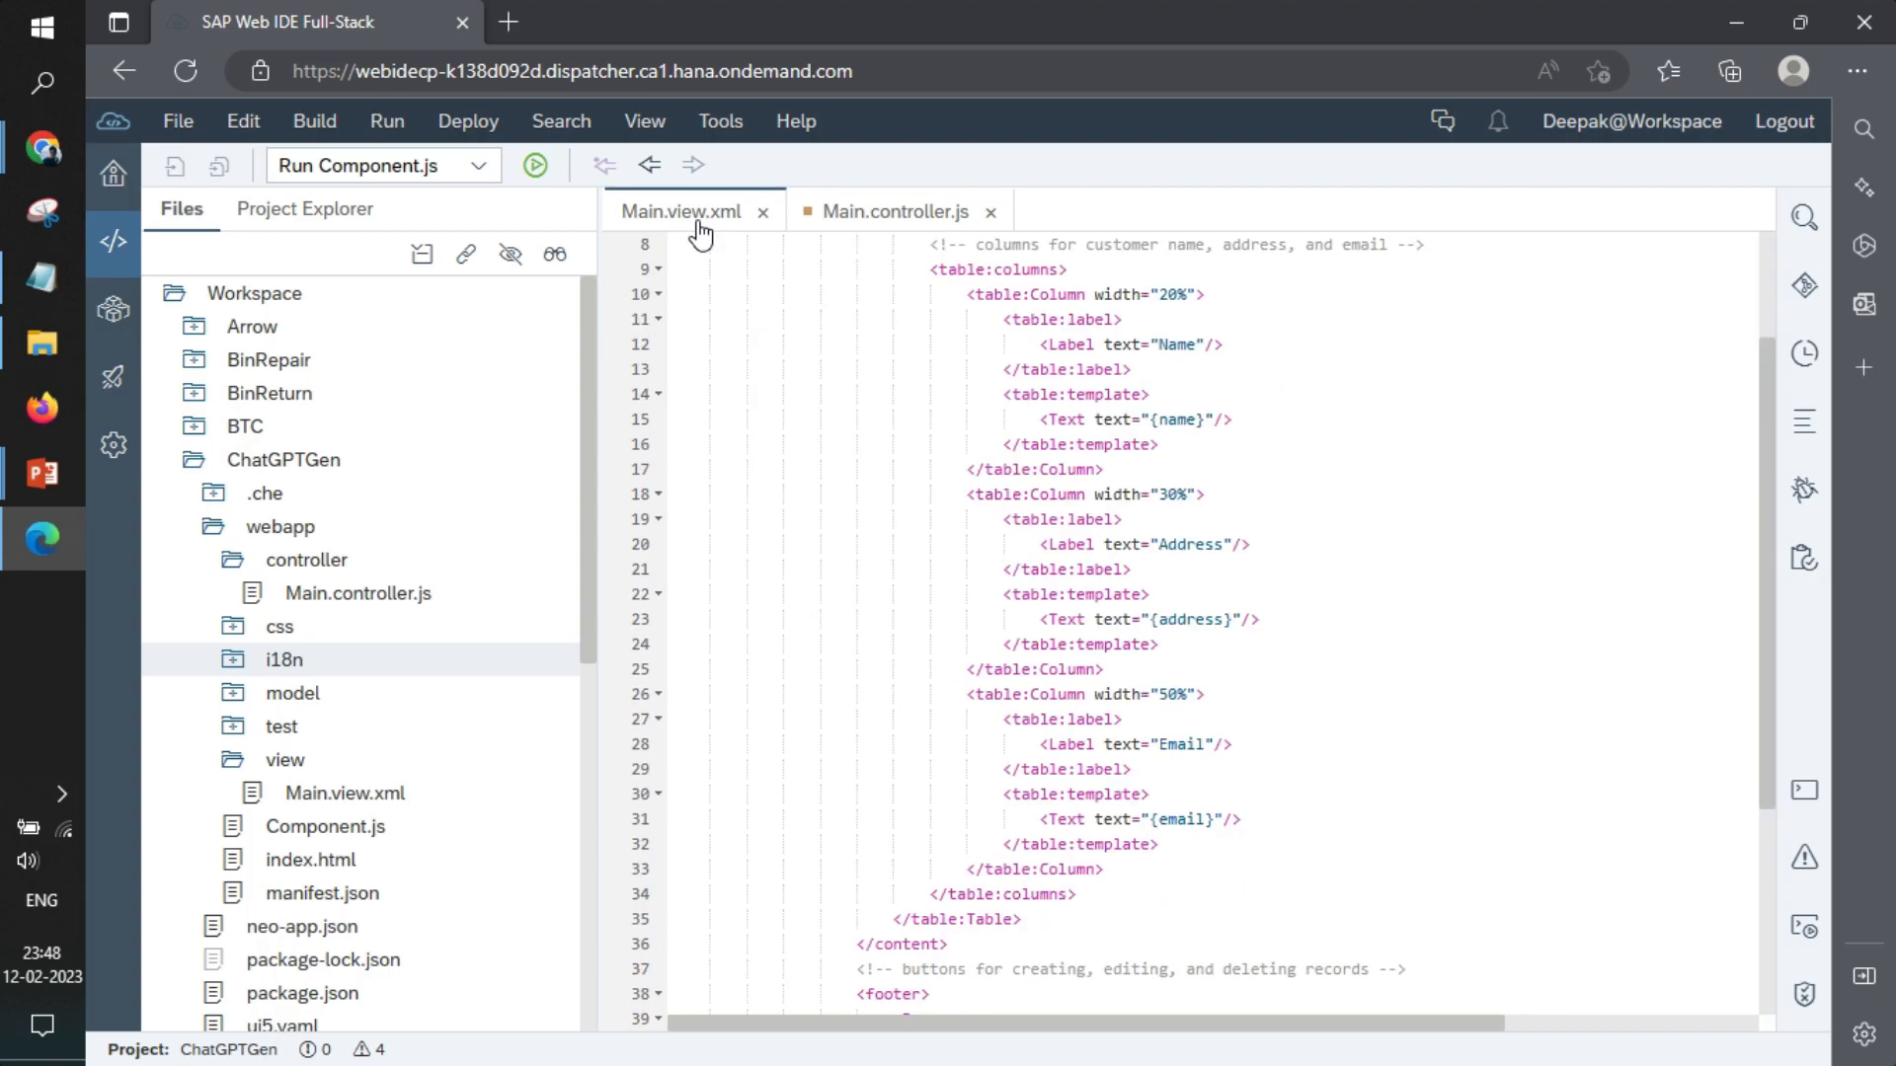
scroll(down, 3)
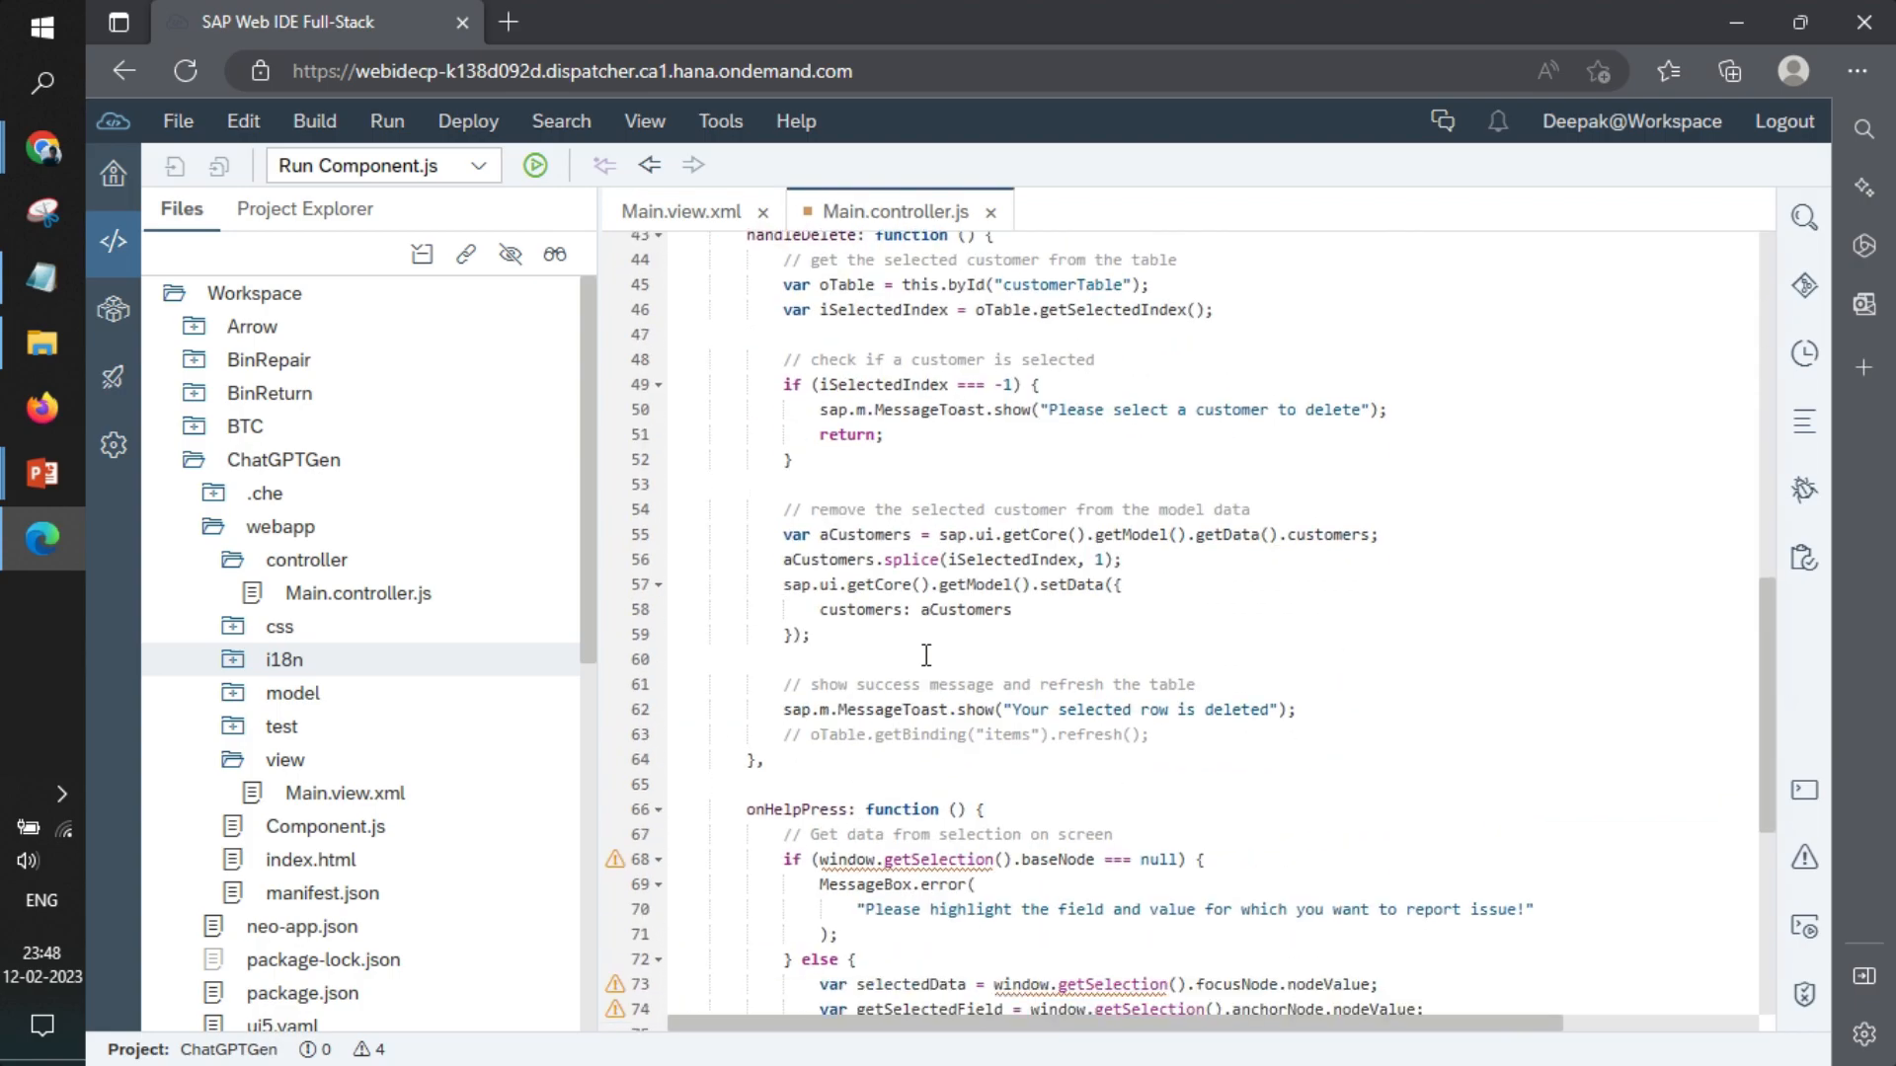
scroll(down, 3)
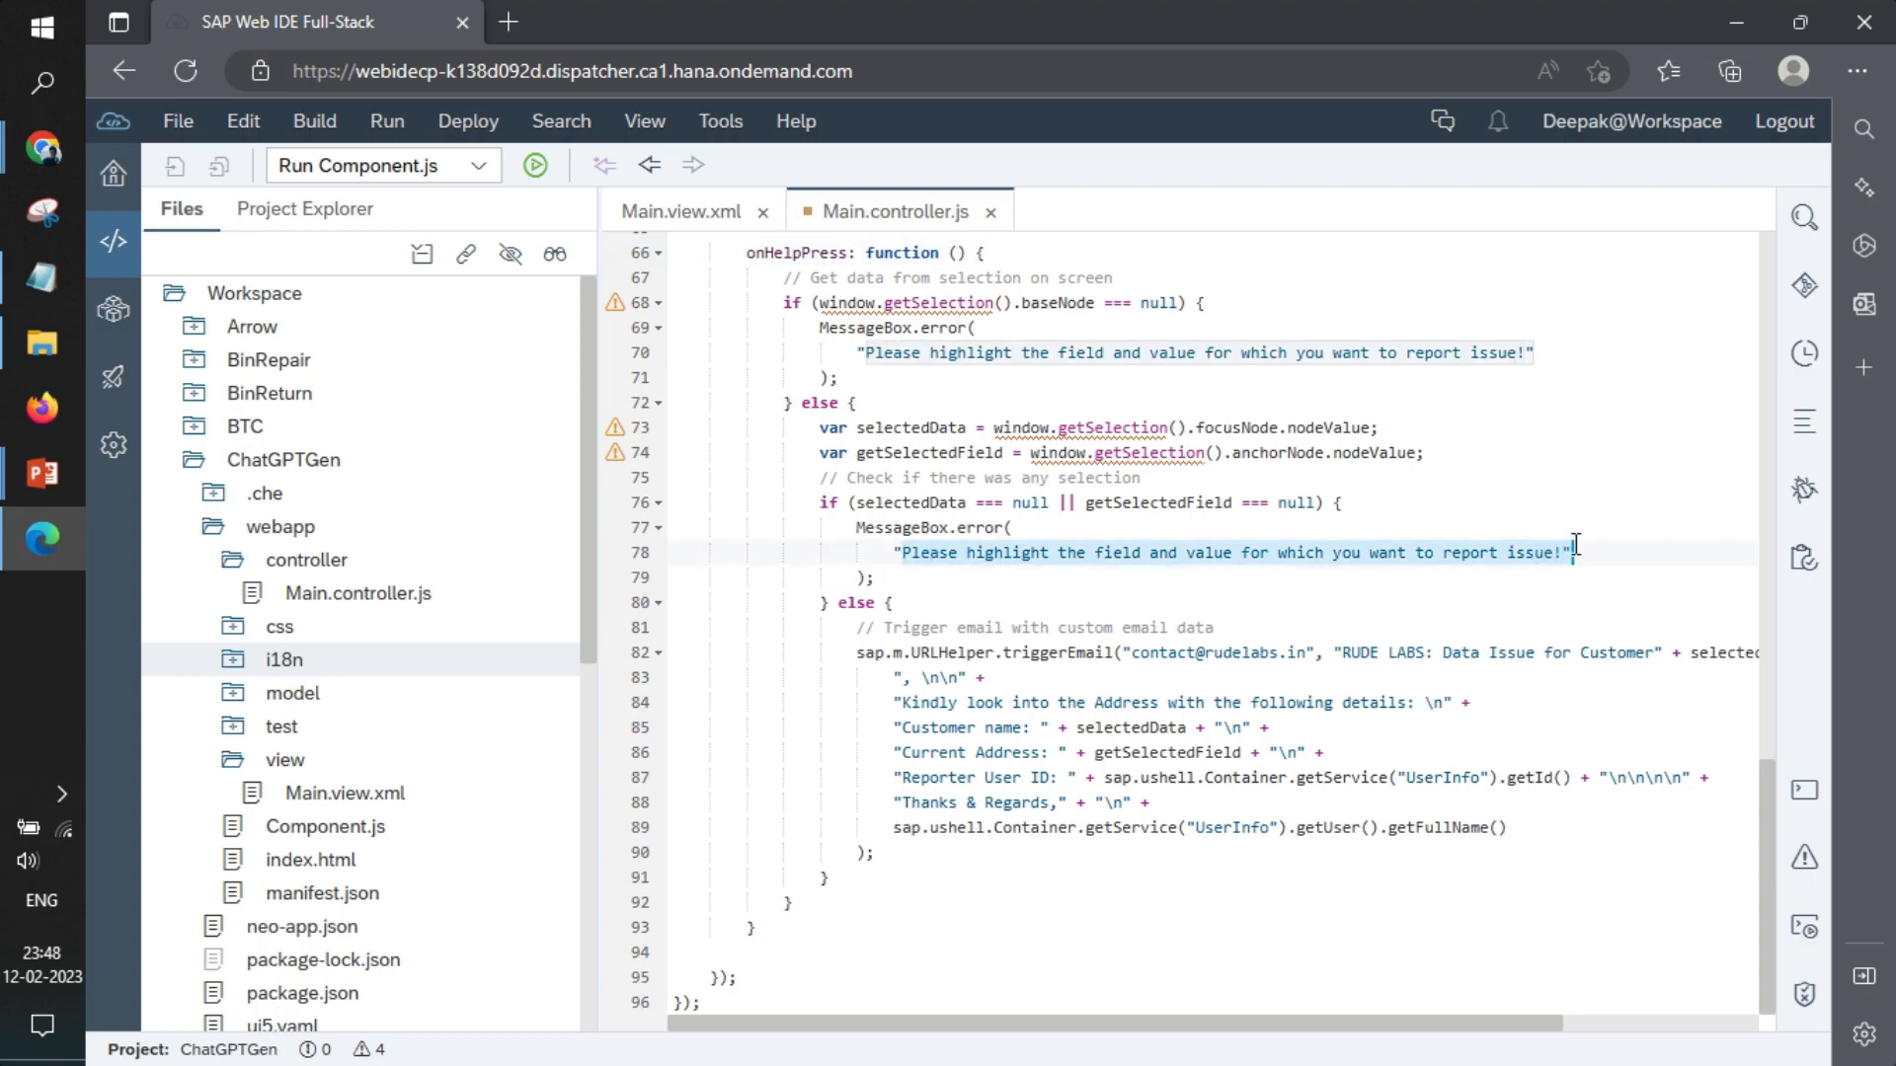
mouse_move(1412, 638)
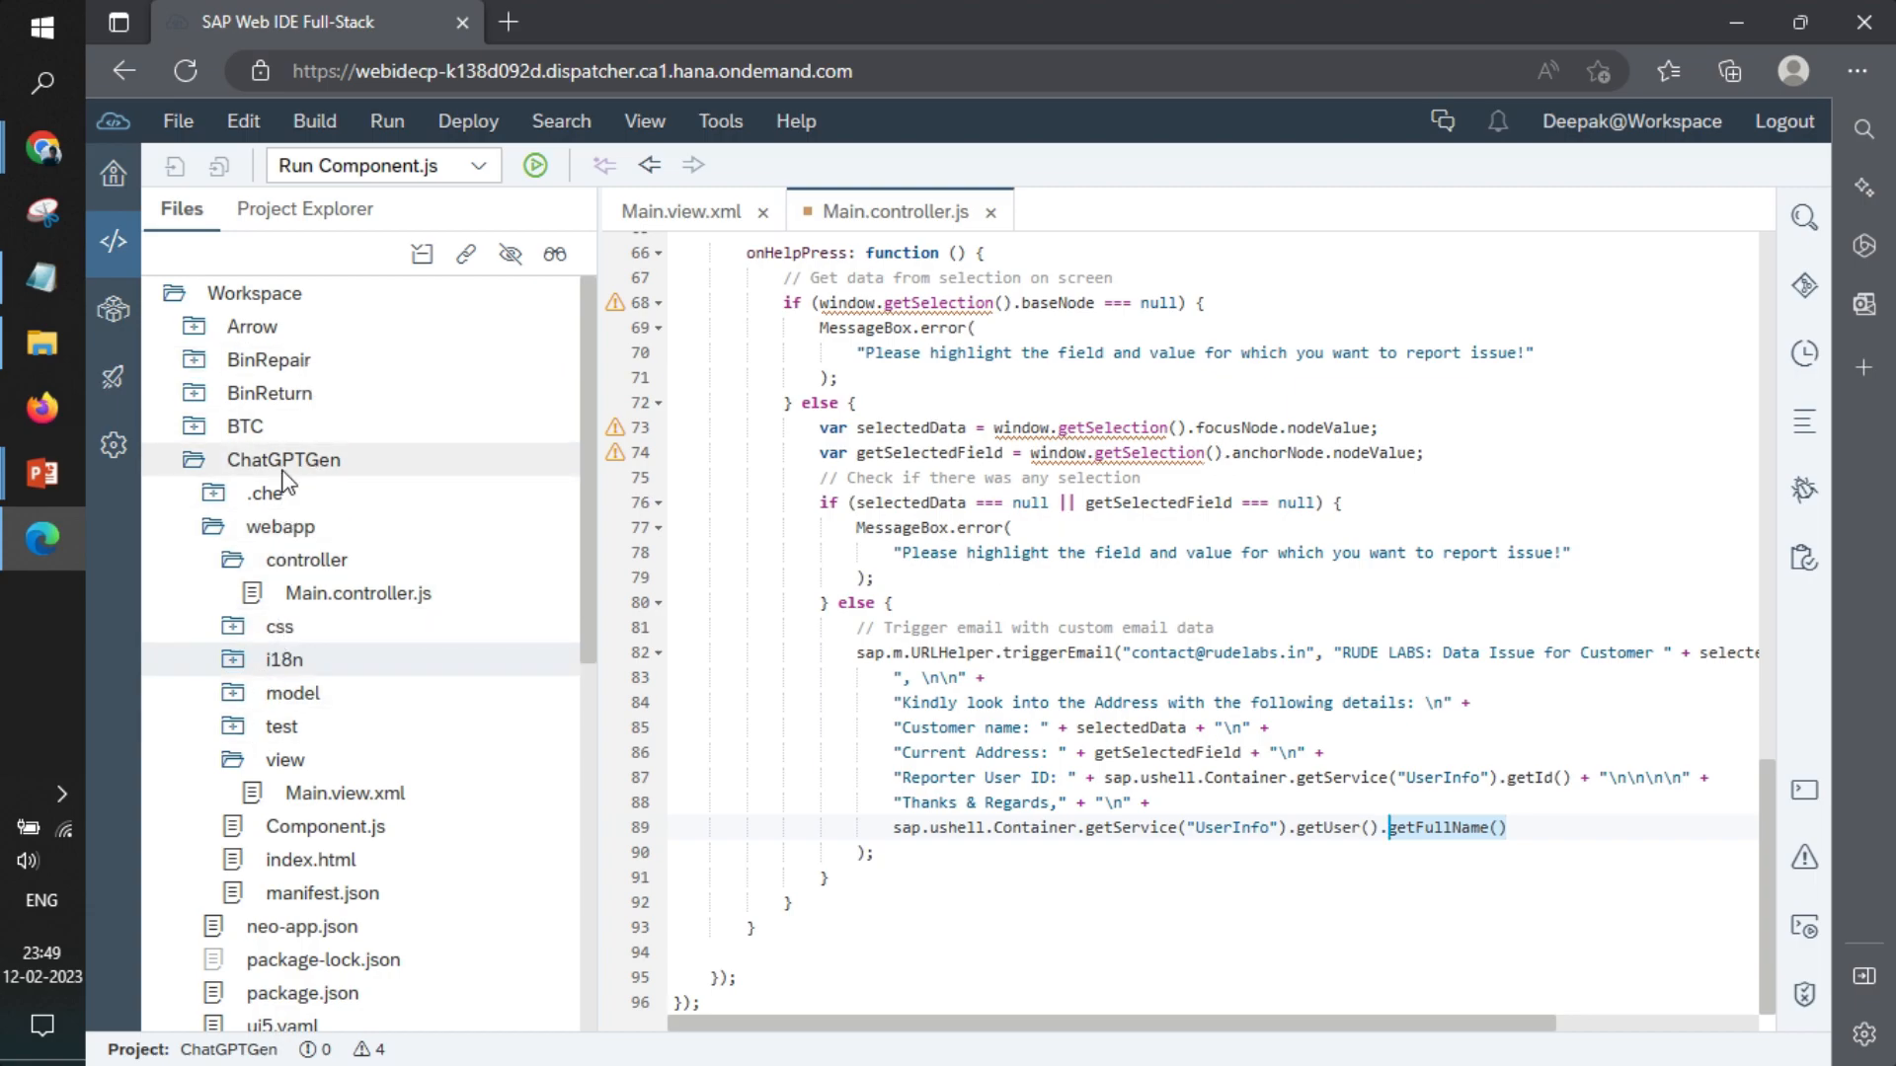
- Run the ChatGPTGen app in the Fiori sandbox and trigger Help with nothing highlighted, dismissing the error
click(285, 460)
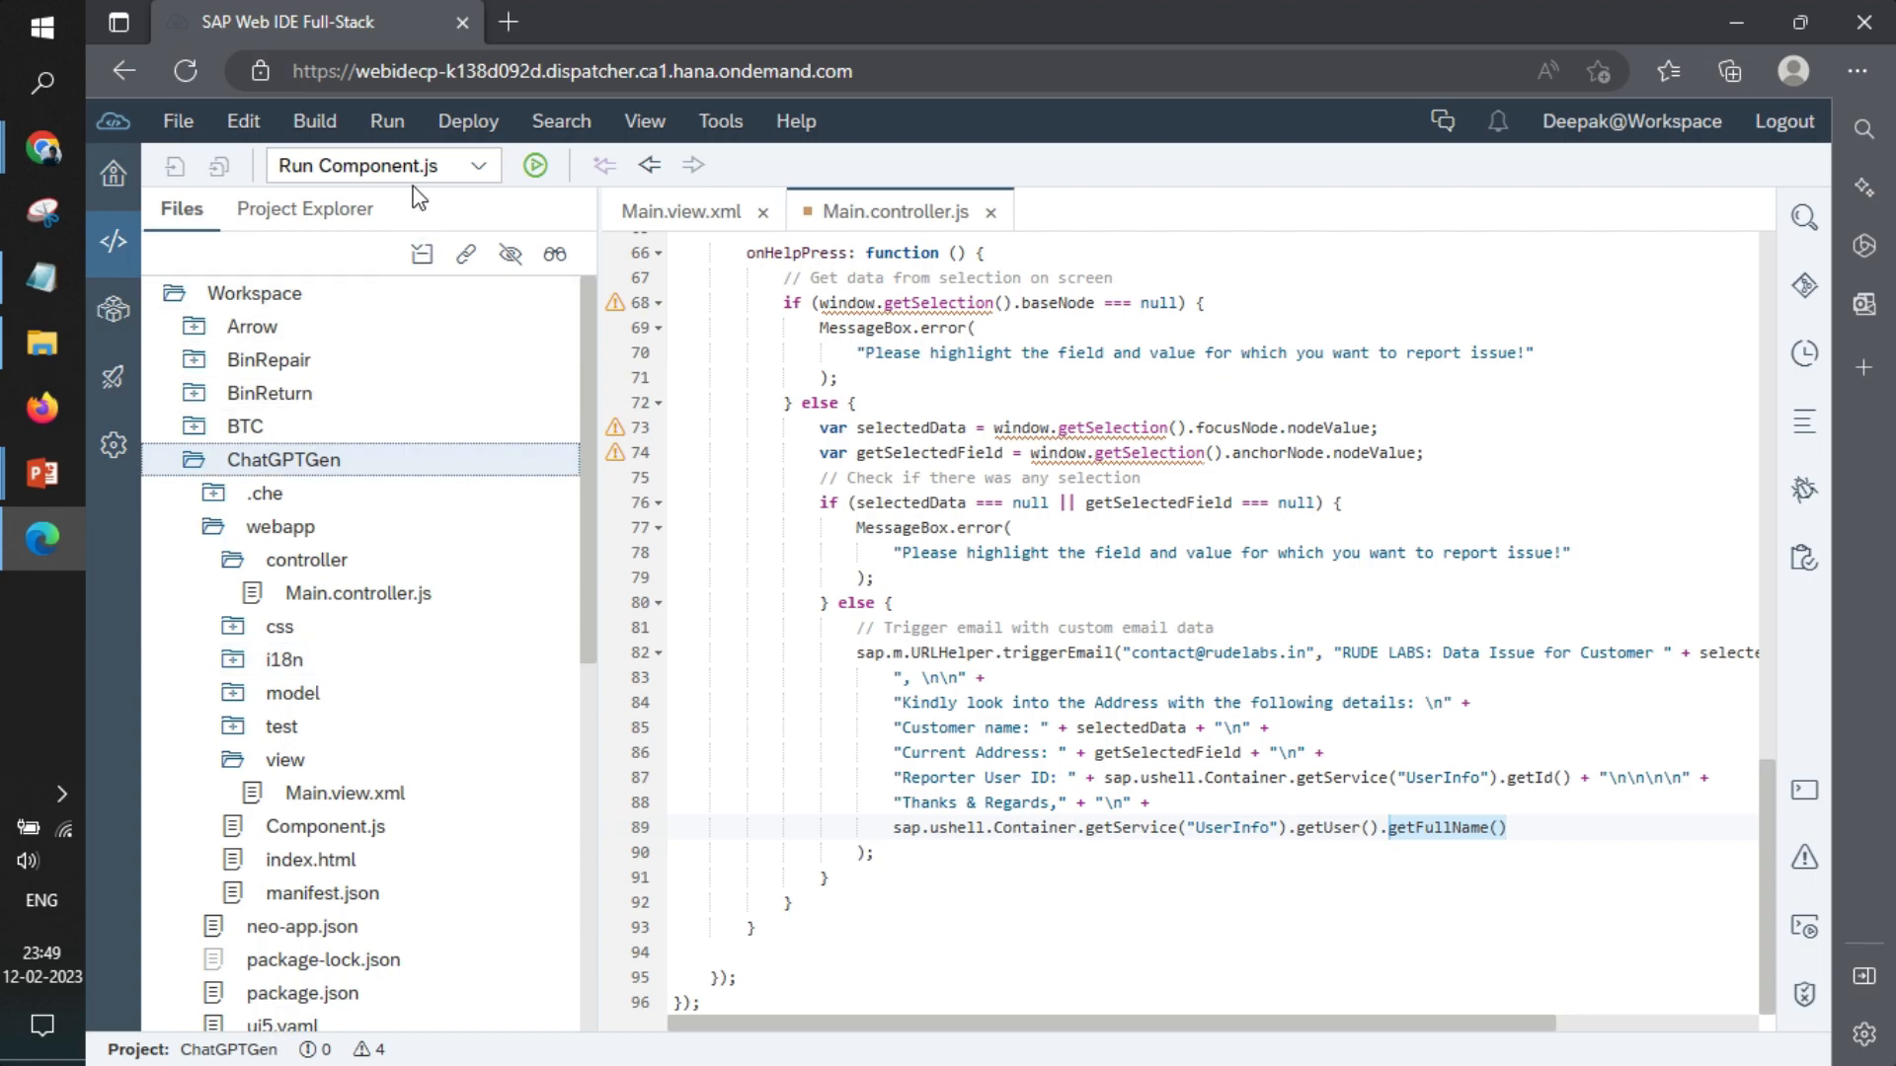
click(536, 164)
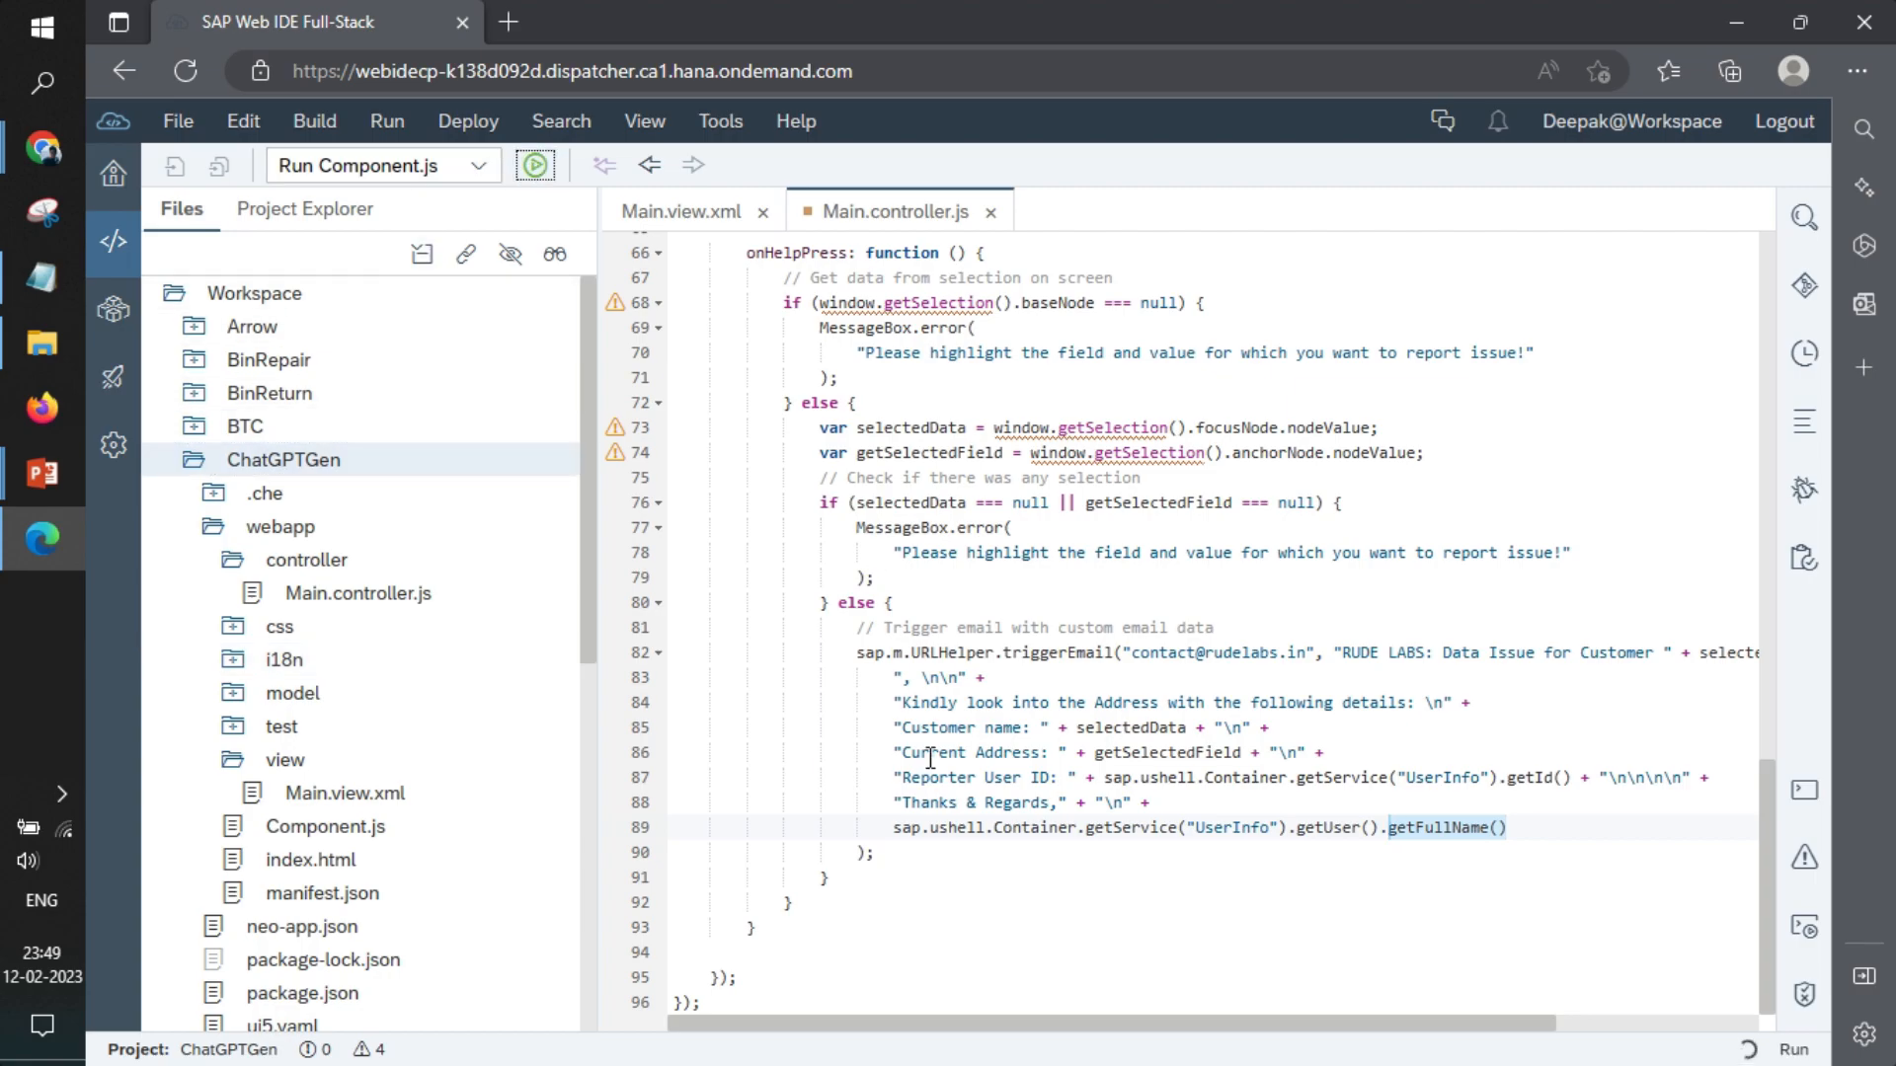
click(535, 166)
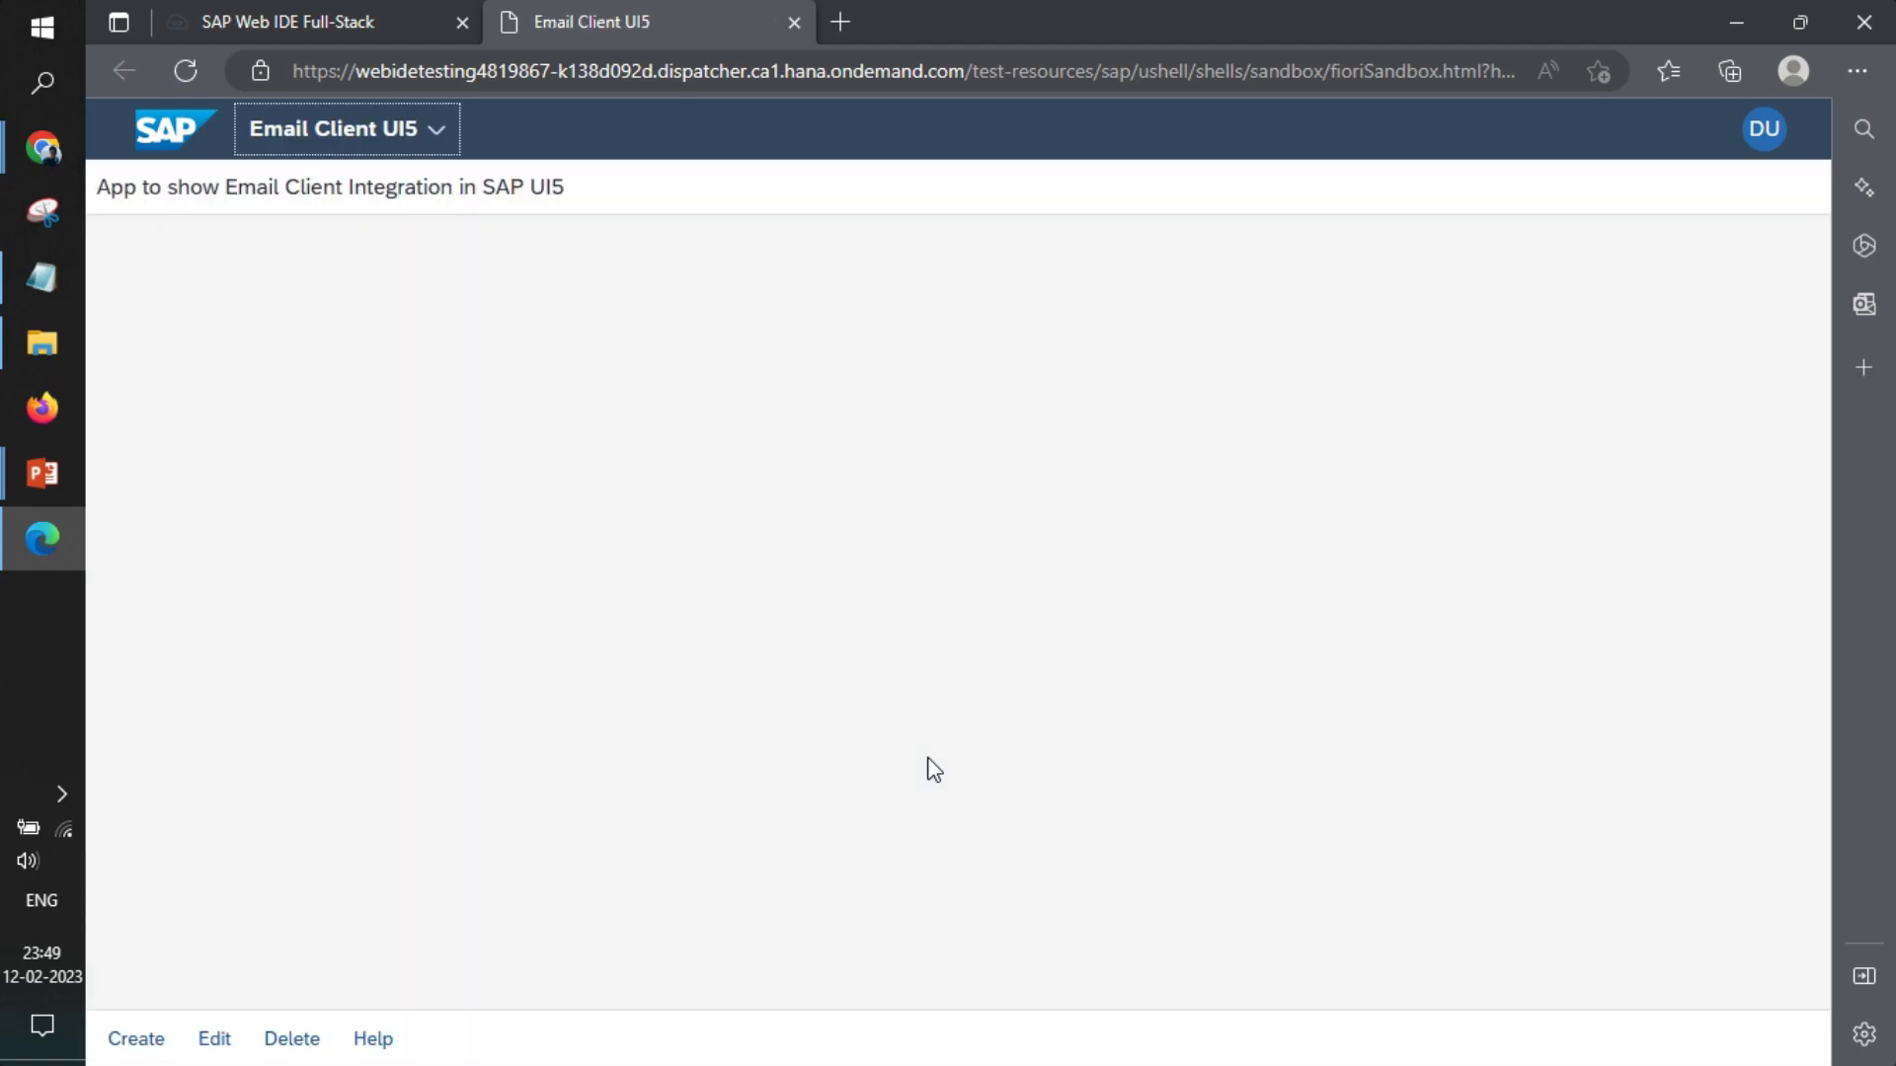
click(136, 1038)
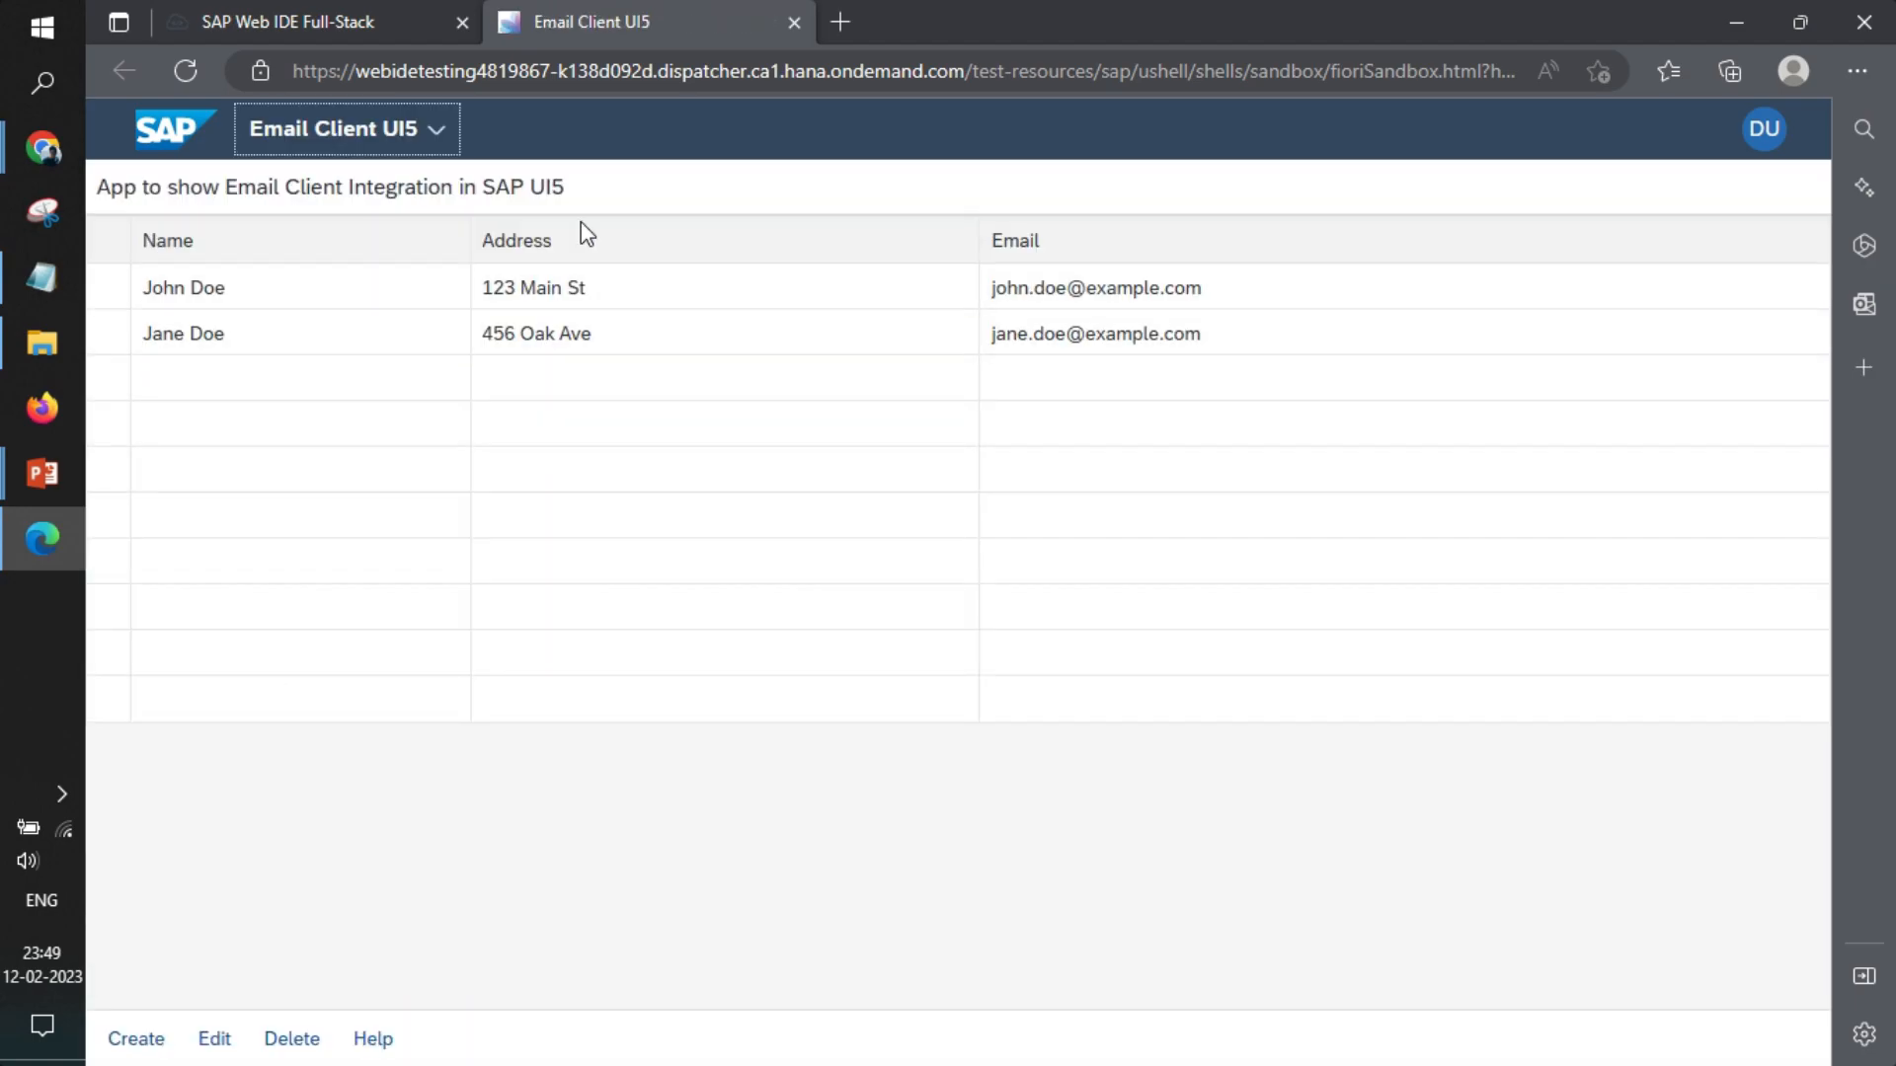
click(373, 1038)
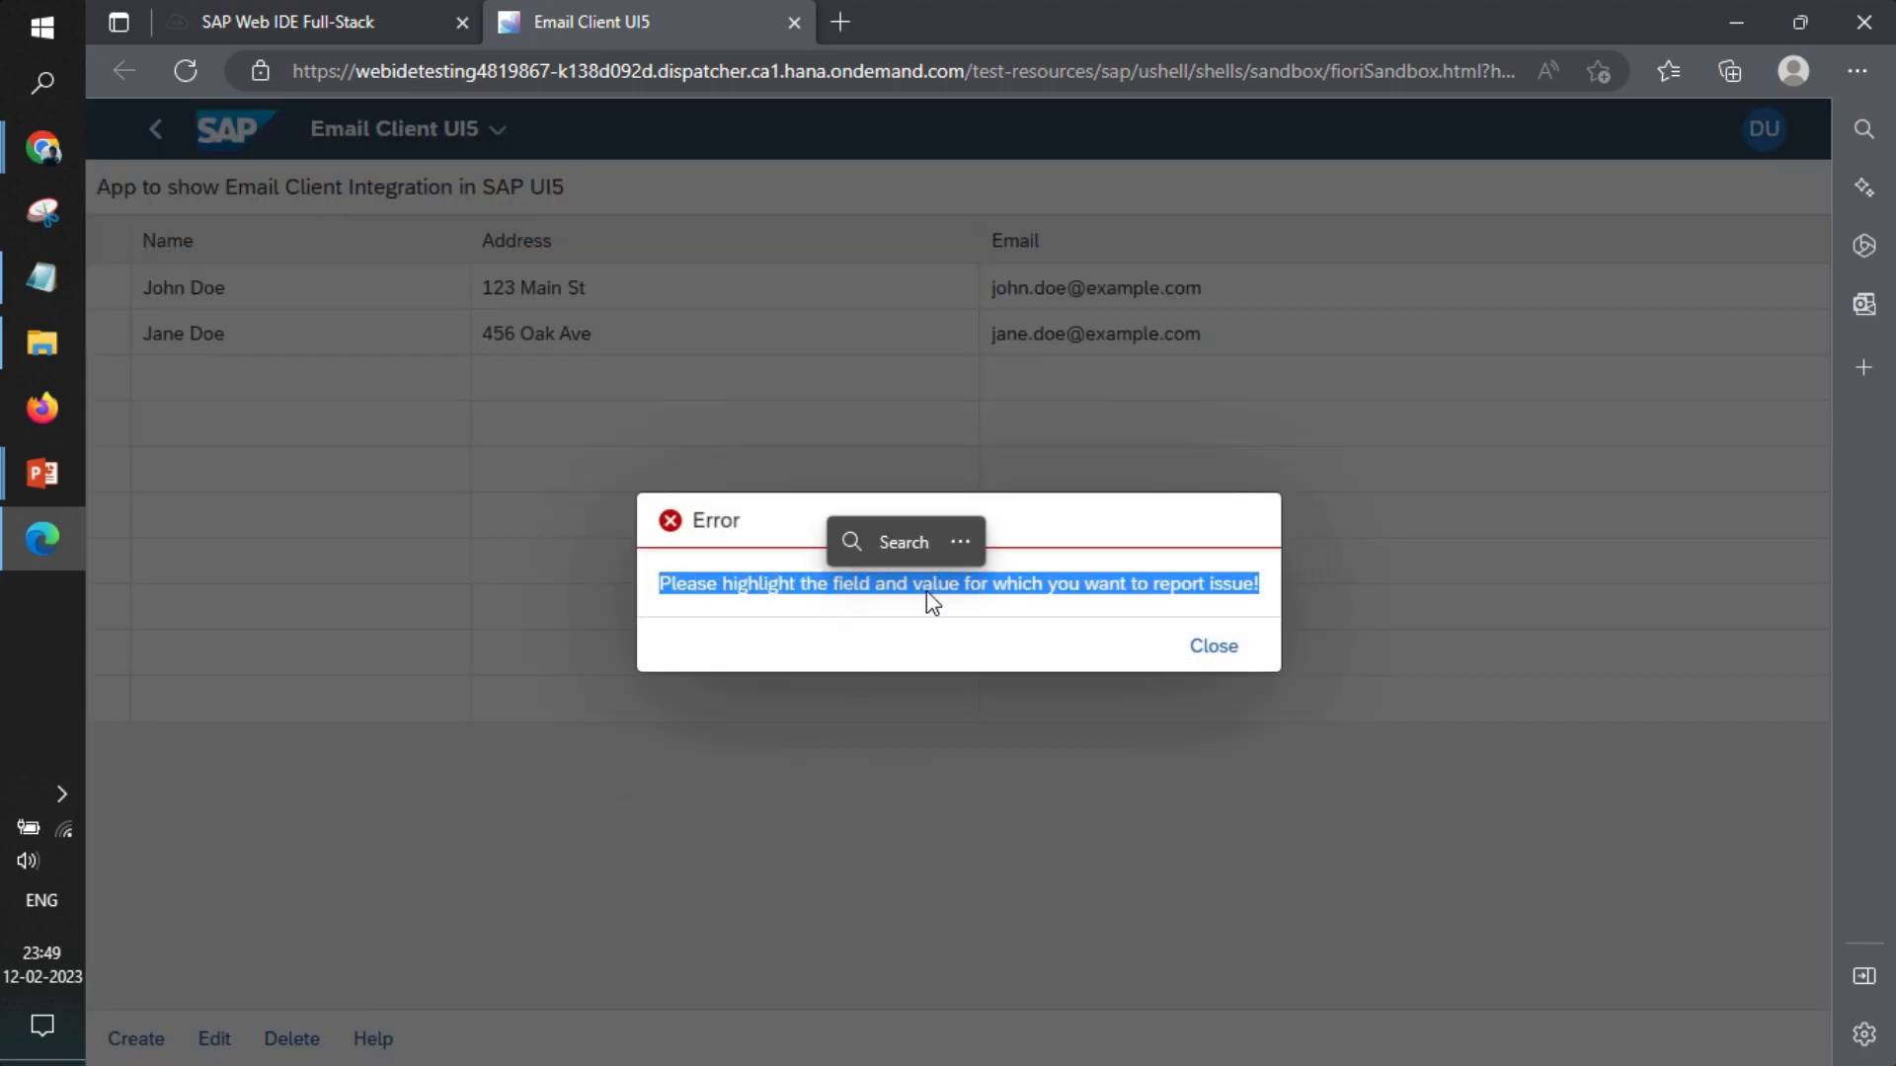
click(1212, 646)
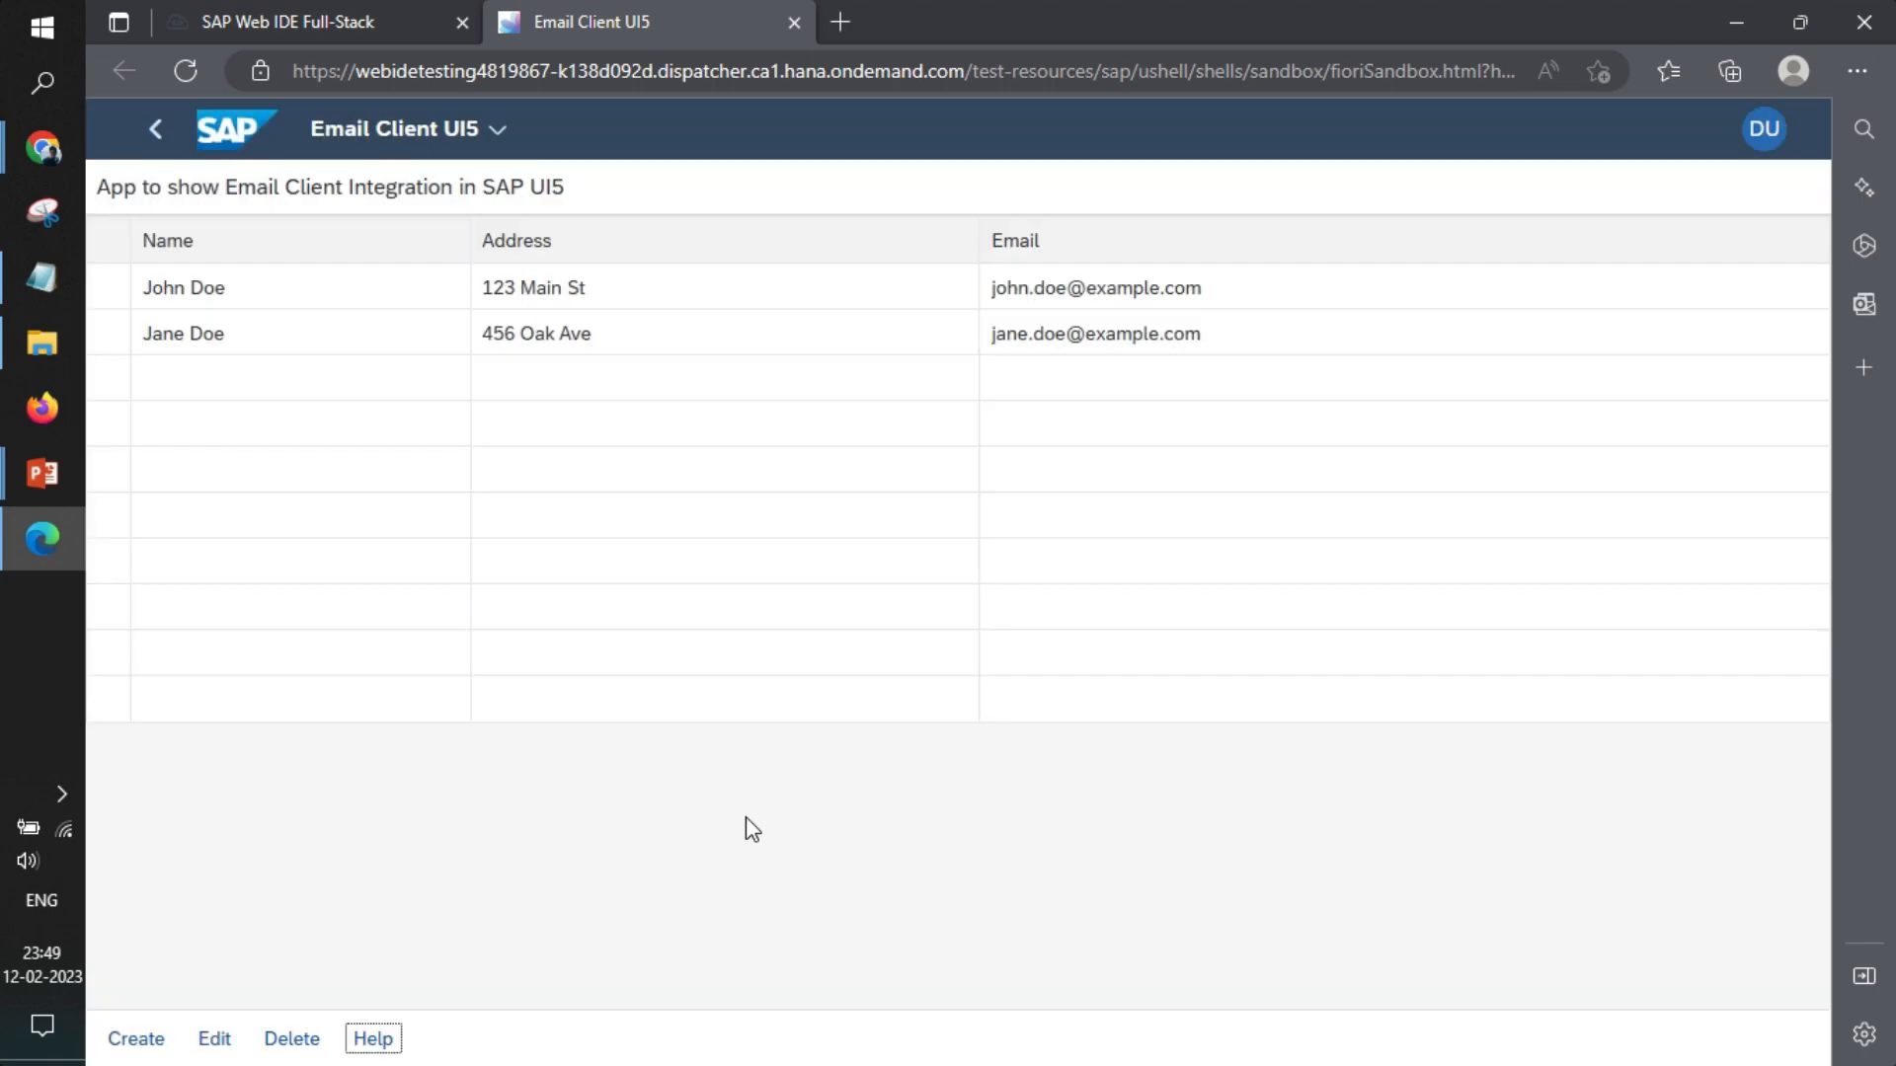
- Highlight John Doe and 123 Main St and send them to a prefilled email draft via Help
click(184, 286)
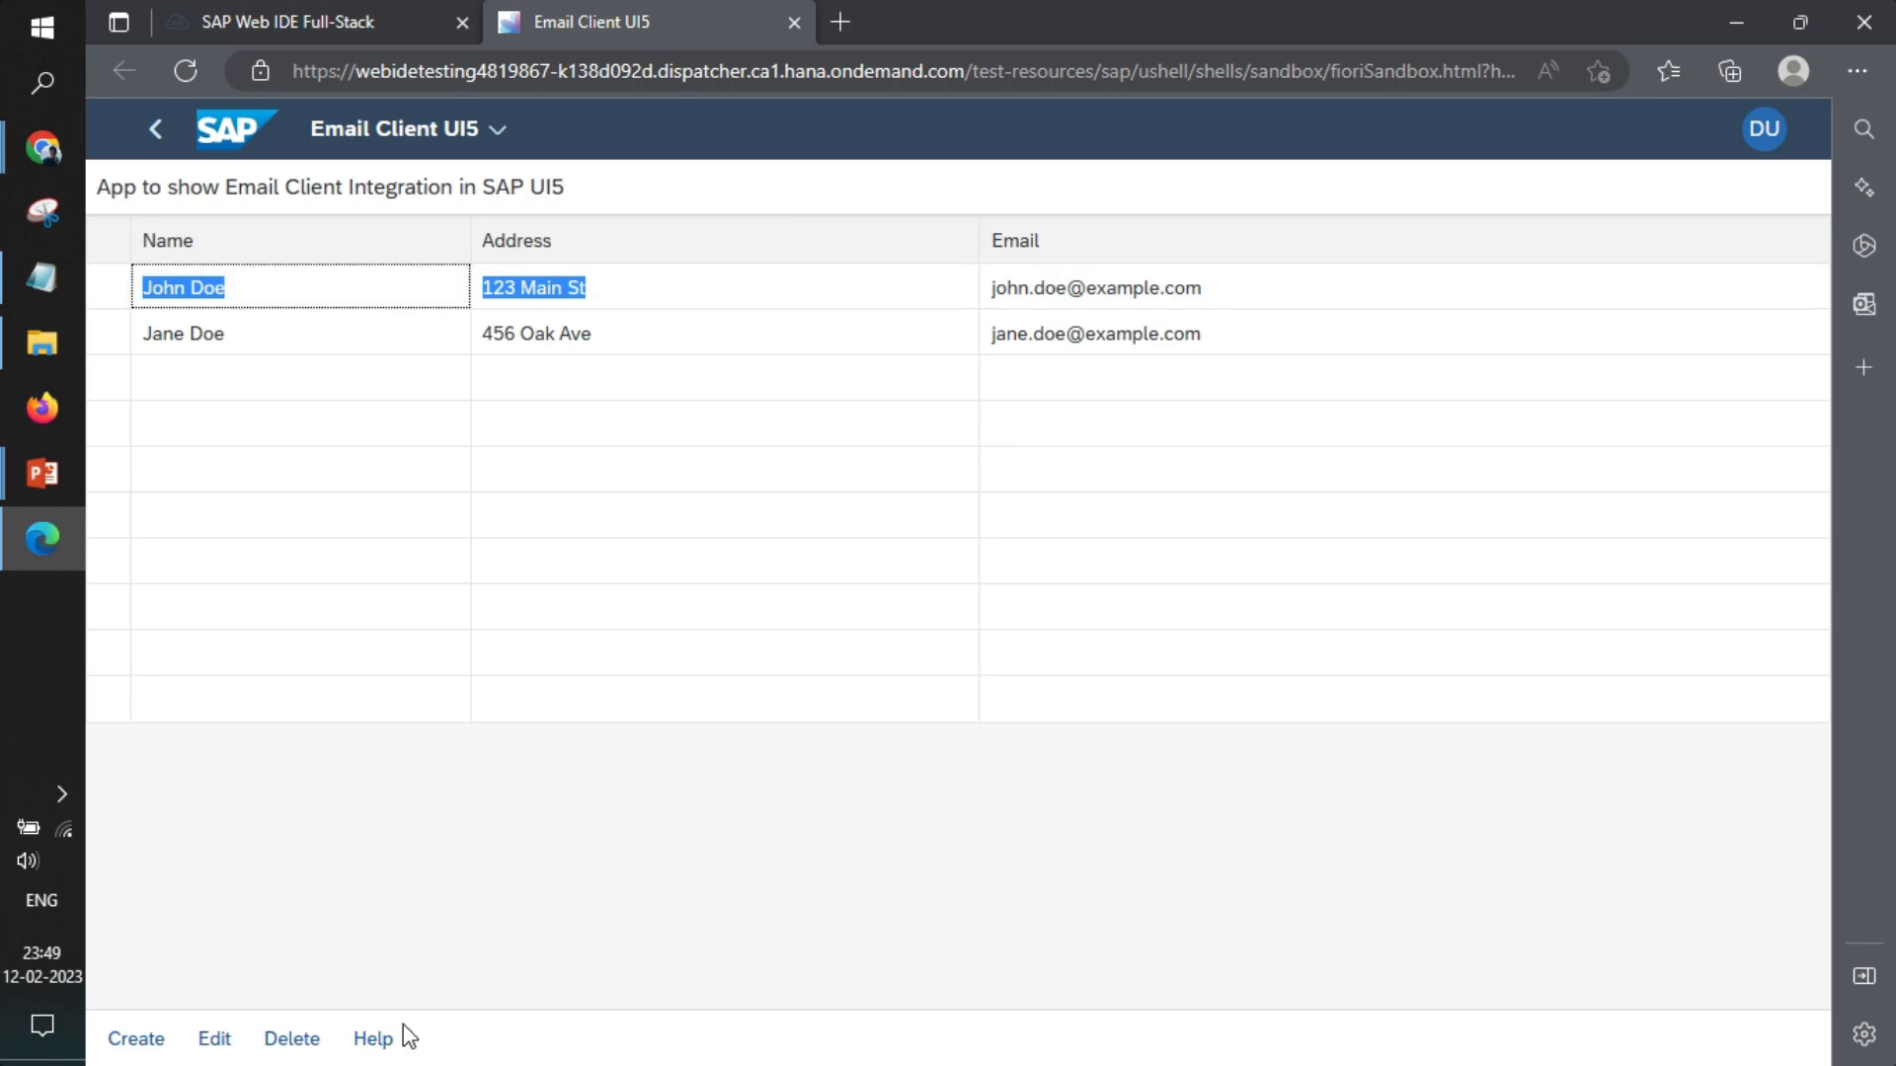
click(371, 1039)
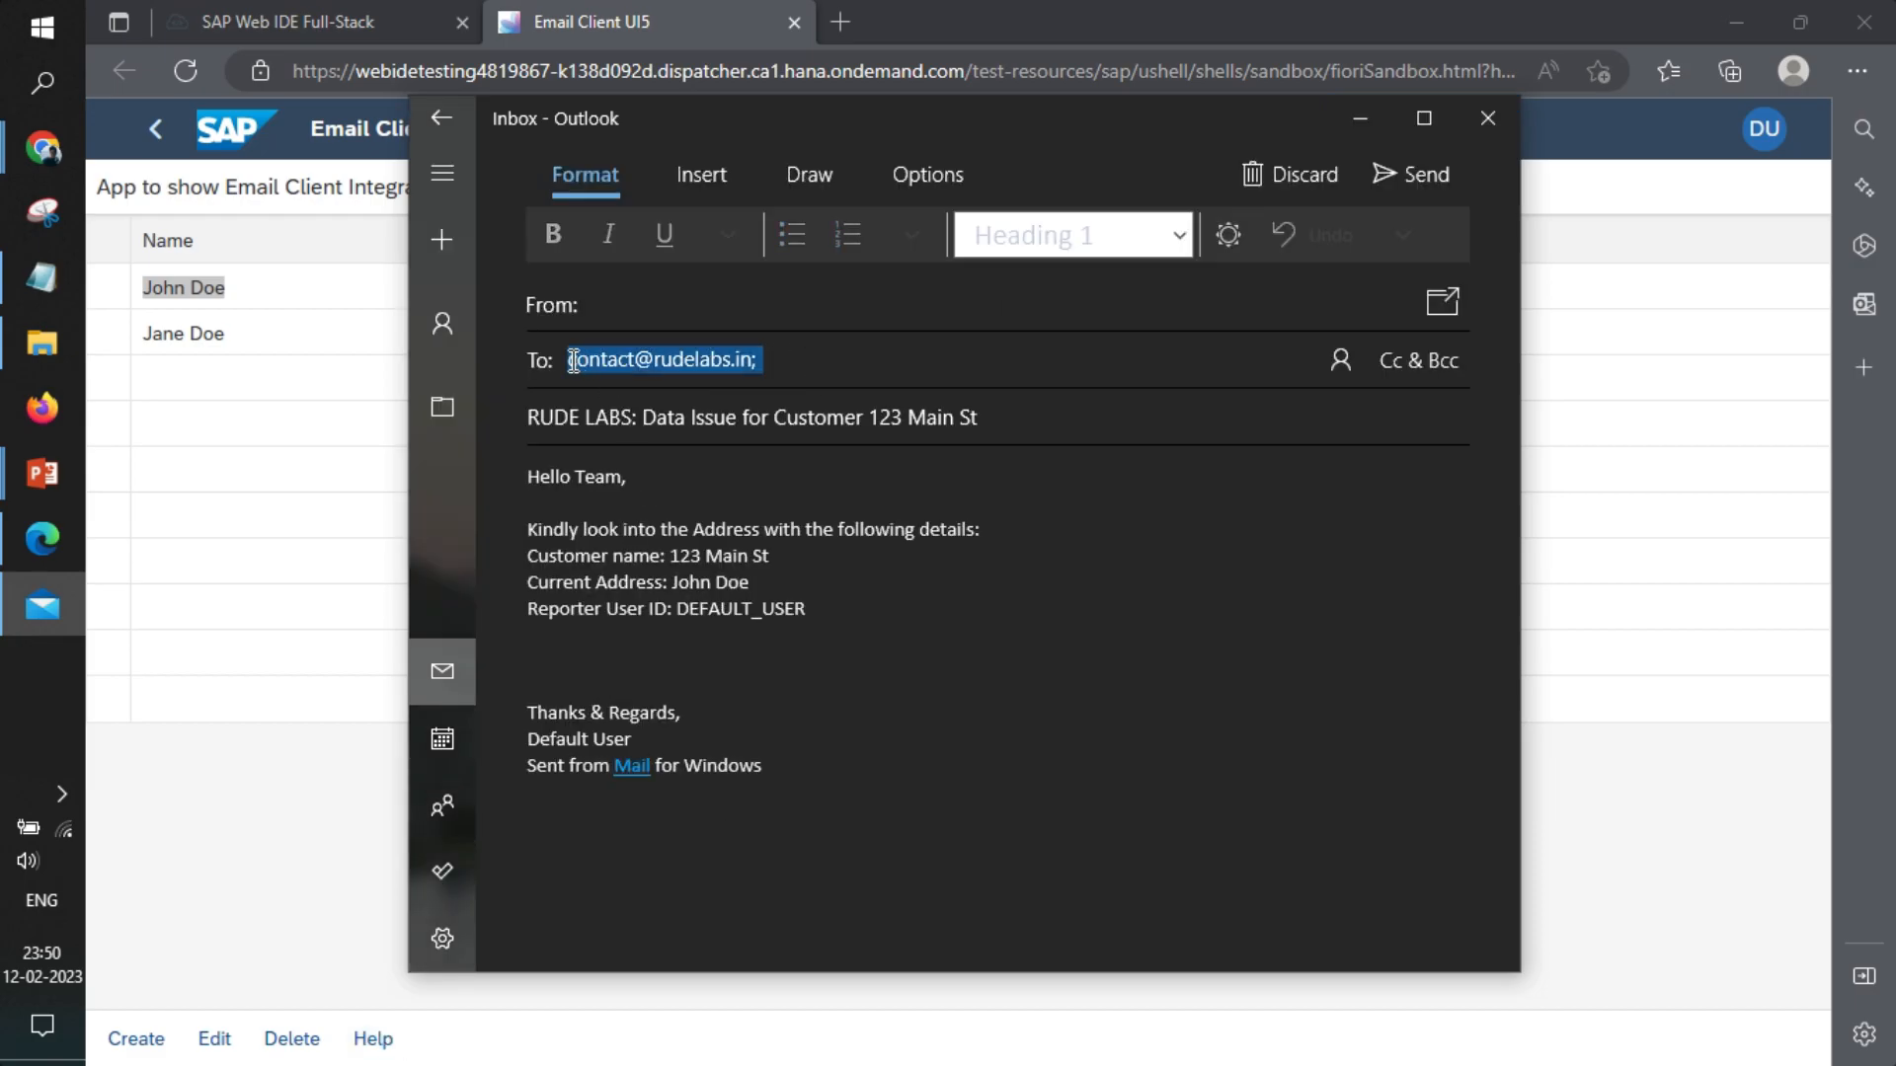
- Inspect the draft's recipient, subject and swapped John Doe address values, then return to the controller code
double_click(549, 416)
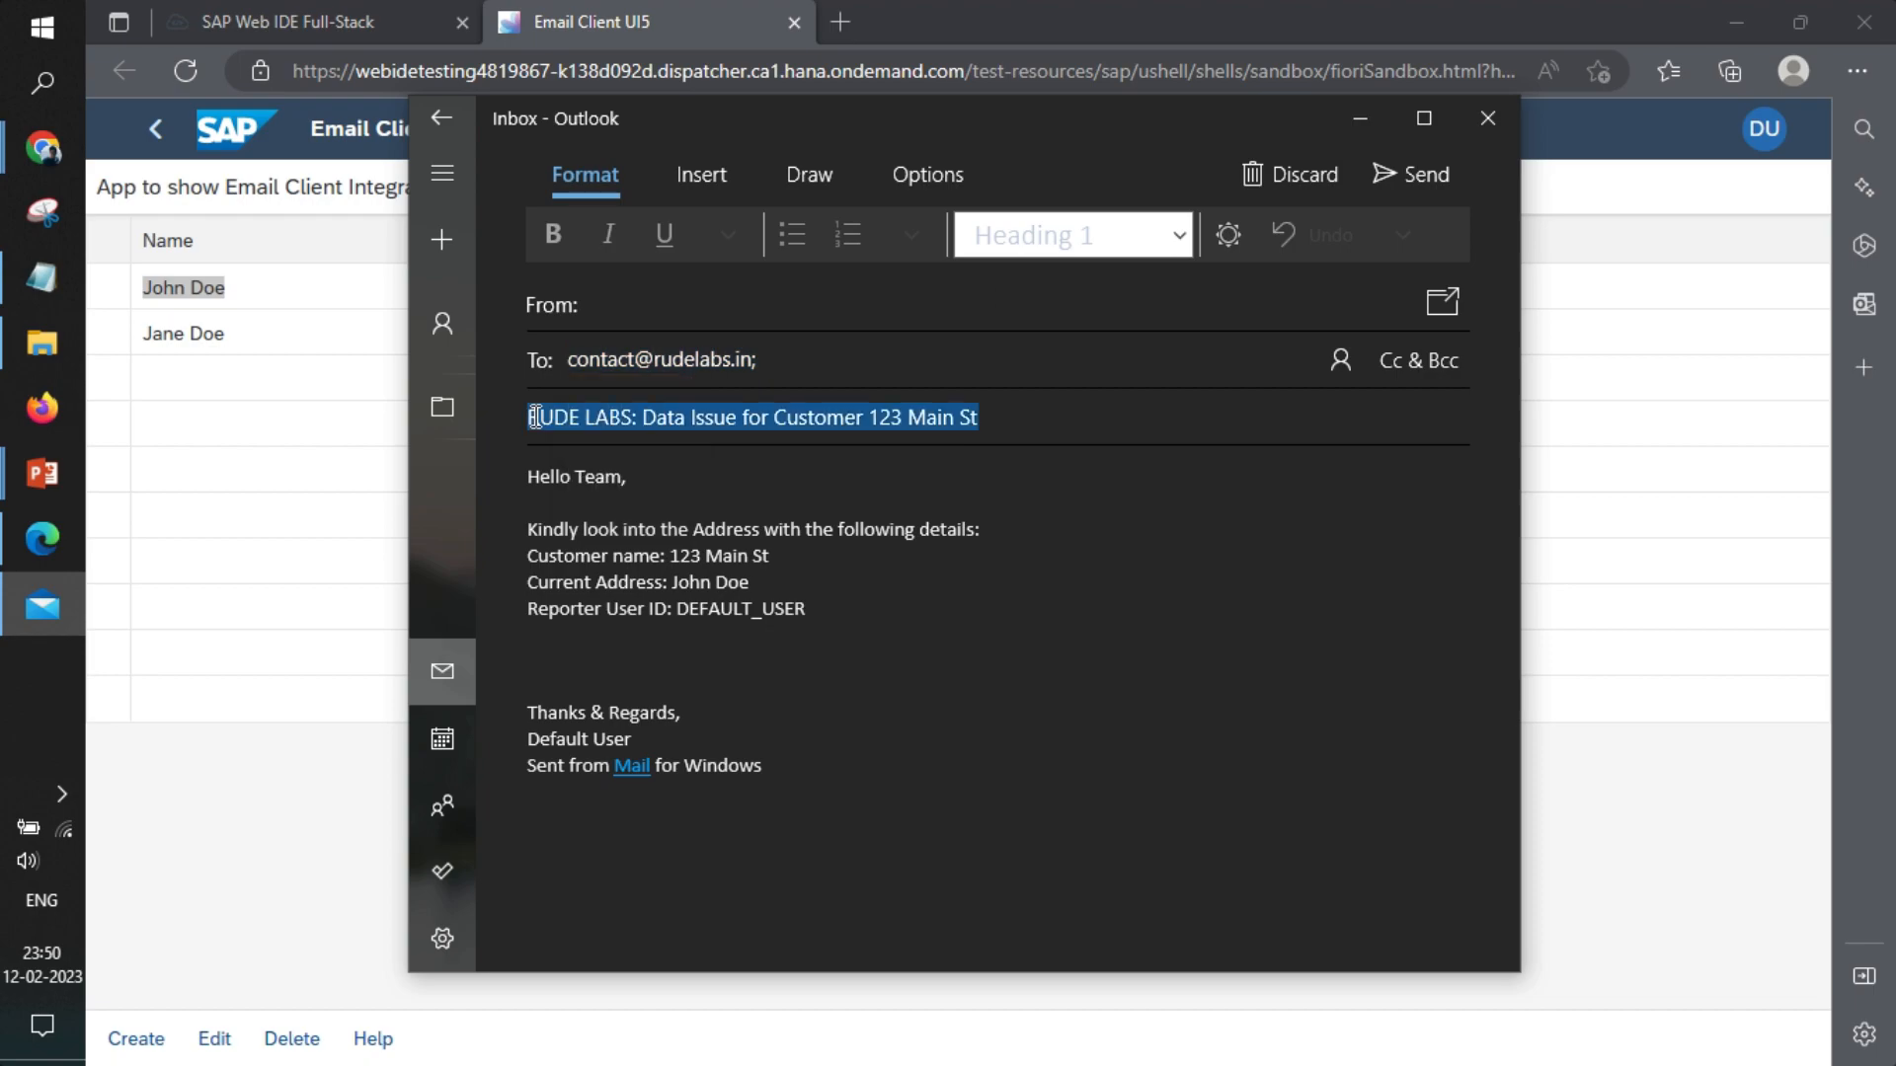
click(709, 597)
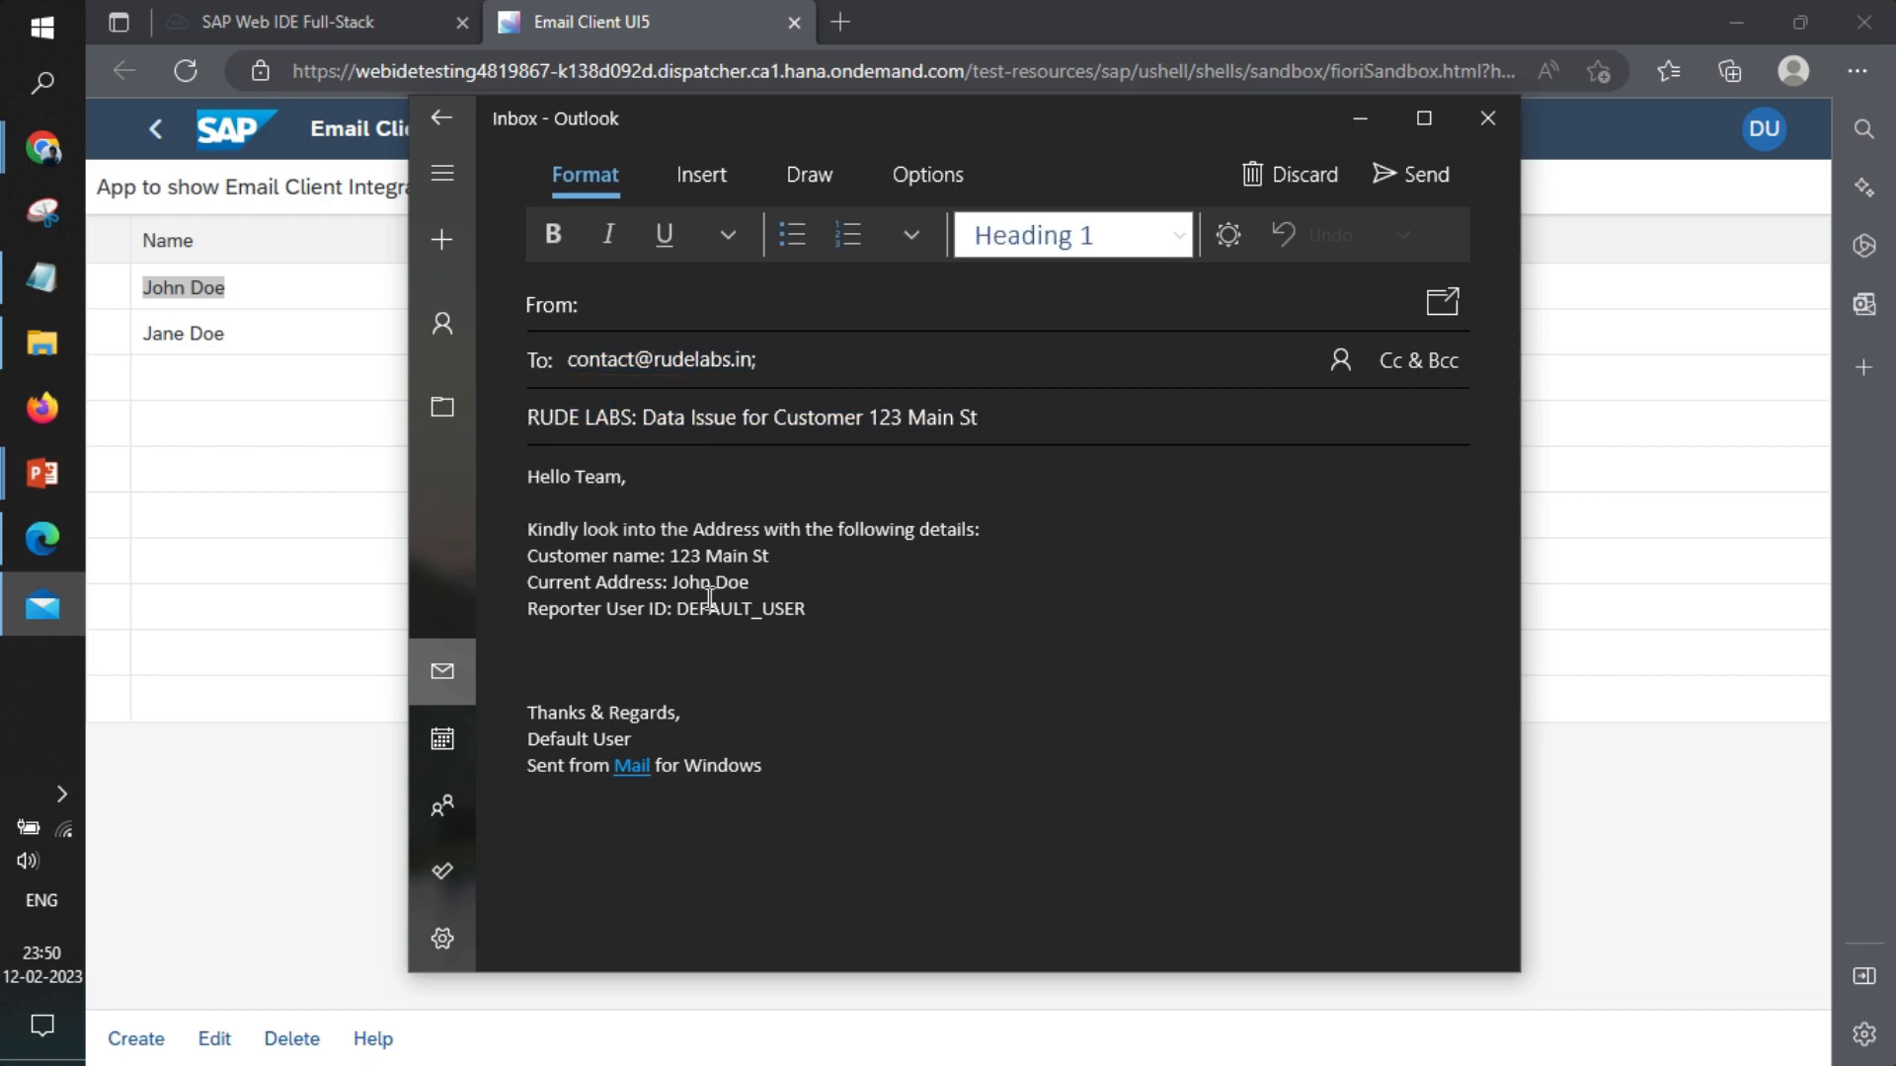
double_click(729, 581)
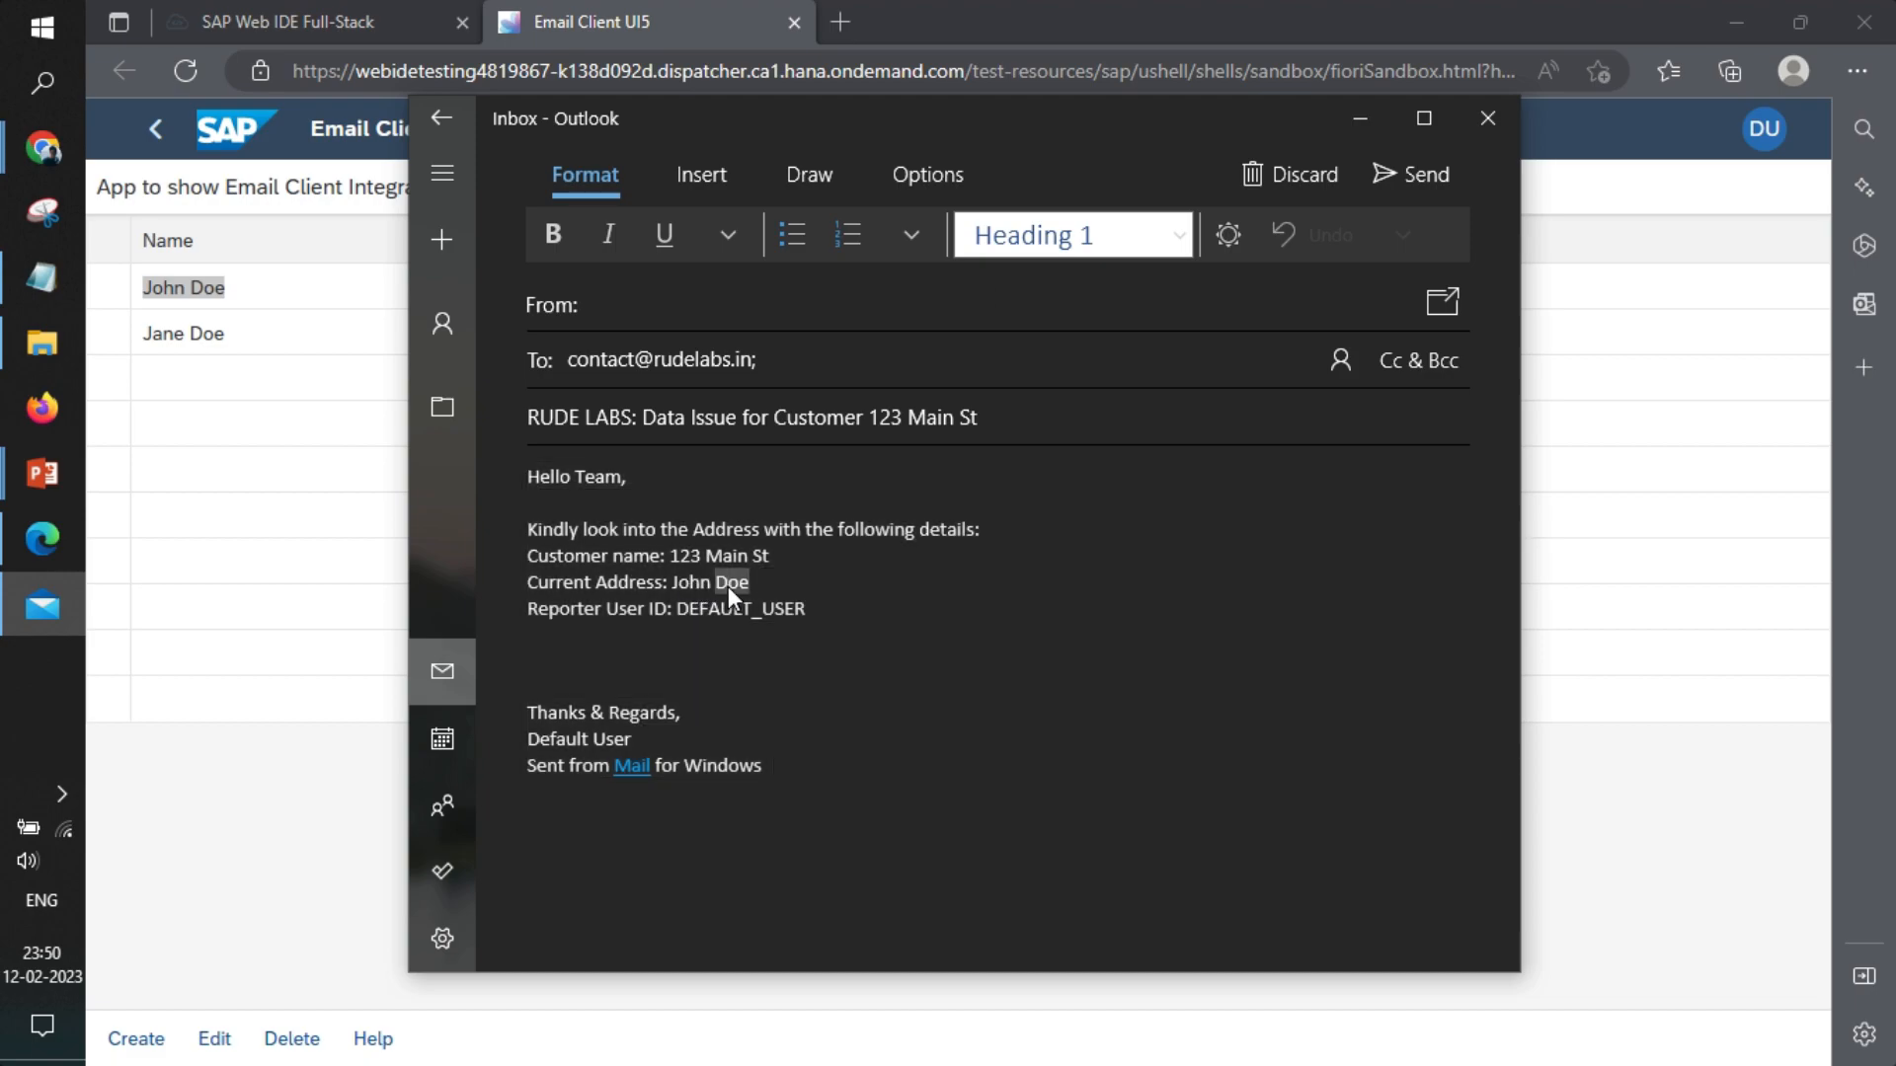
double_click(715, 555)
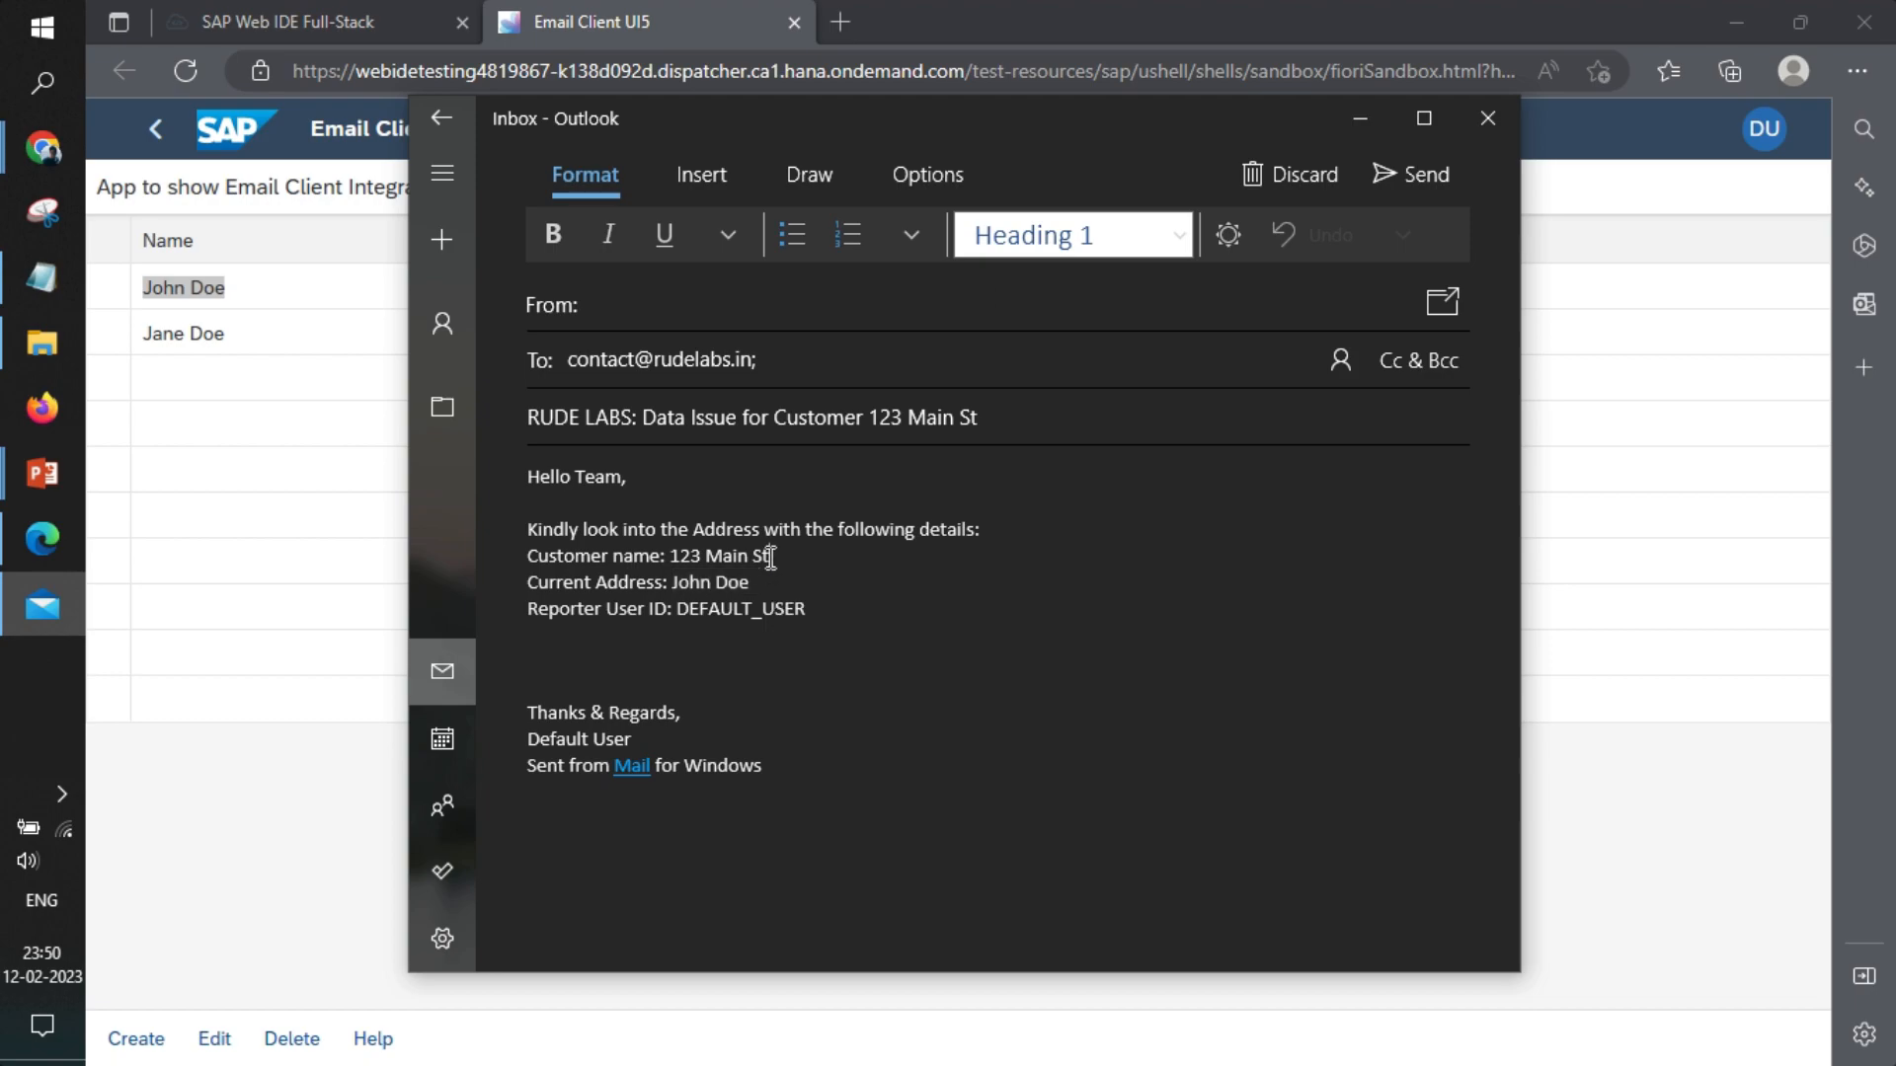
click(290, 21)
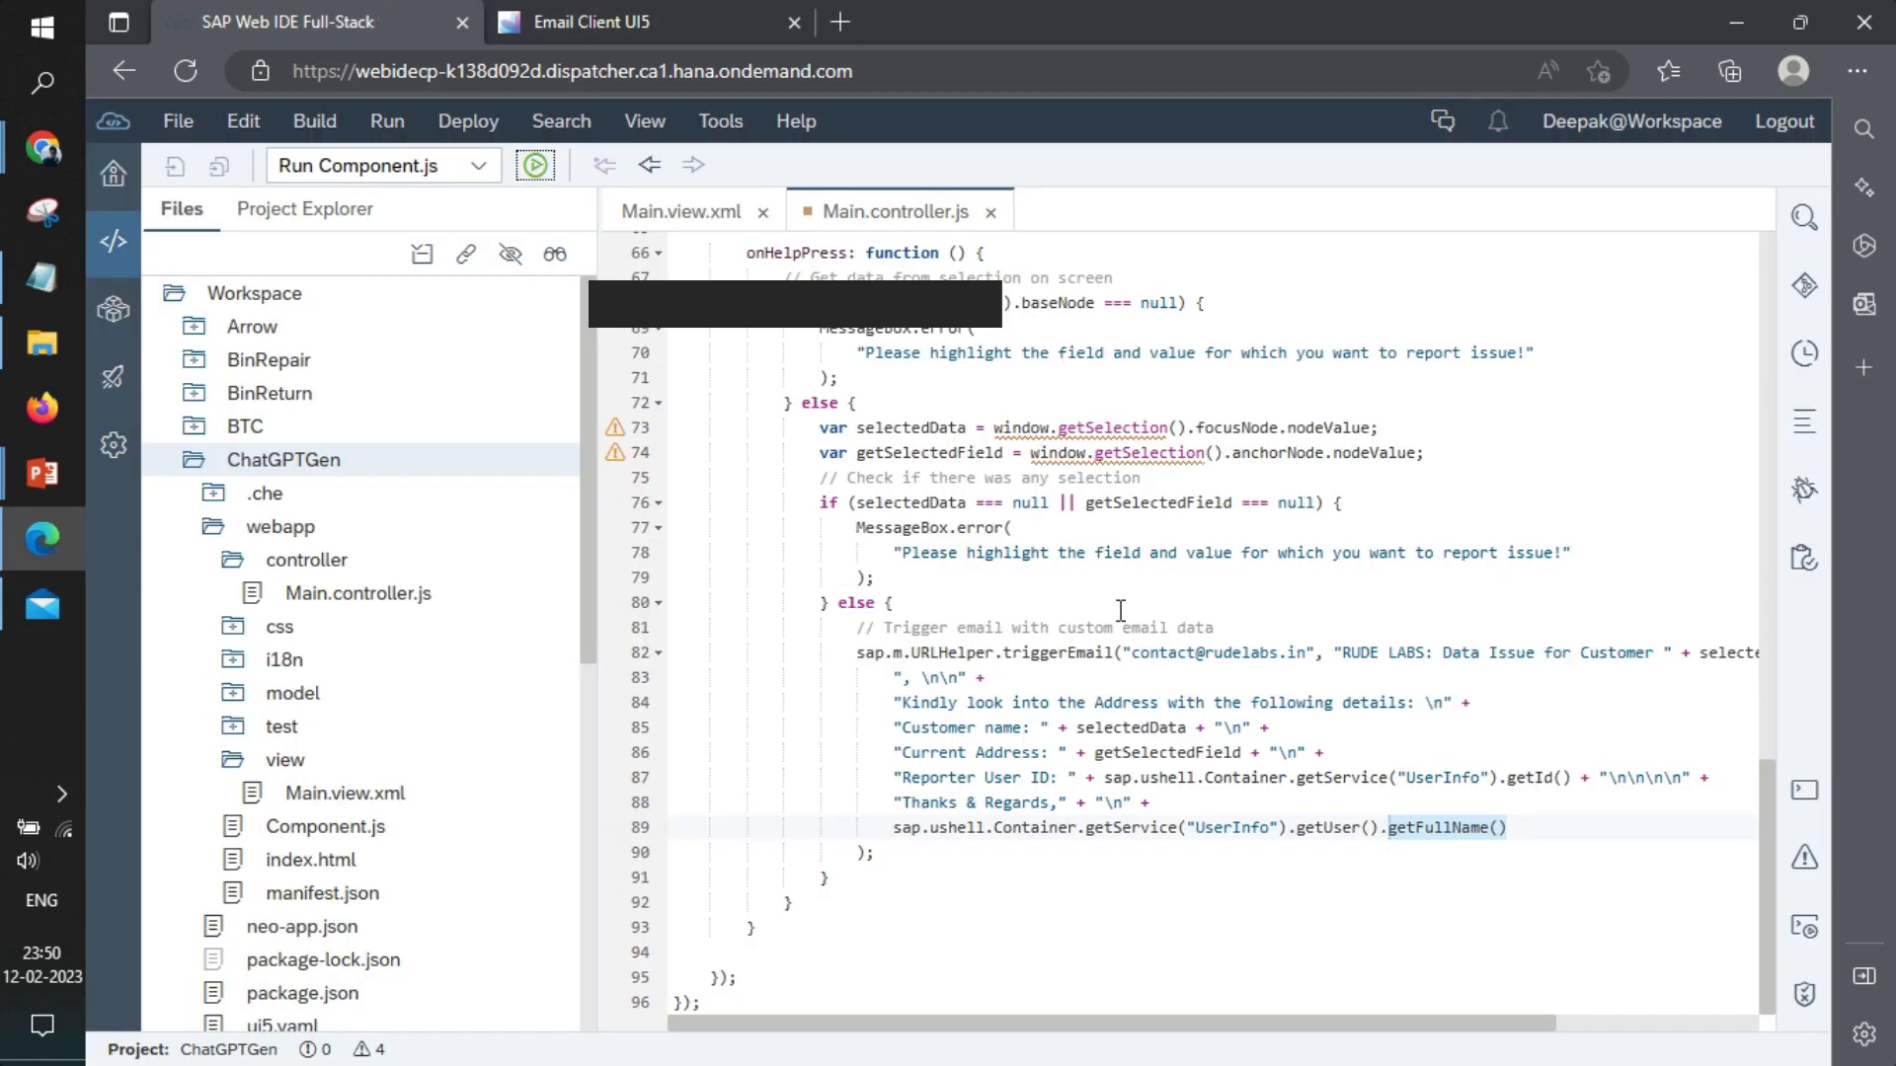
- Swap the triggerEmail body so customer name uses getSelectedField and current address uses selectedData
click(1175, 753)
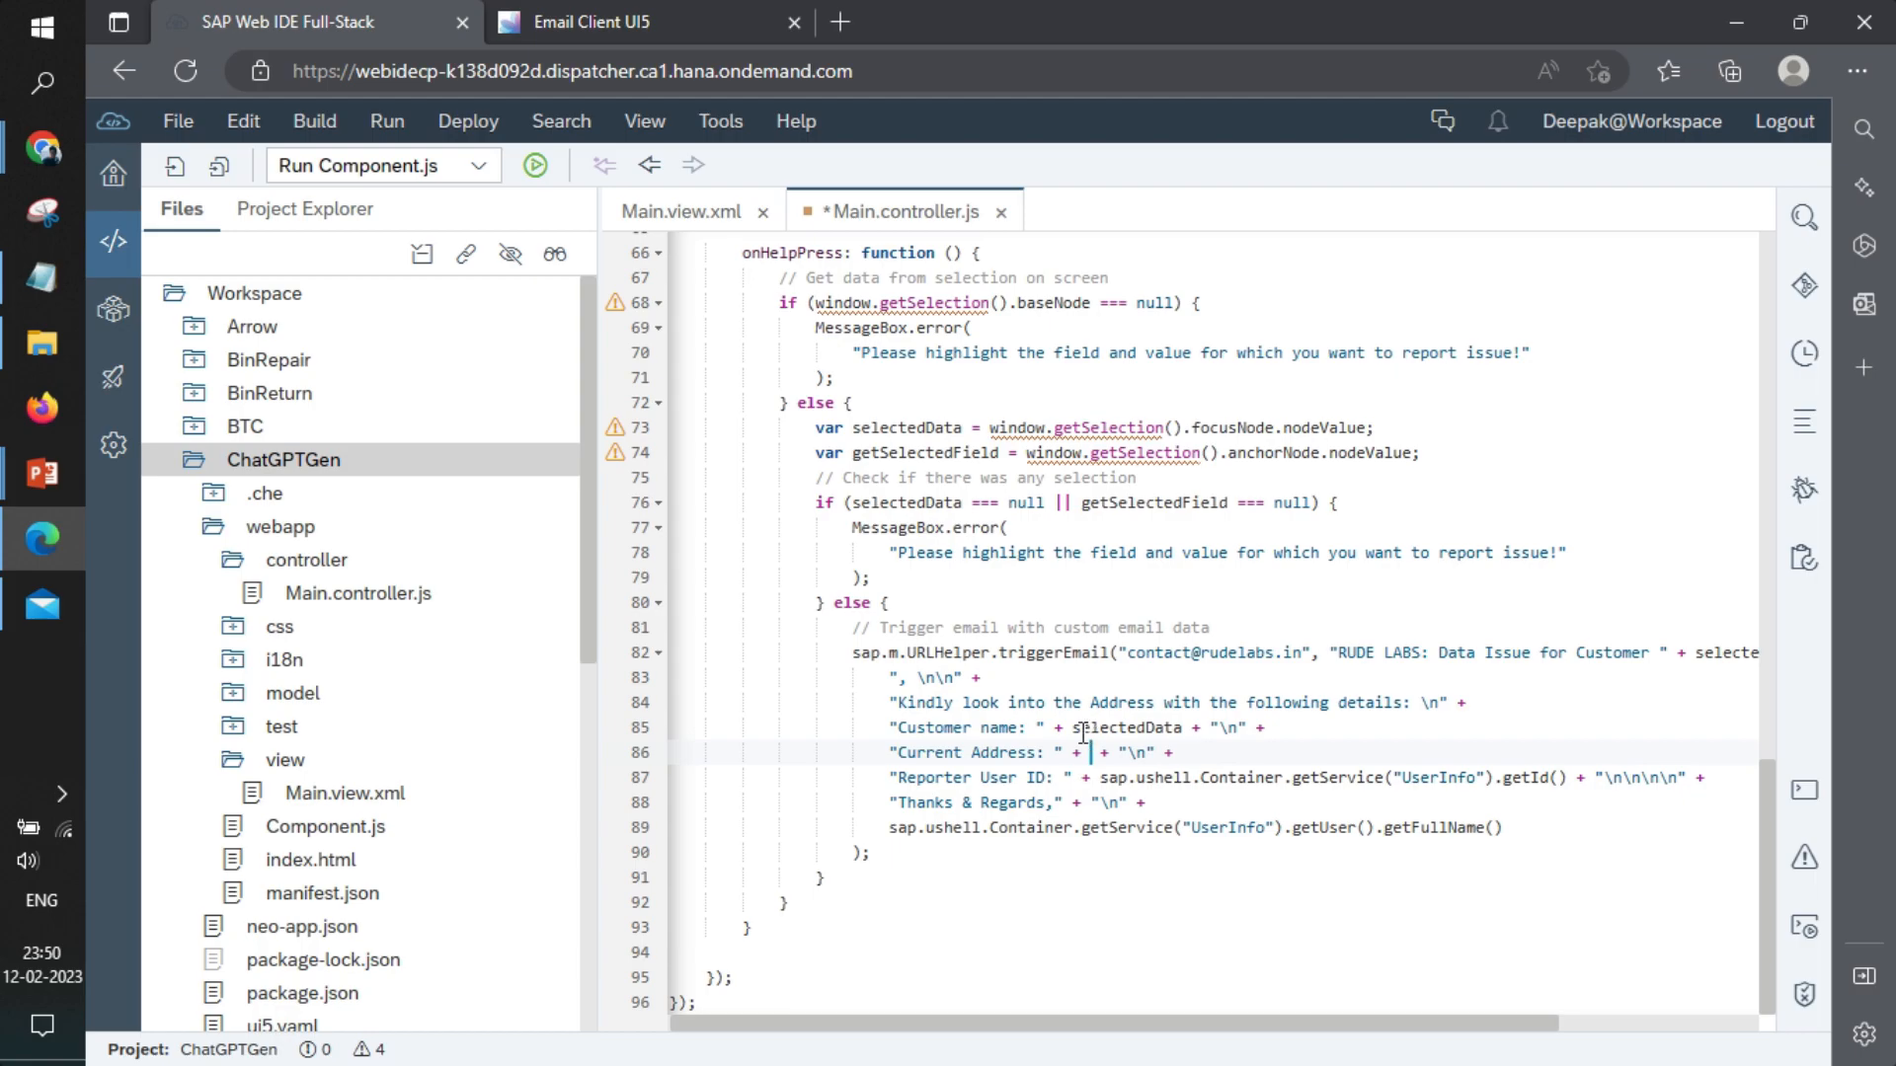
text(getSelectedField)
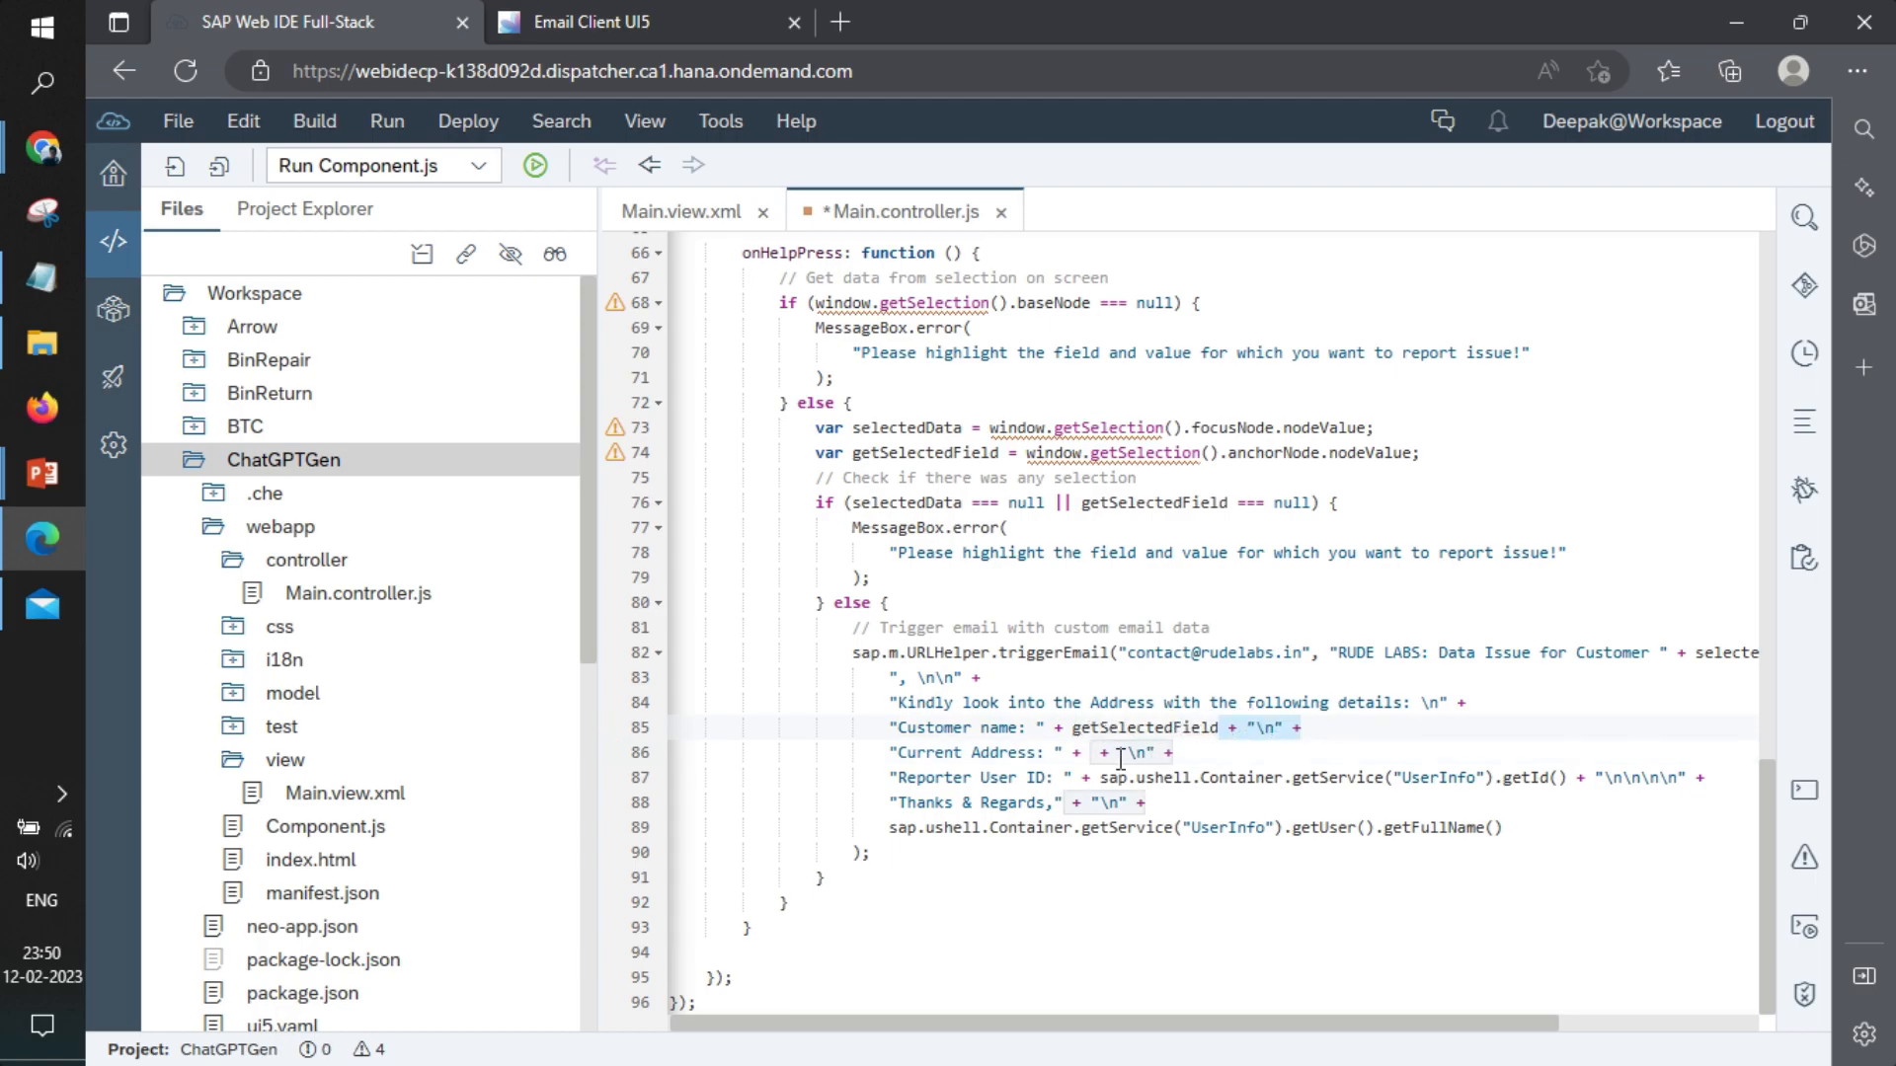
text(selectedData)
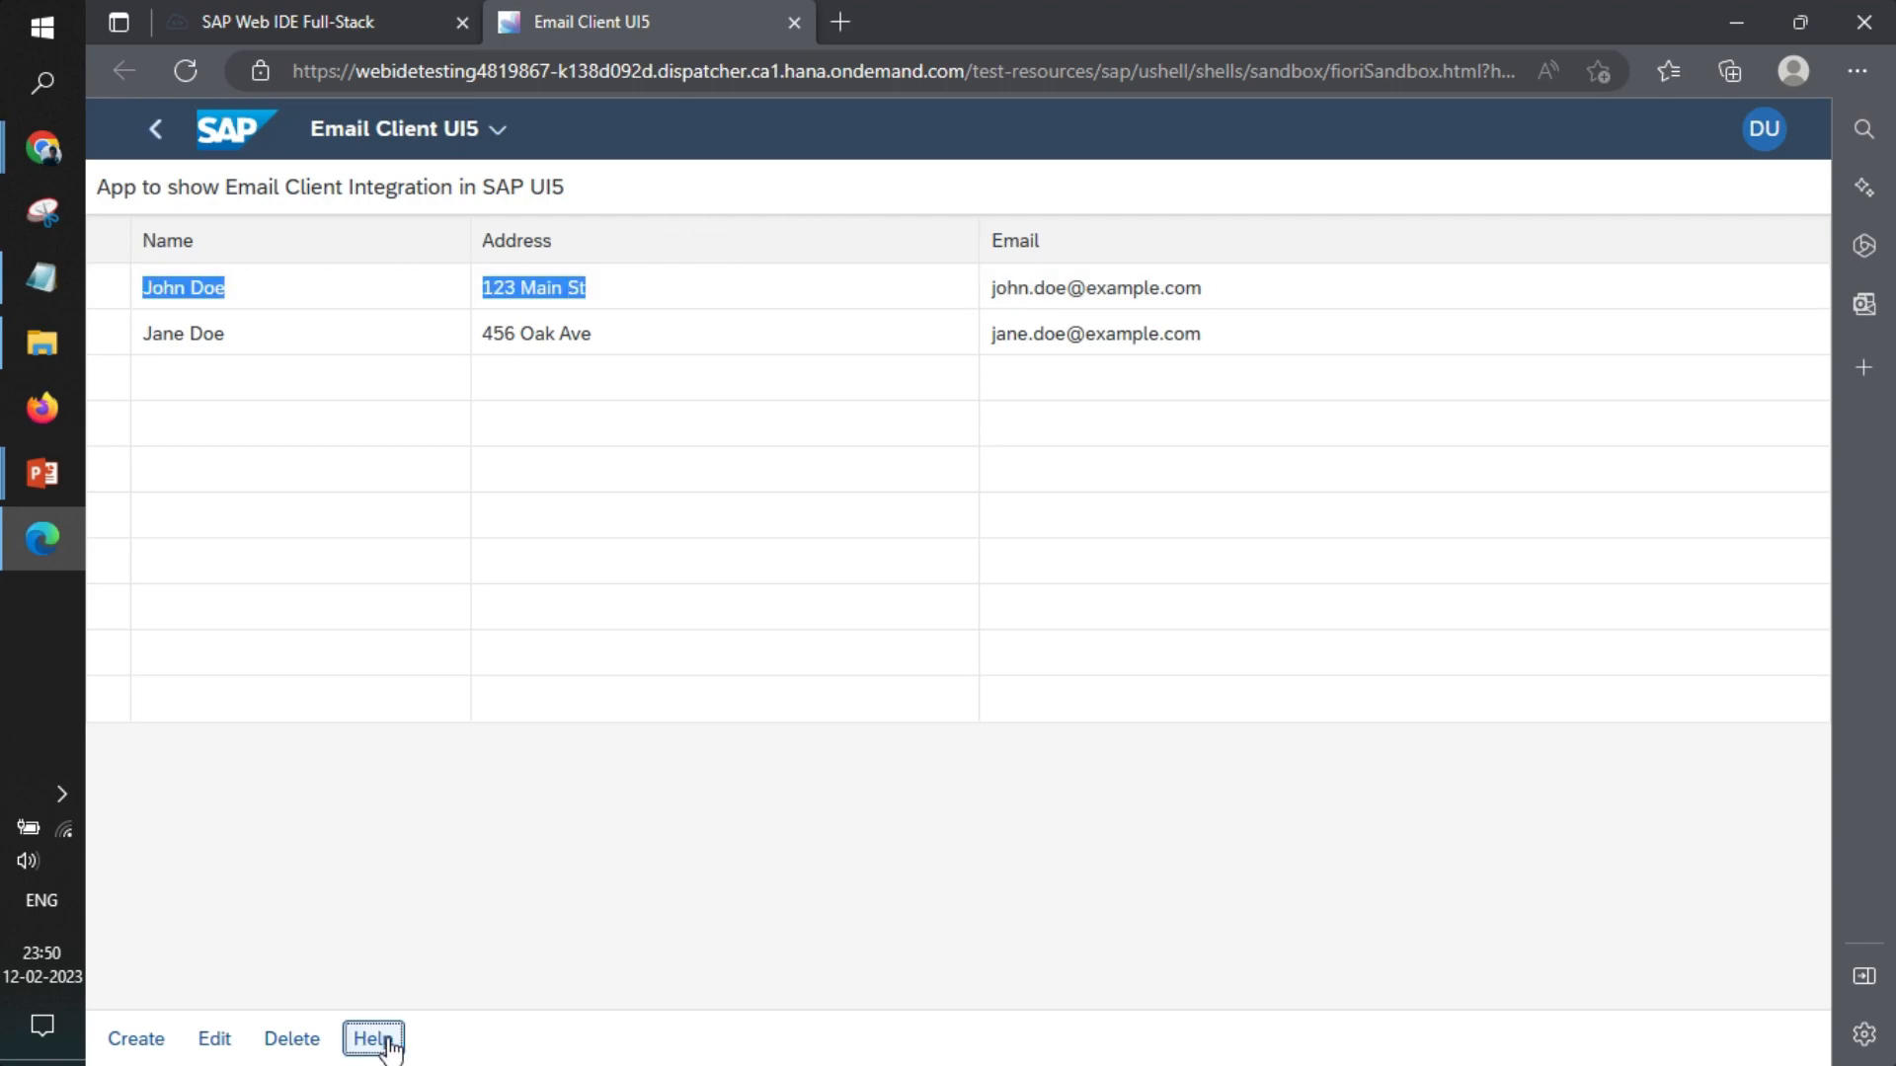
- Regenerate the Help email showing John Doe as name and 123 Main St as address, noting DEFAULT_USER
click(373, 1038)
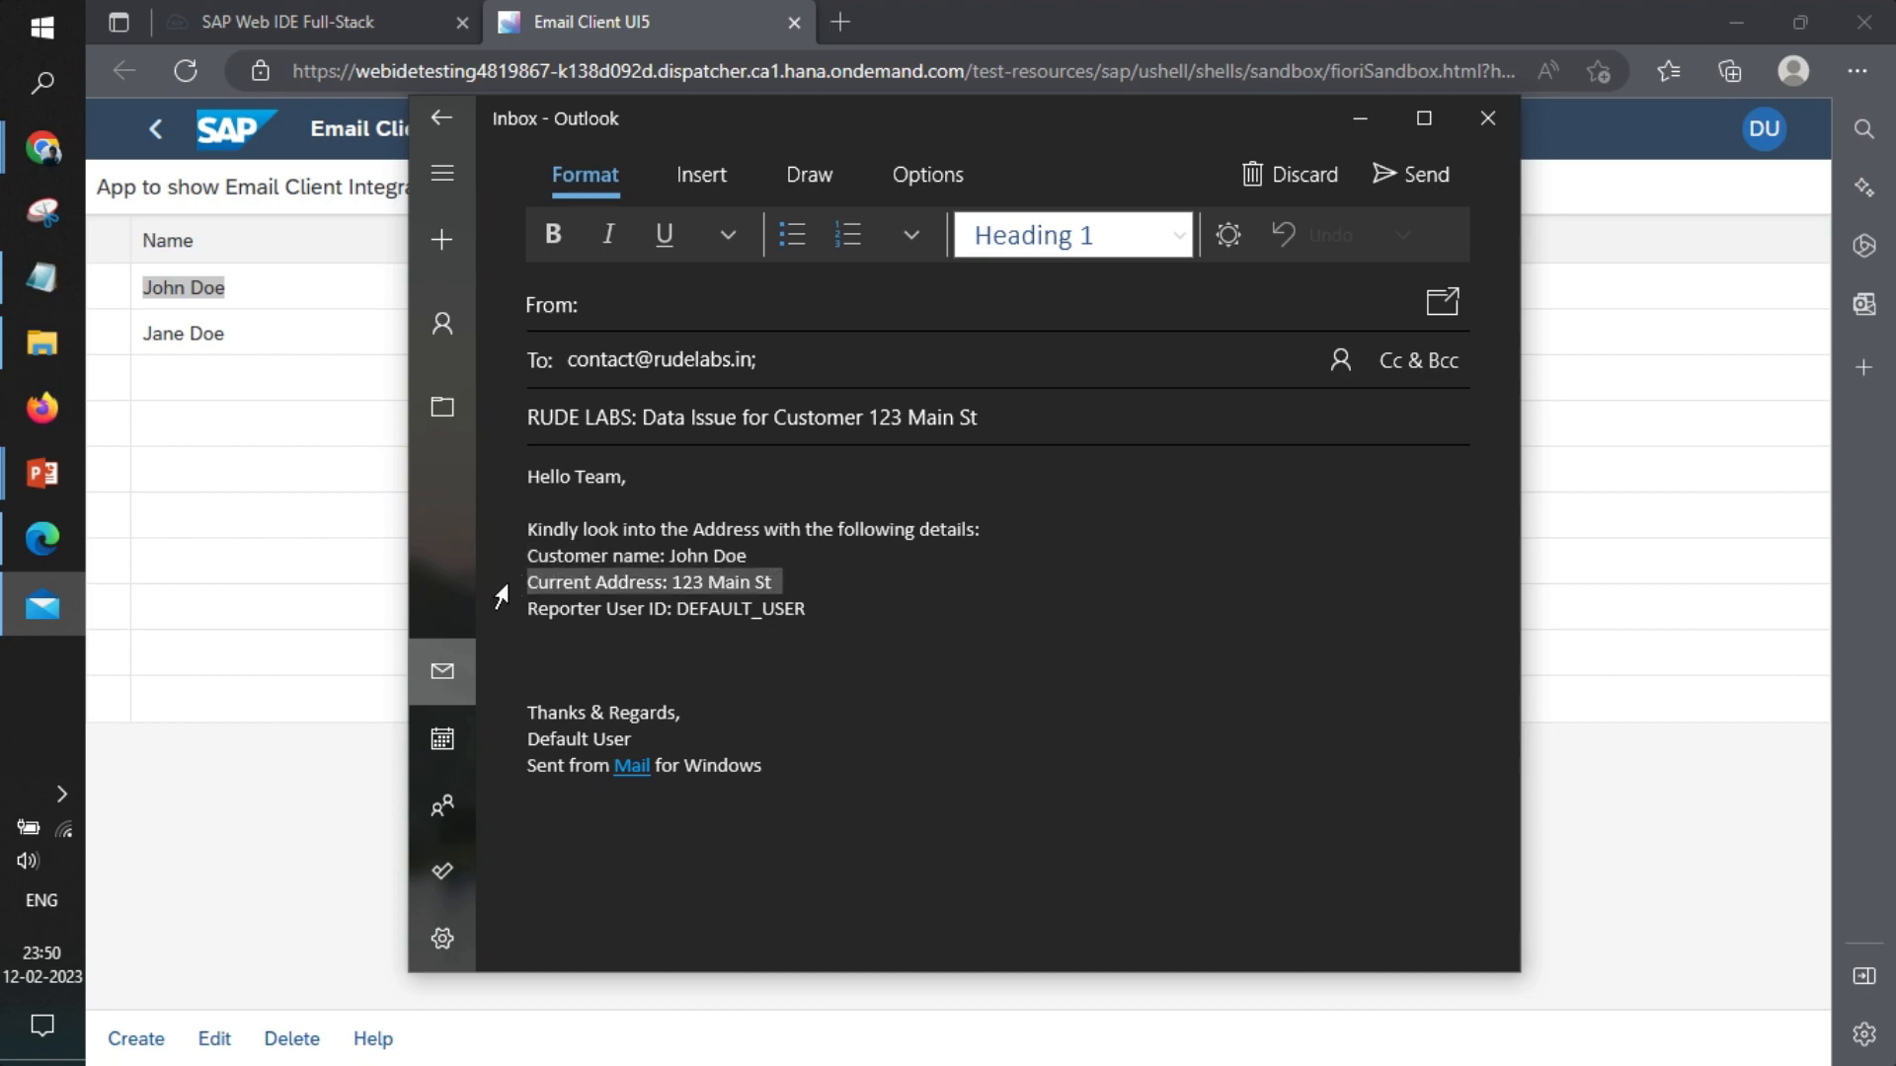
double_click(740, 609)
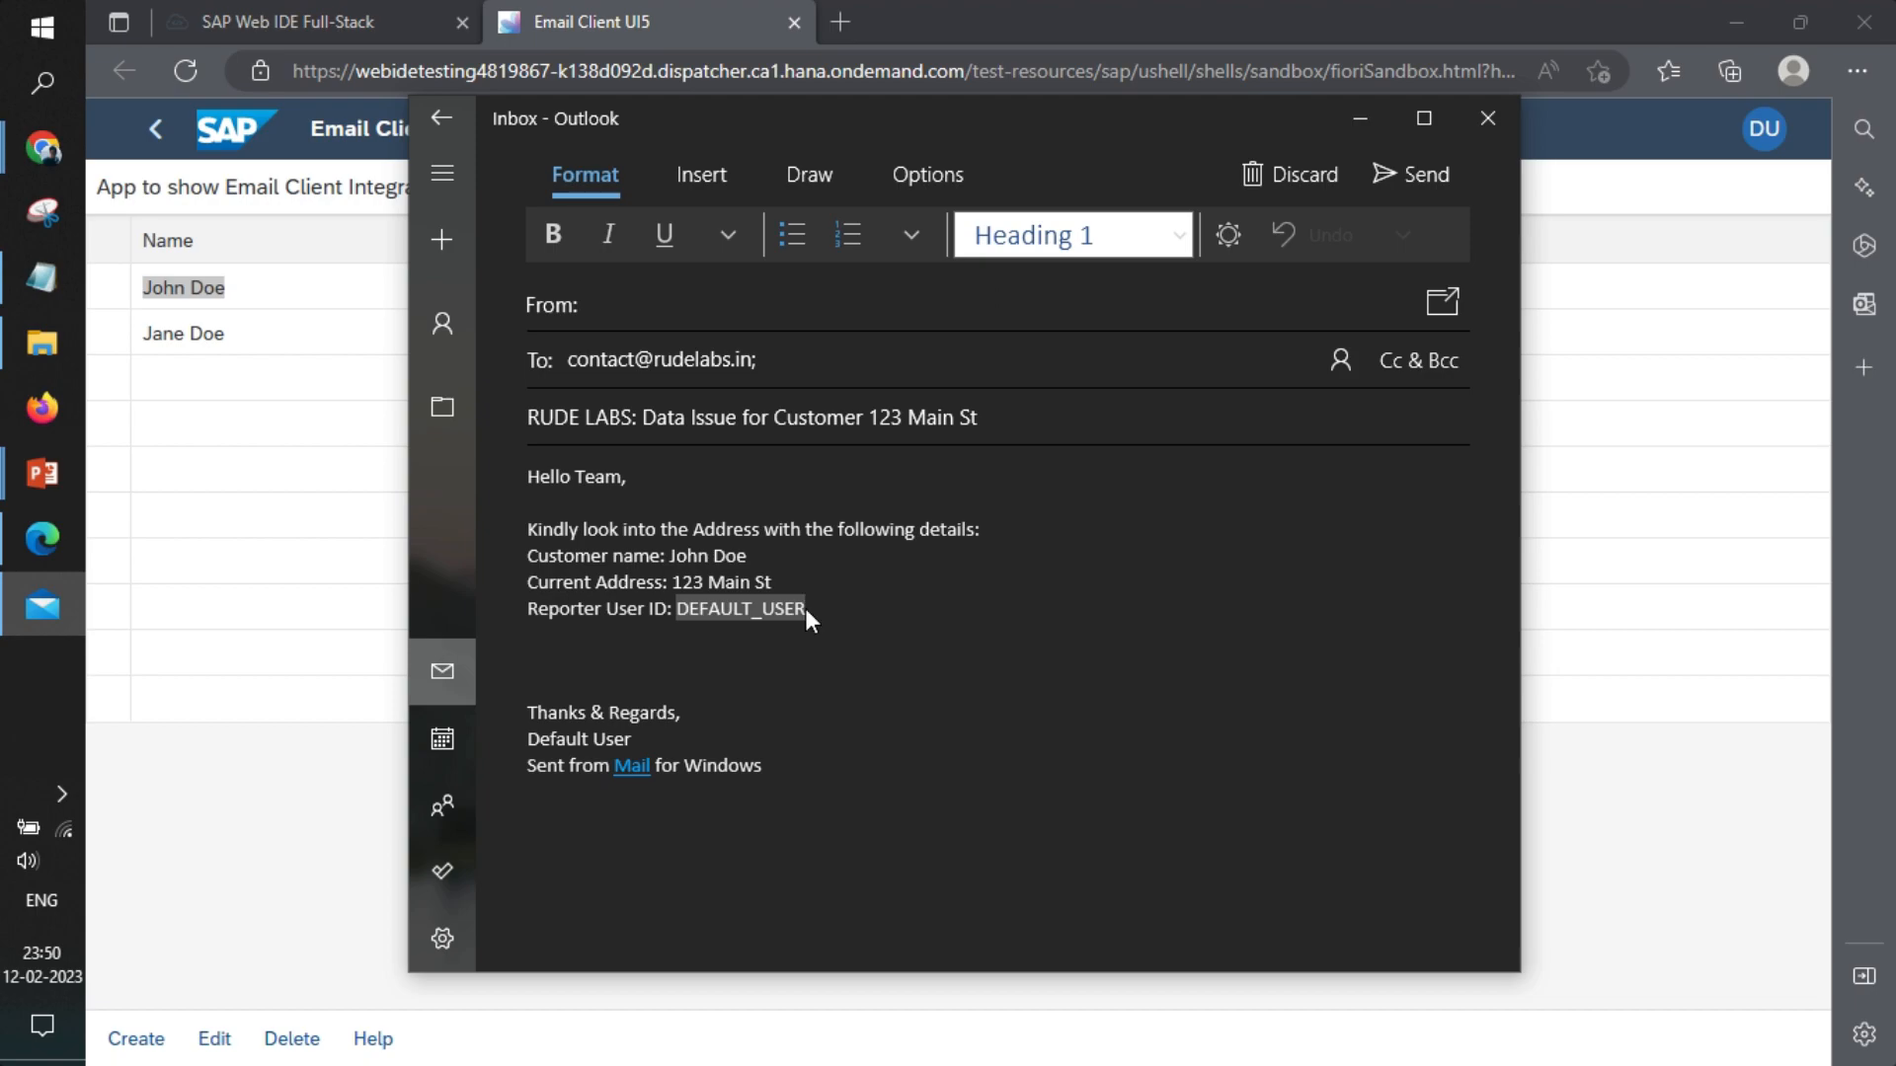
mouse_move(1112, 326)
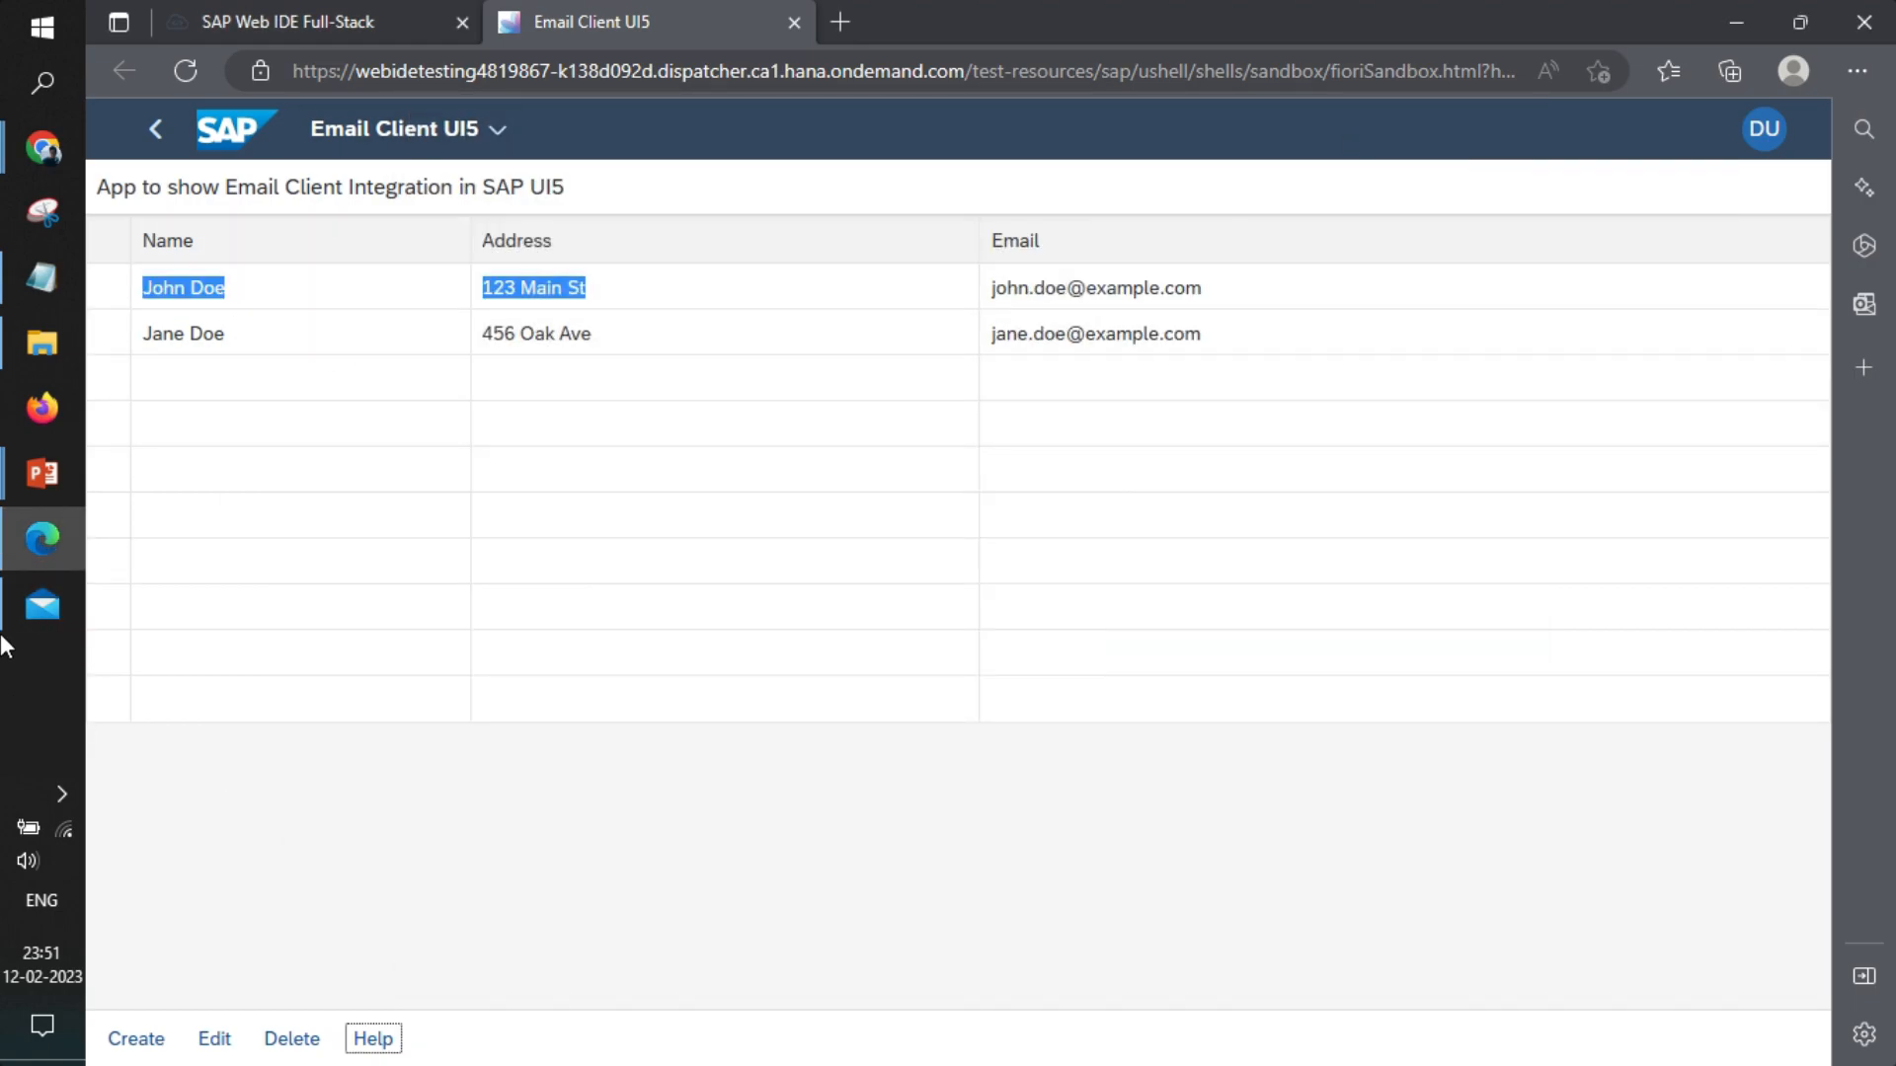
- Return to Main.controller.js and highlight the sap.m.URLHelper.triggerEmail call
click(287, 22)
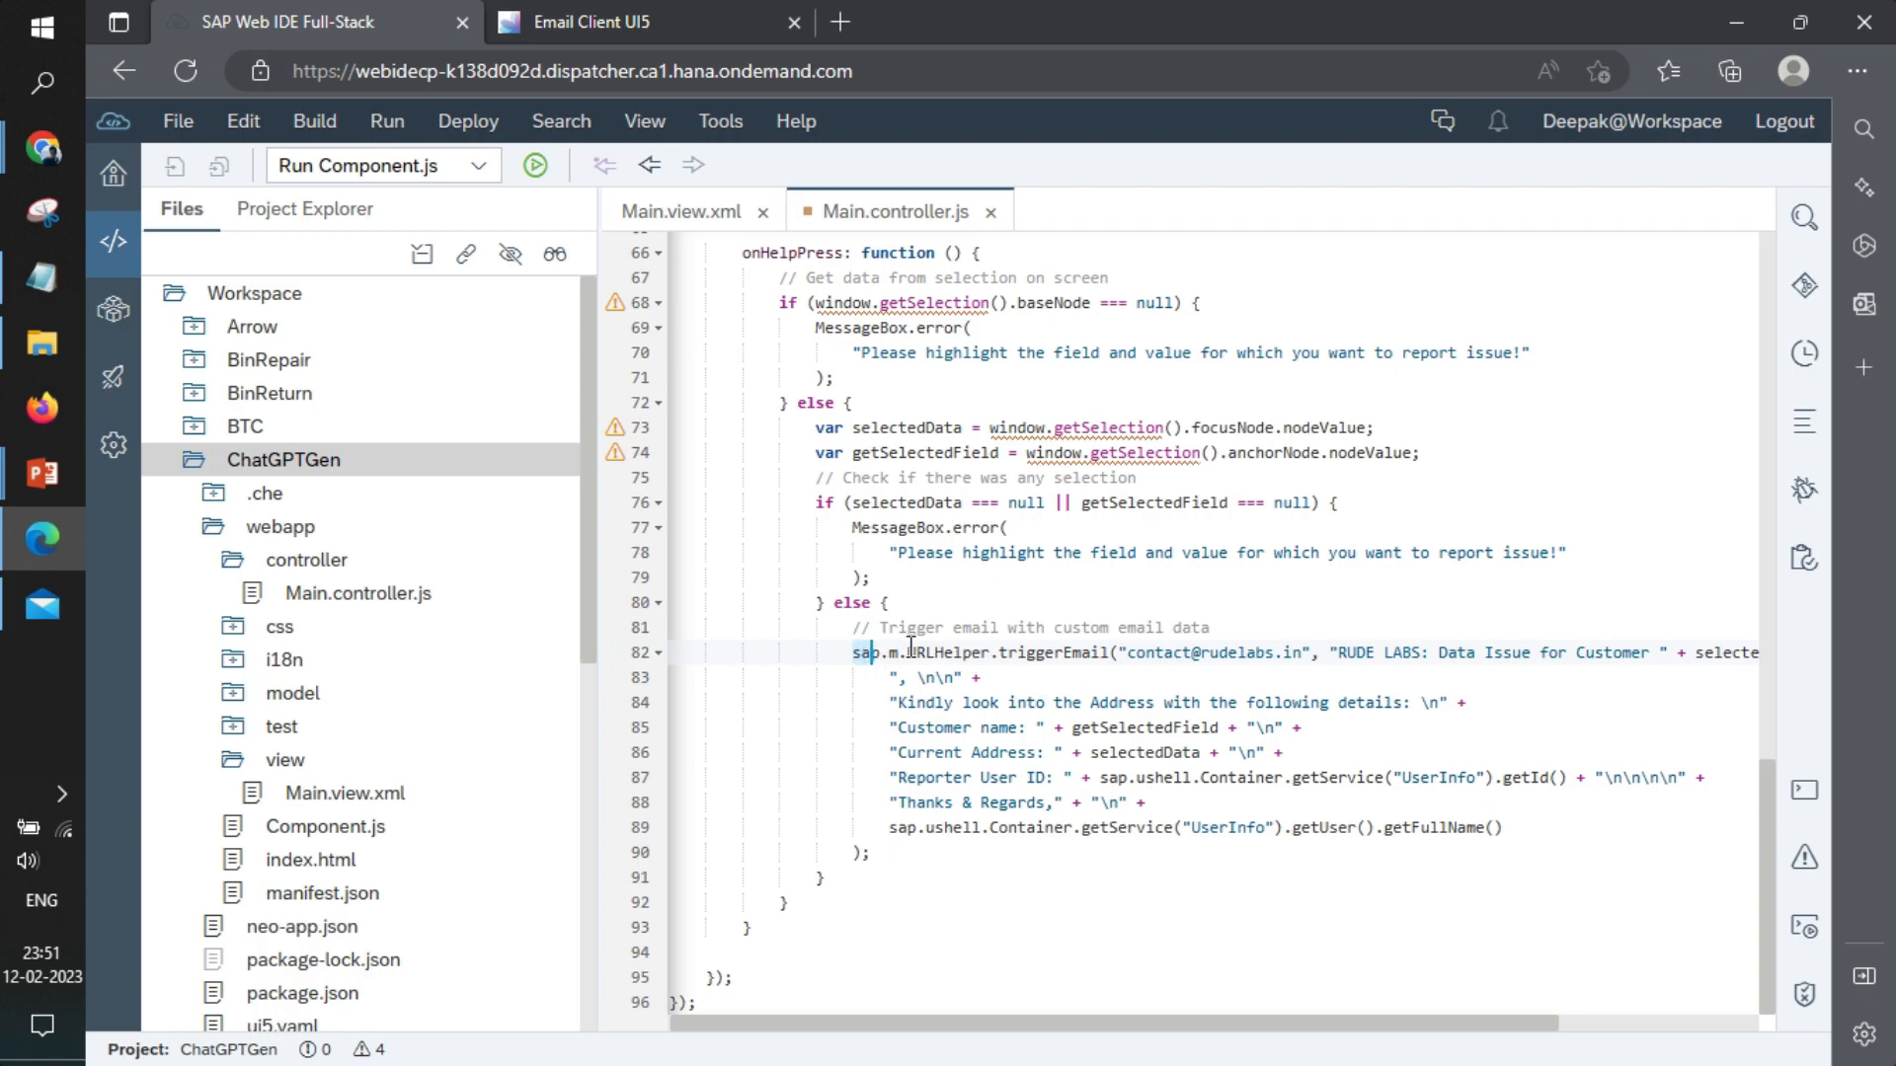
double_click(930, 654)
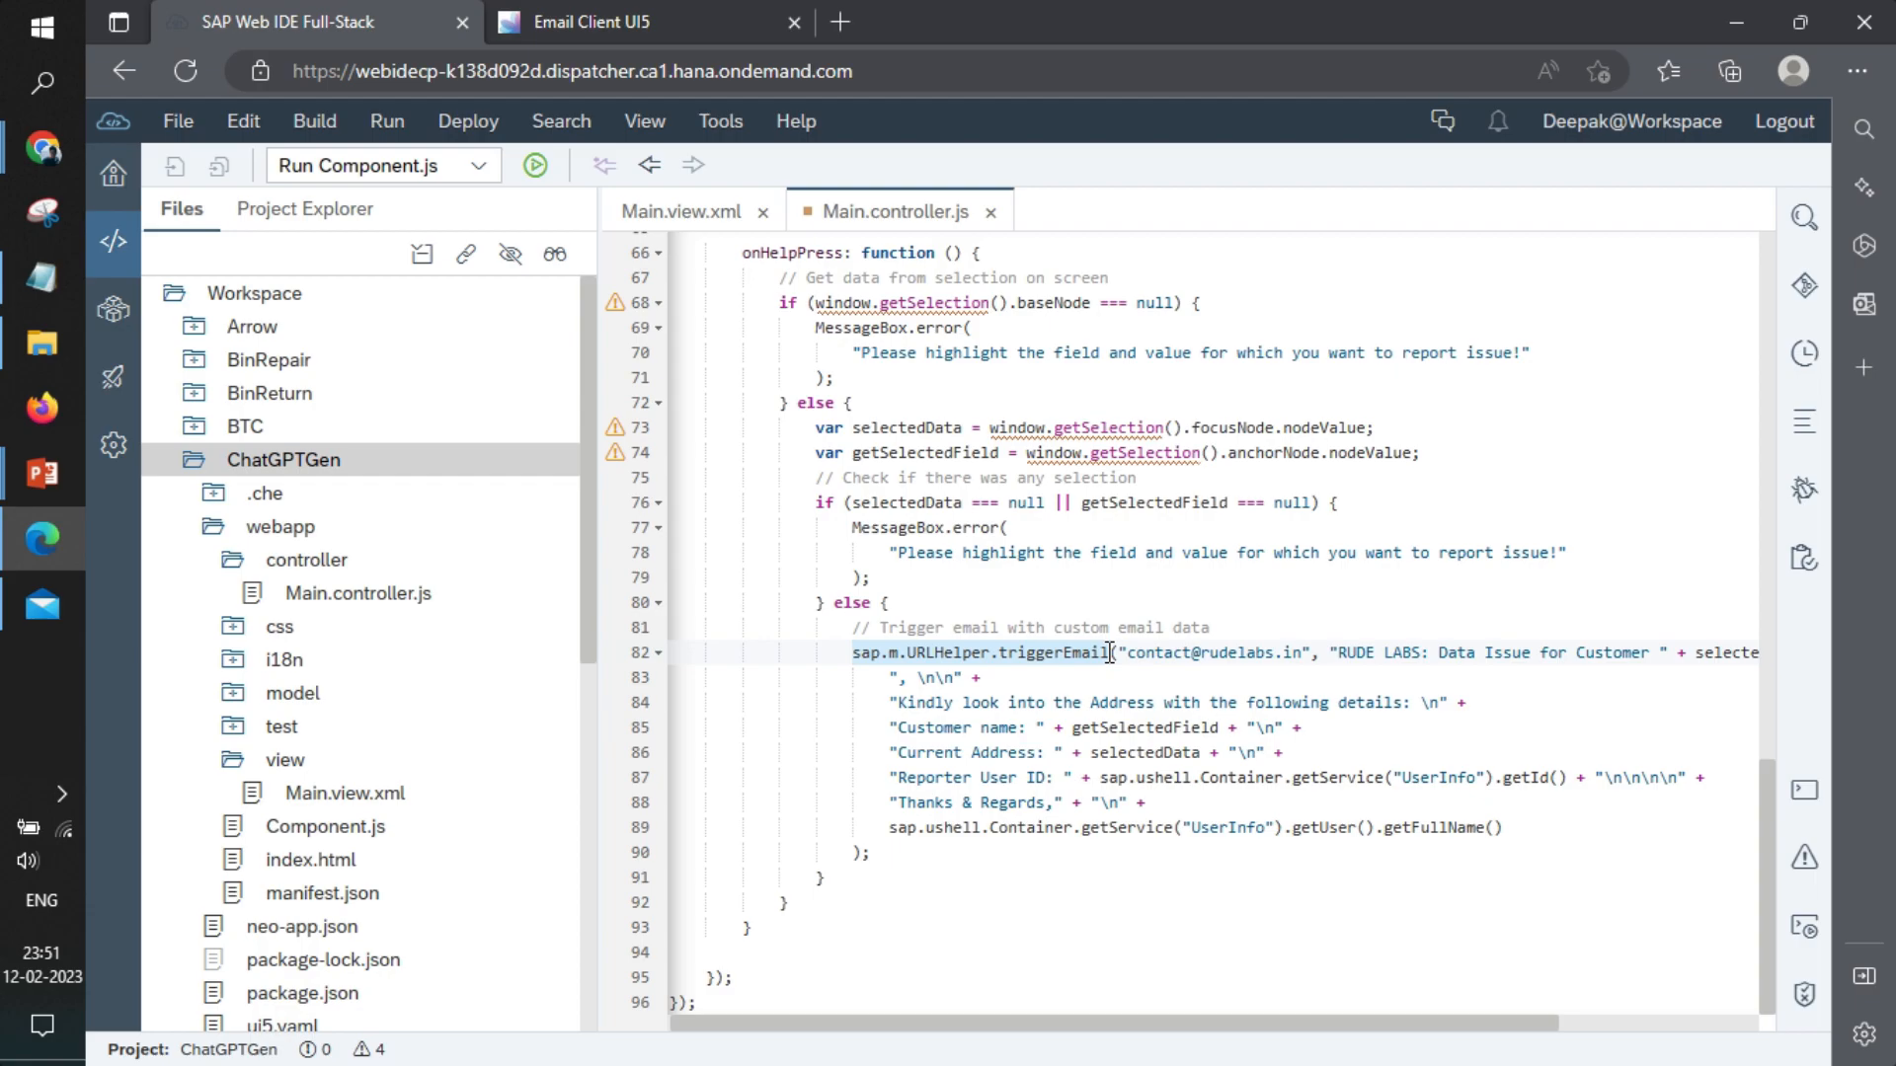
mouse_move(43, 148)
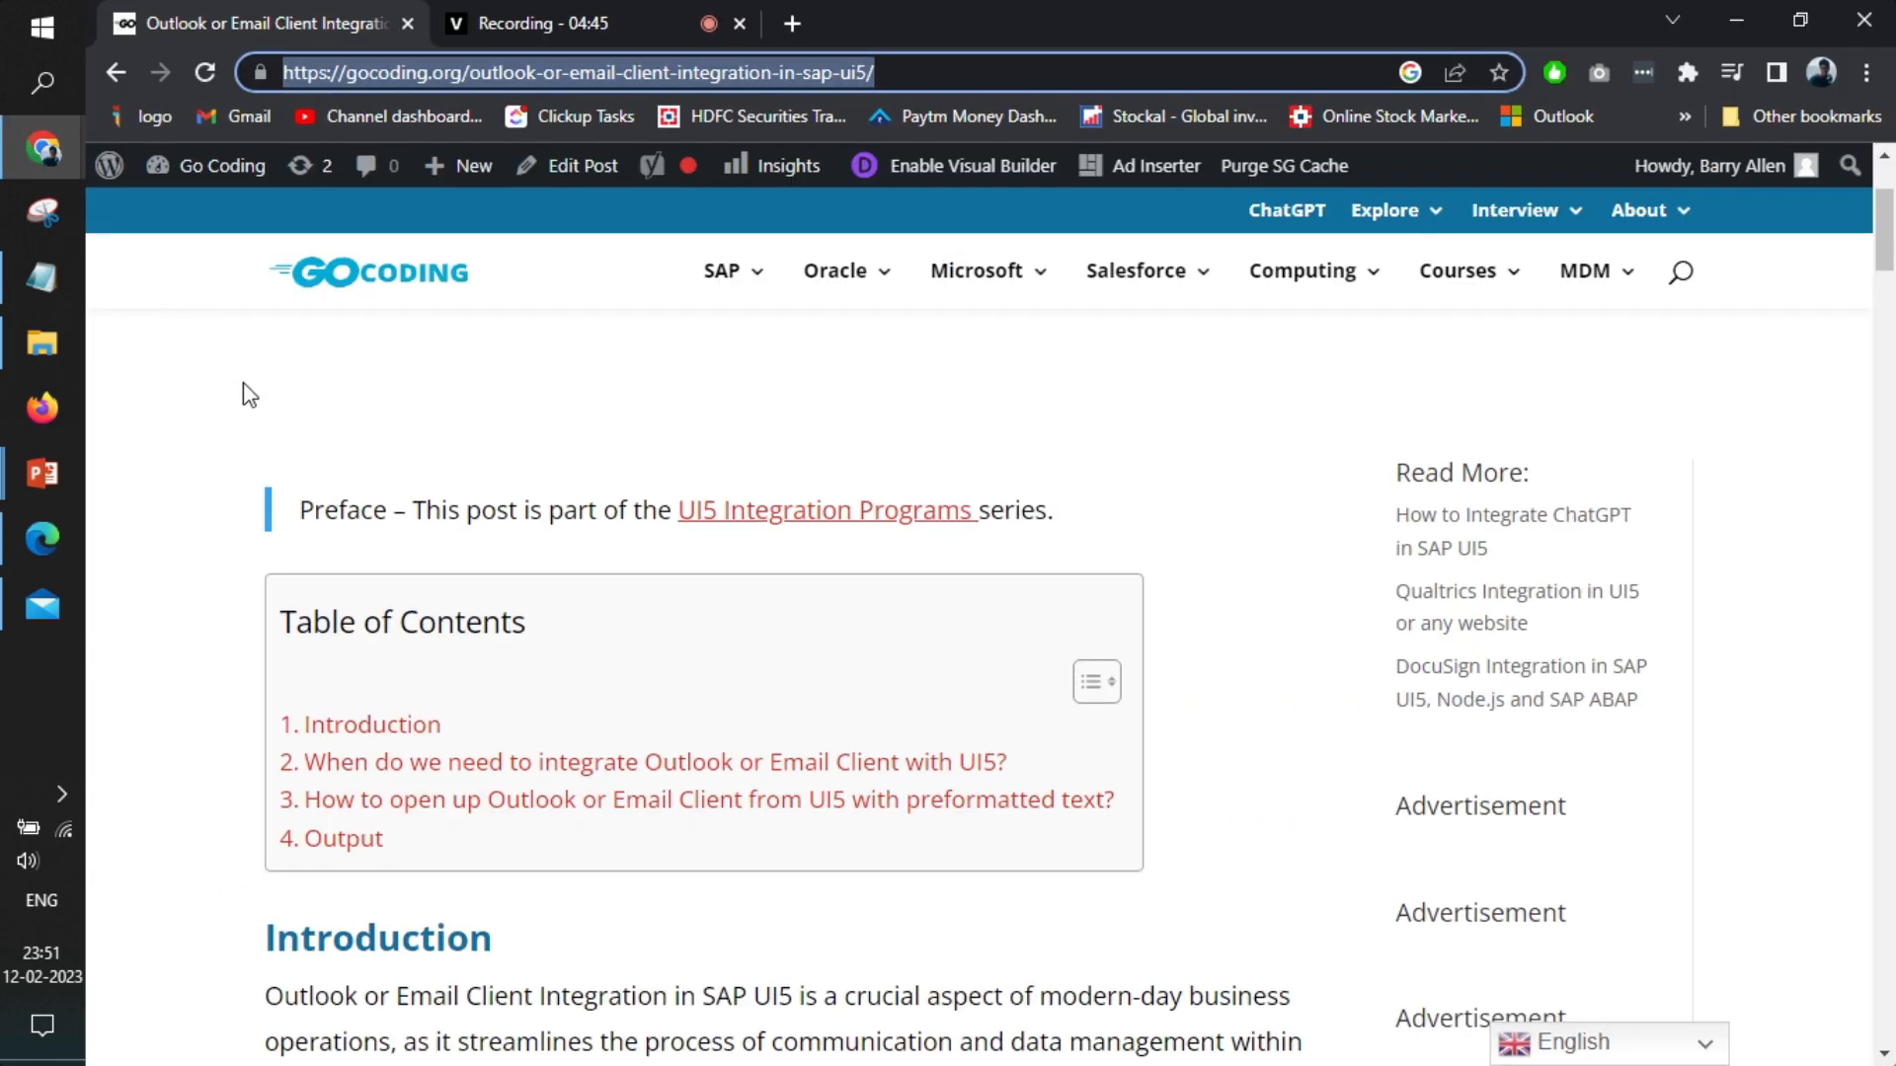
- Scroll the GoCoding article to the mailto URL scheme section and highlight its window.location.href line
scroll(down, 3)
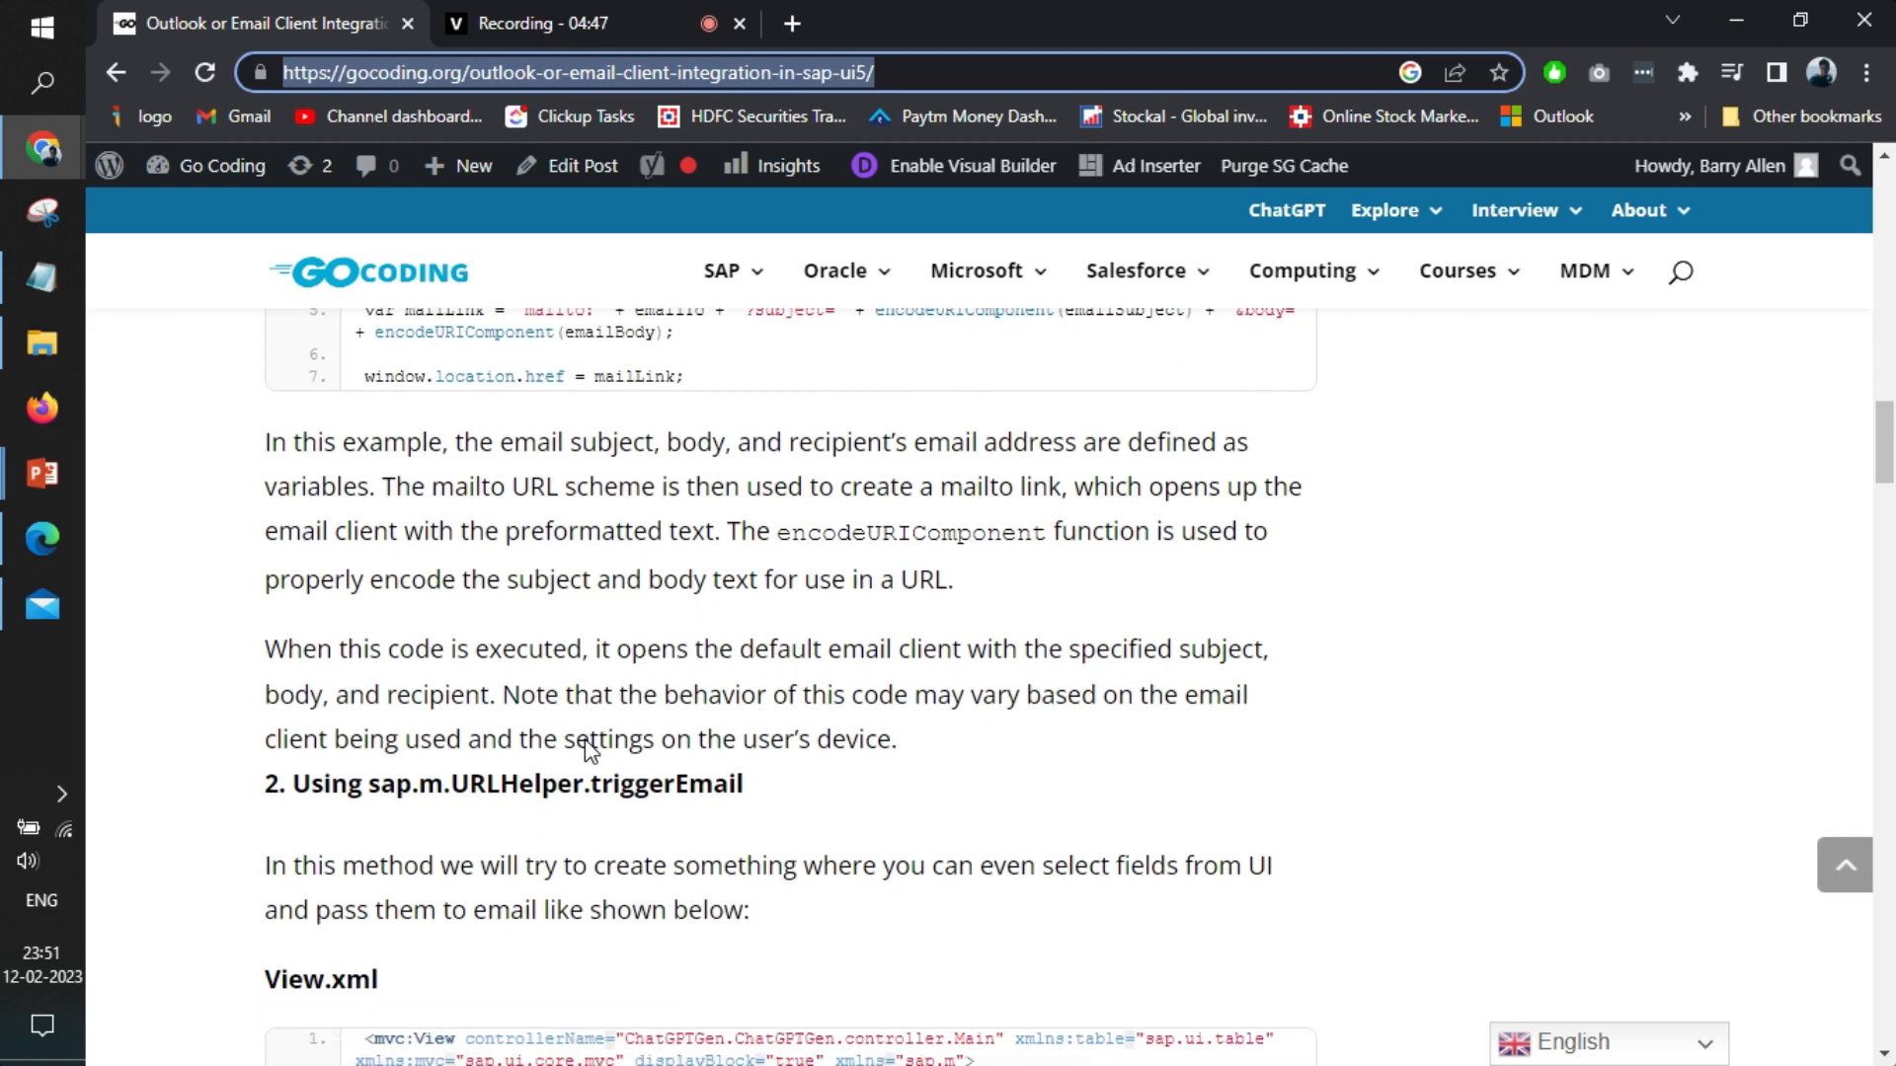
scroll(up, 3)
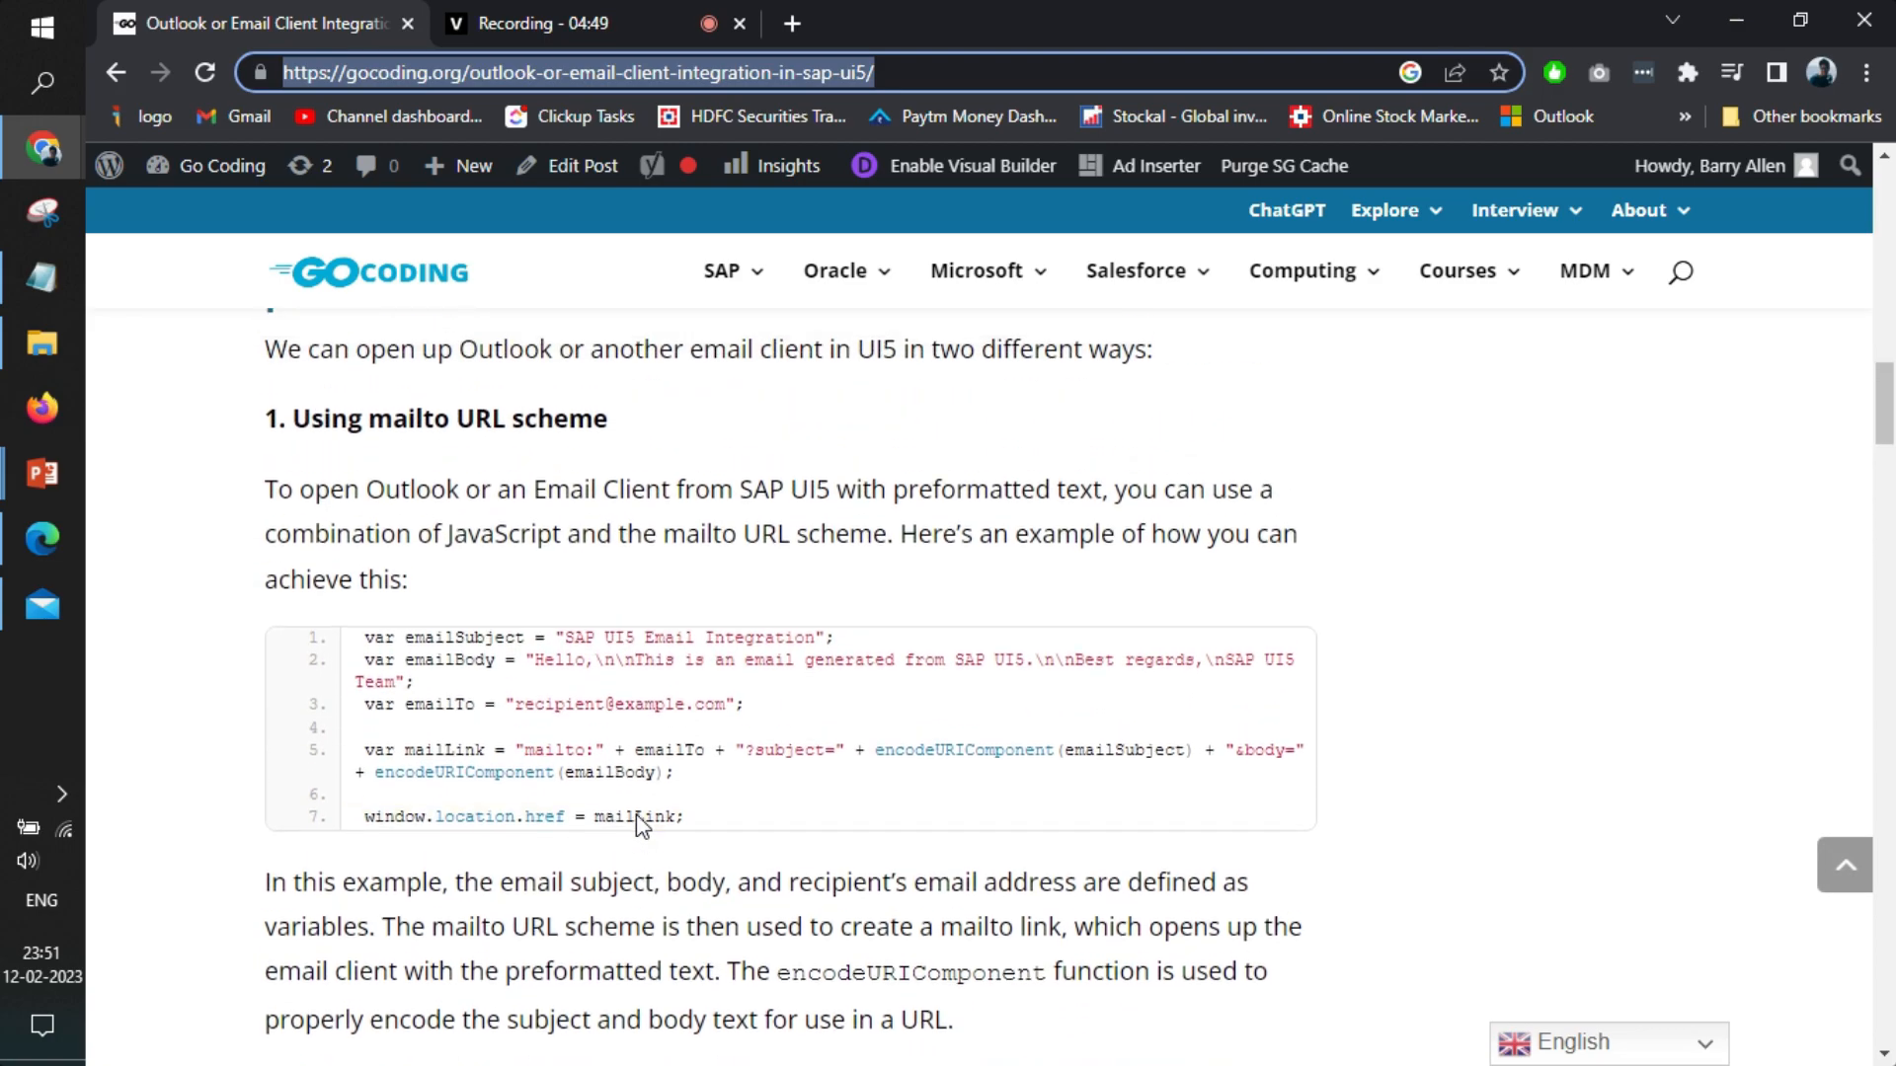
double_click(389, 420)
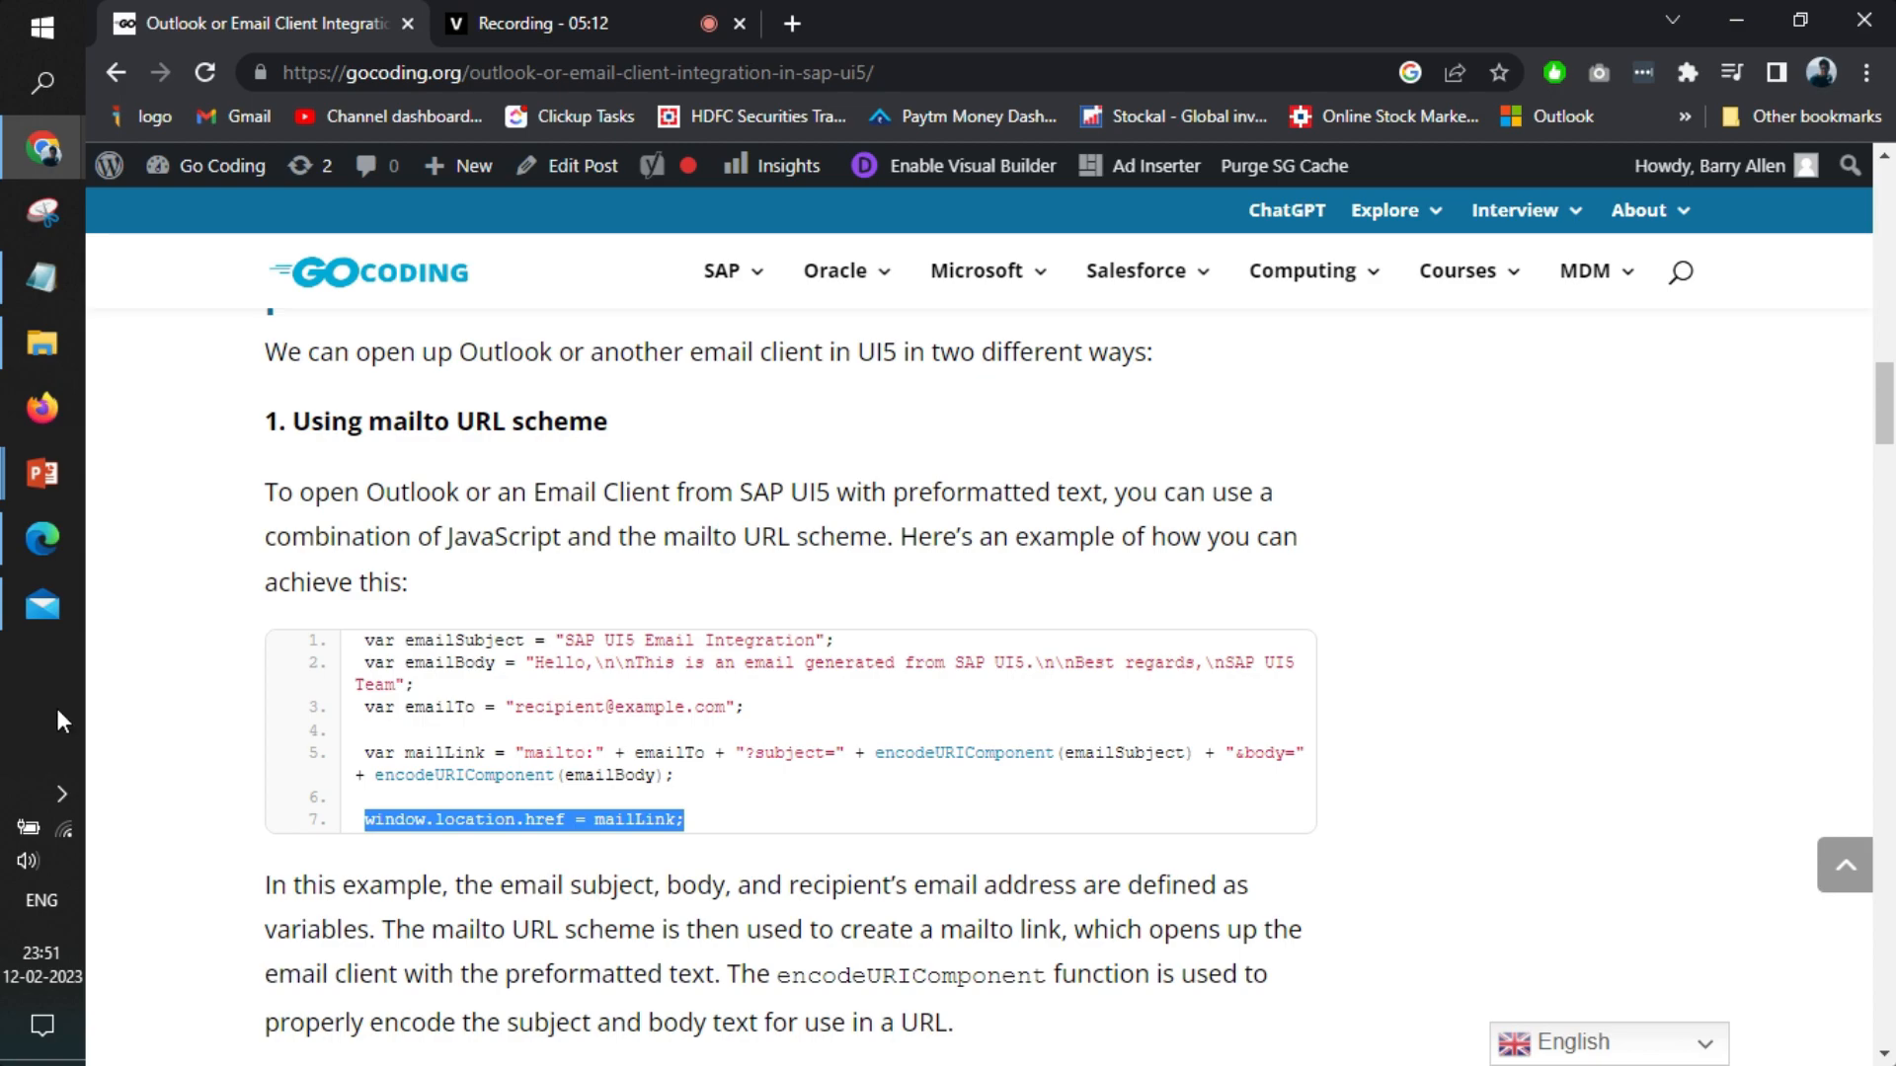
mouse_move(677, 863)
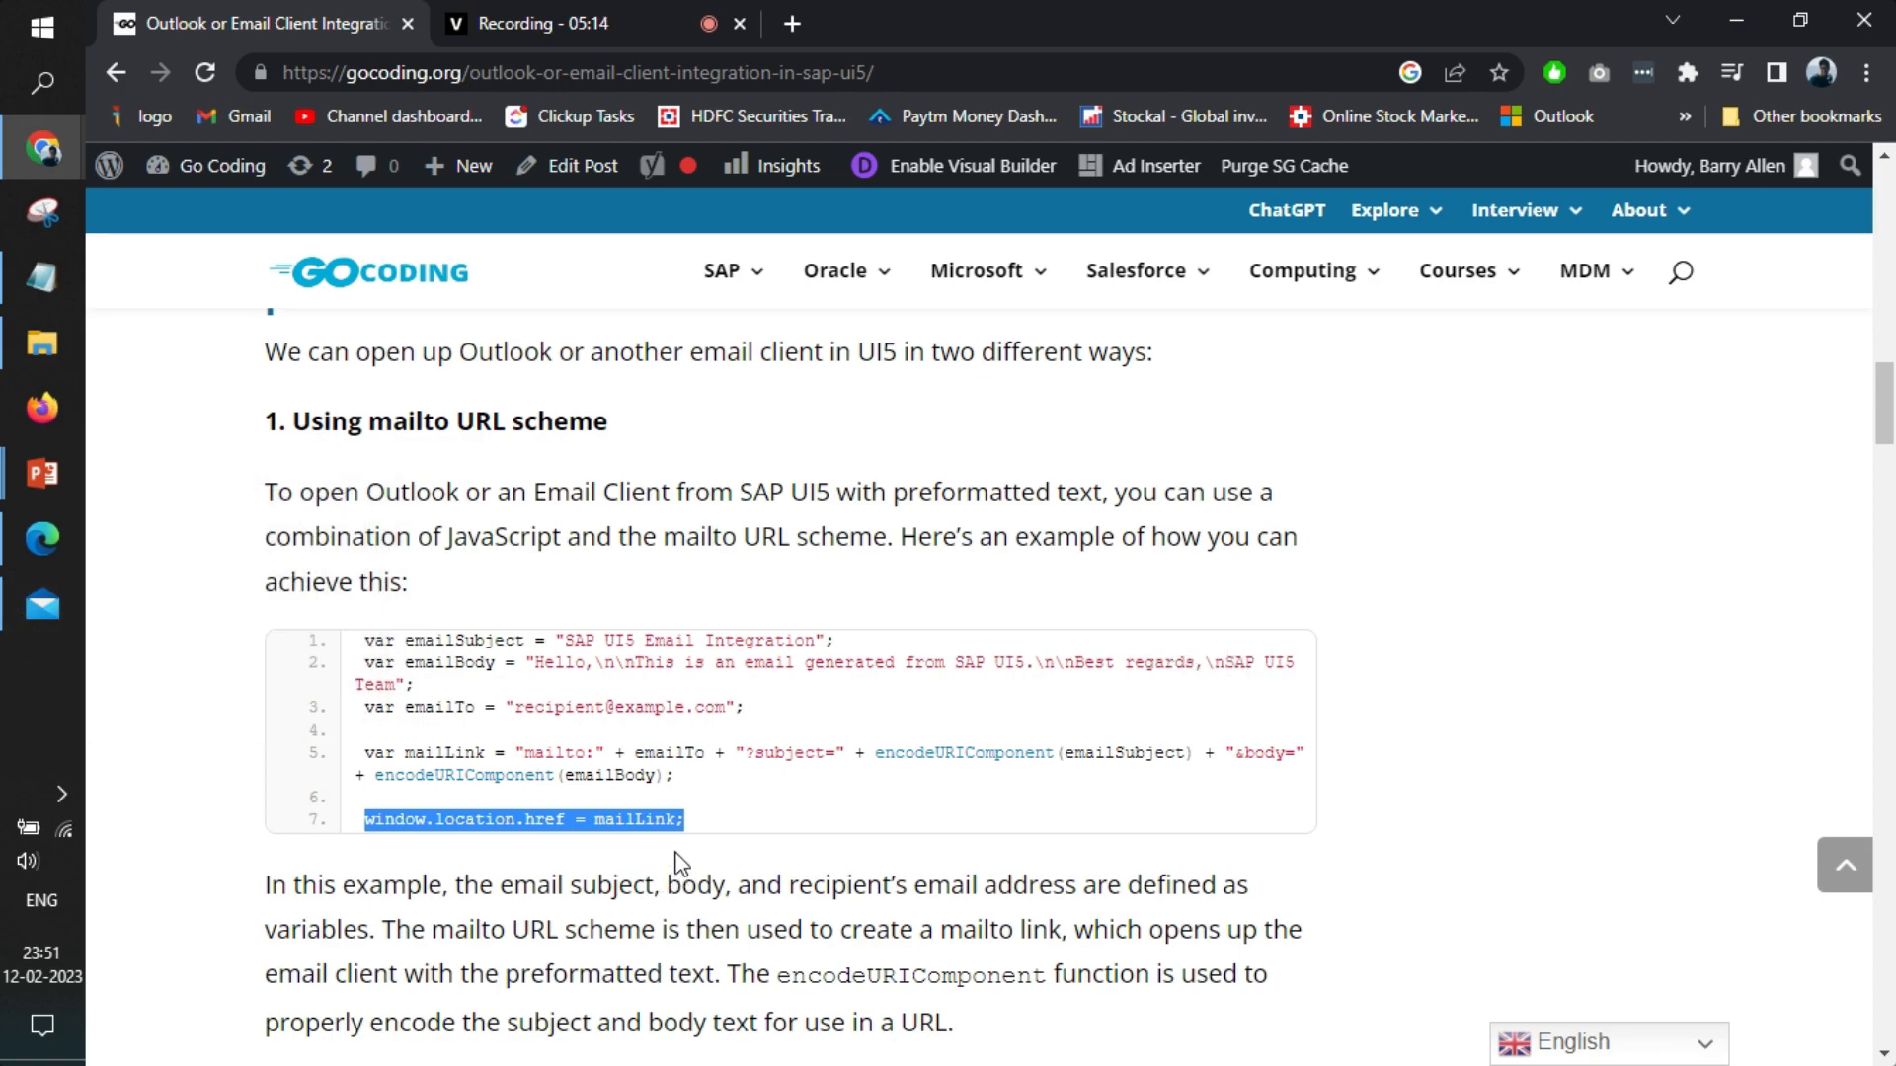